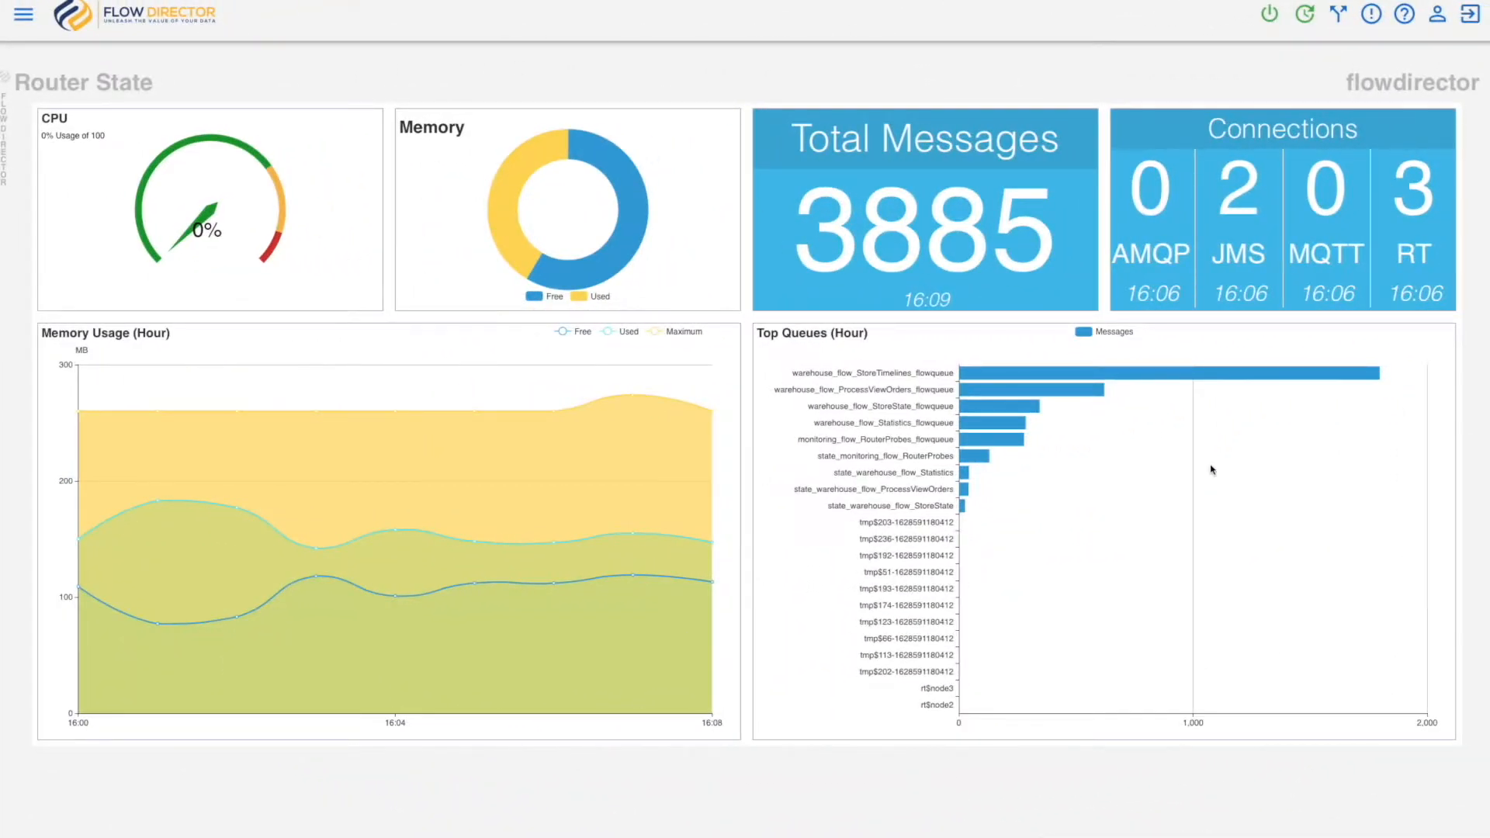
pyautogui.moveTo(1282, 102)
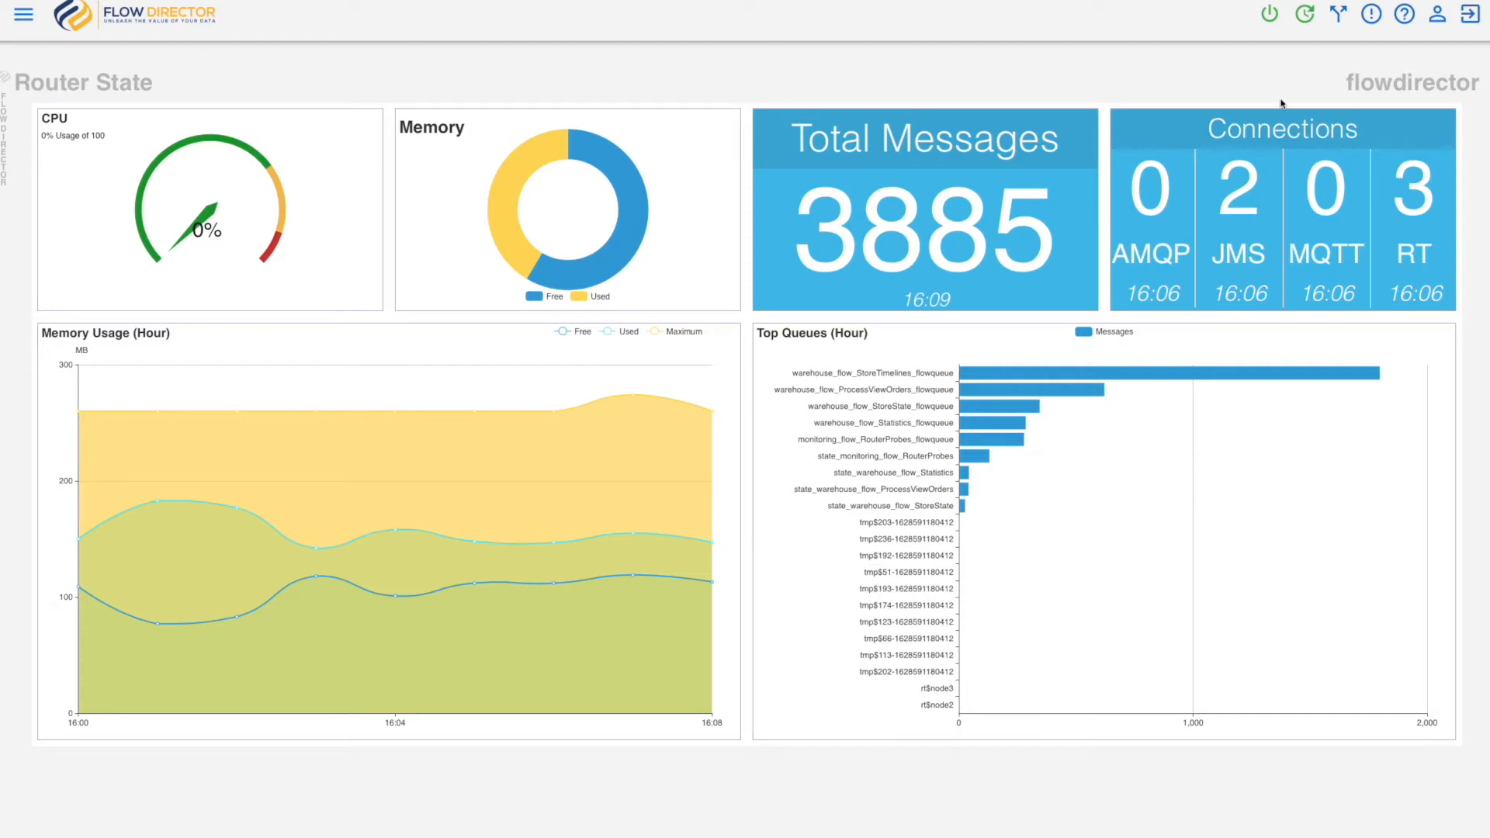
# Browse the node3 dashboards, then go to App Configuration > Dashboard Orchestration.
pyautogui.click(23, 16)
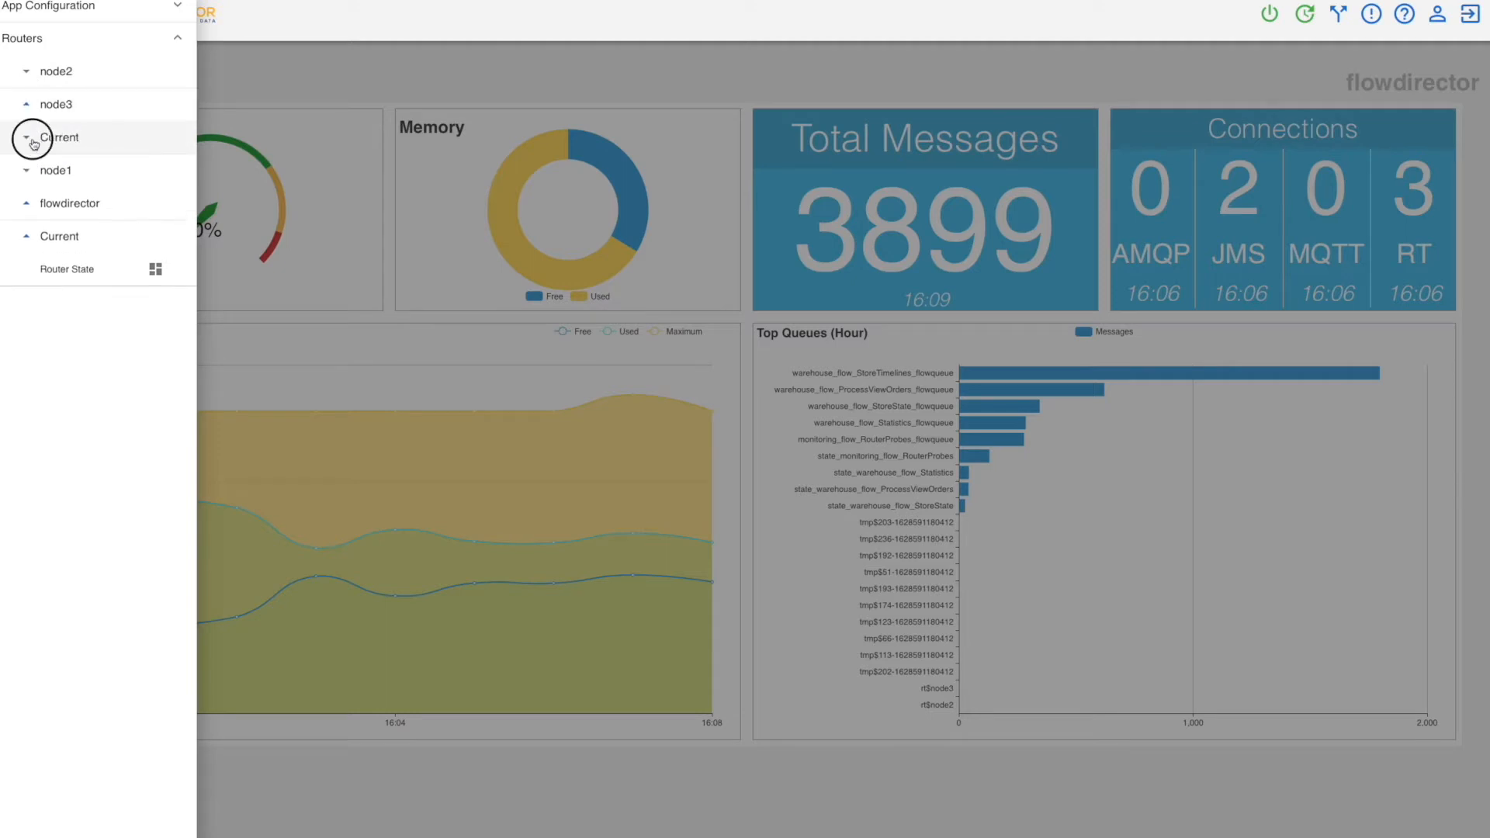
pyautogui.click(31, 139)
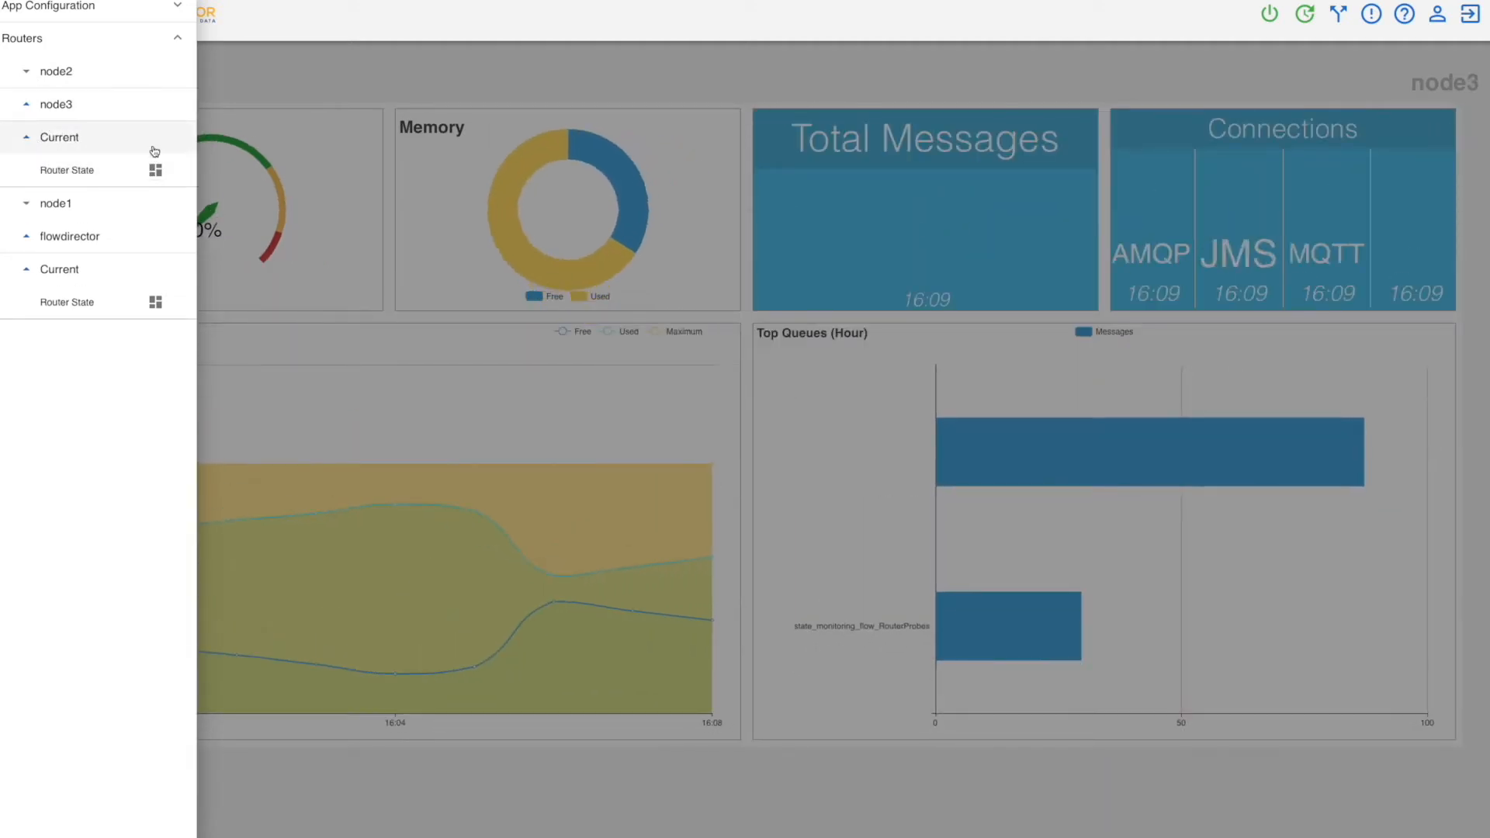
pyautogui.moveTo(66, 302)
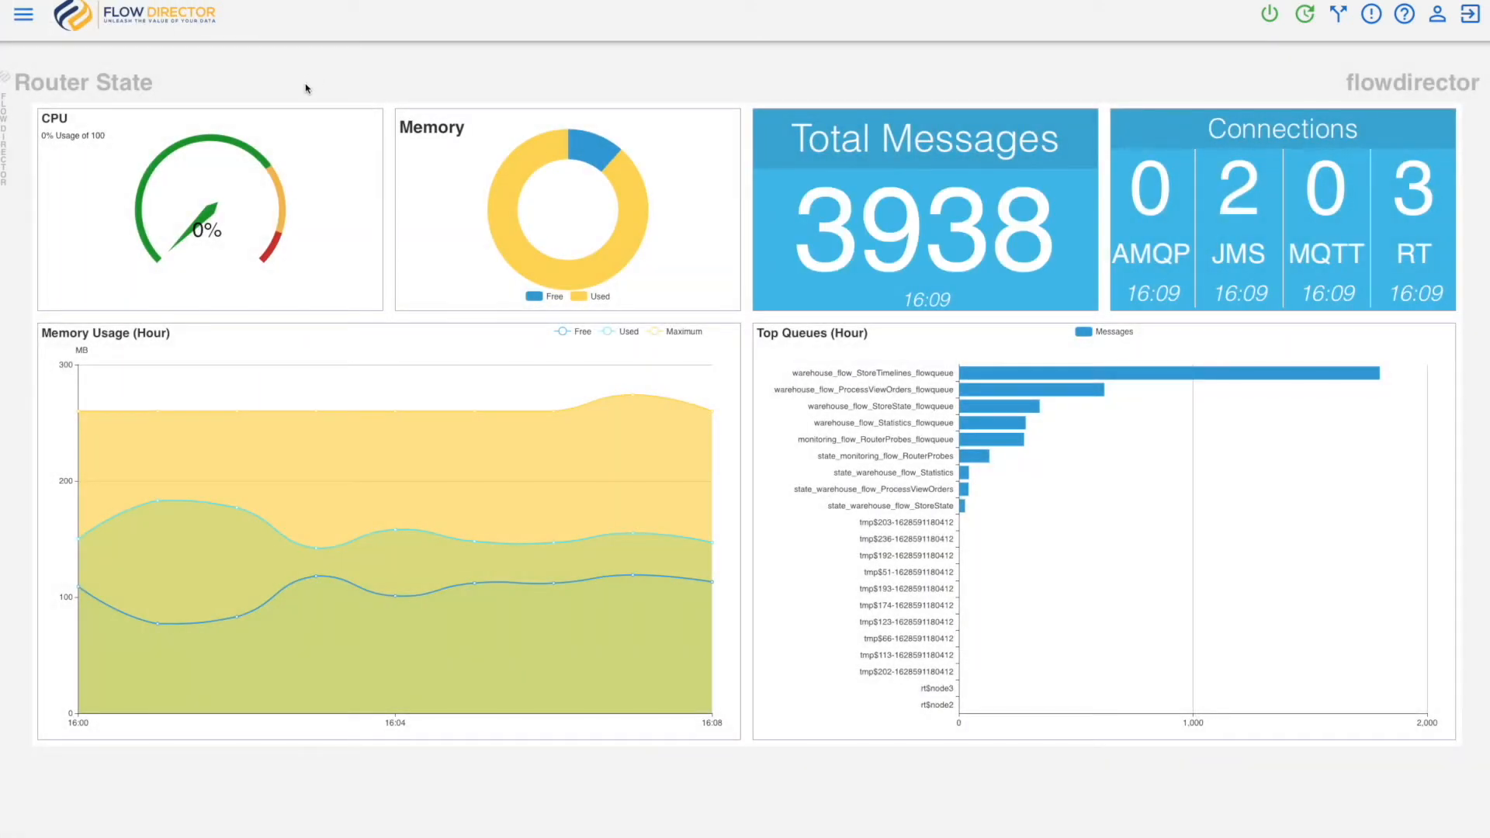
pyautogui.moveTo(291, 108)
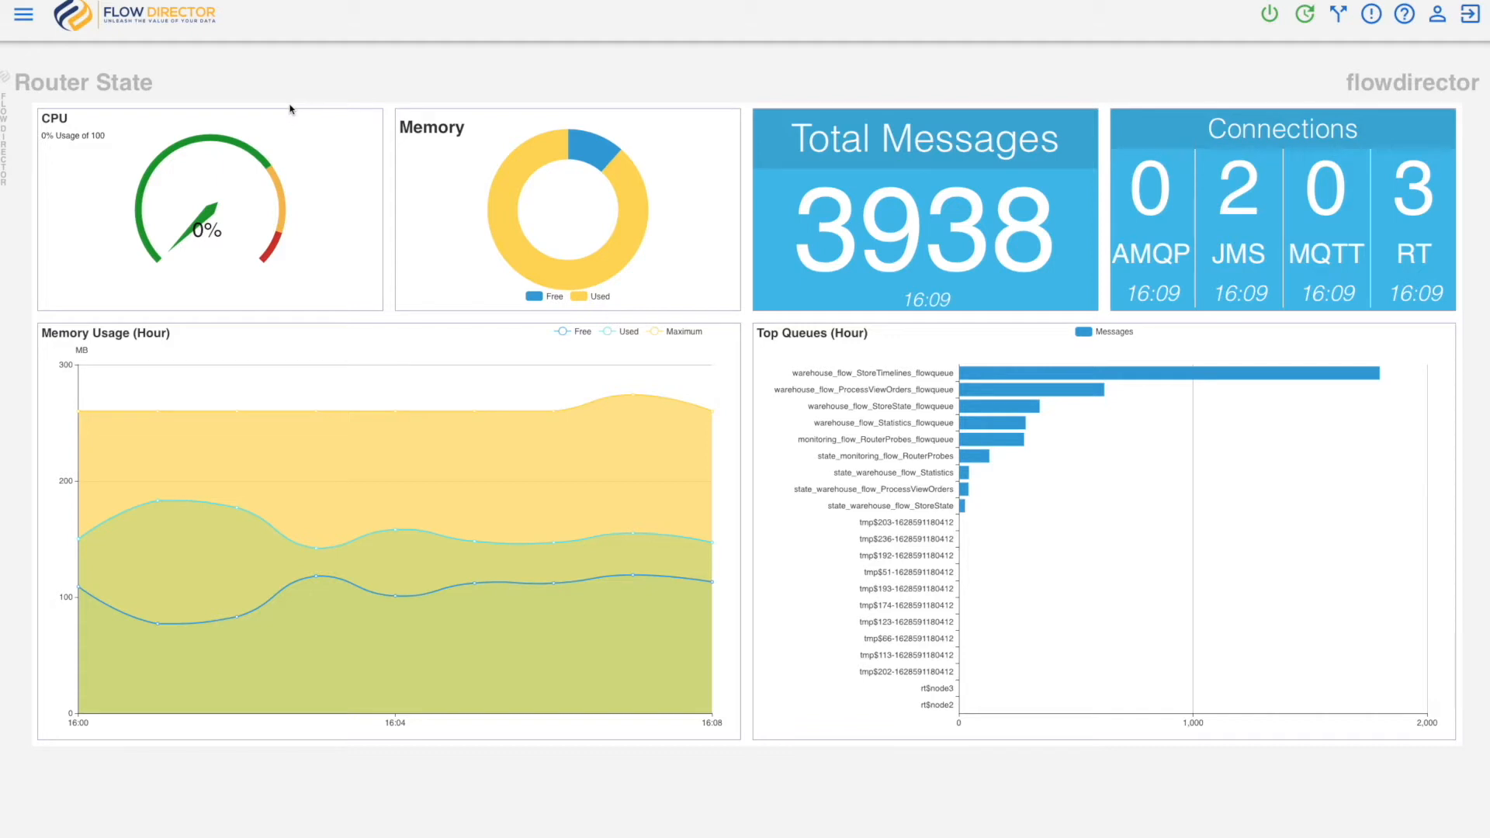
pyautogui.click(22, 14)
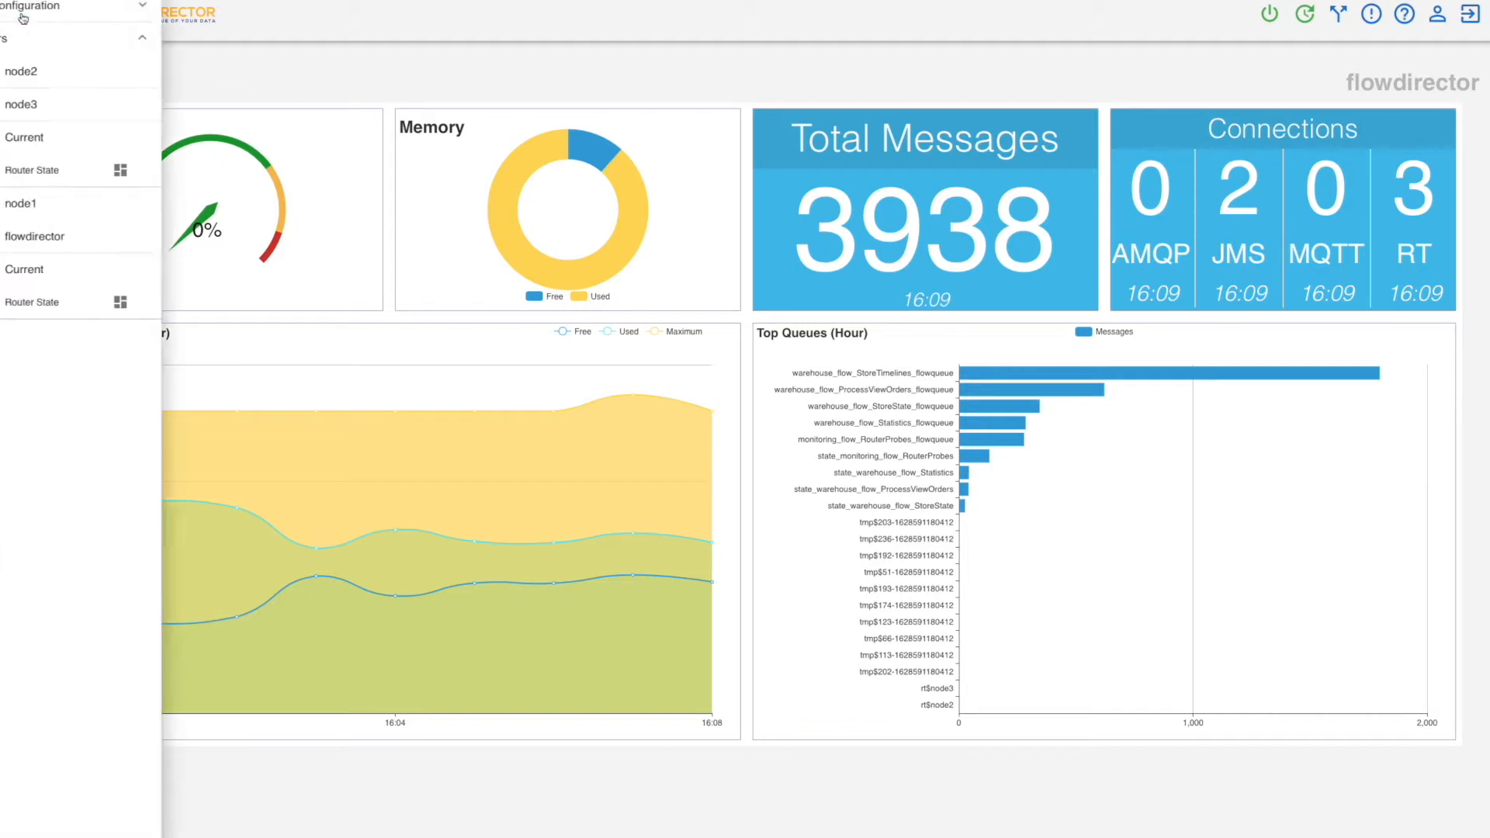
pyautogui.click(33, 7)
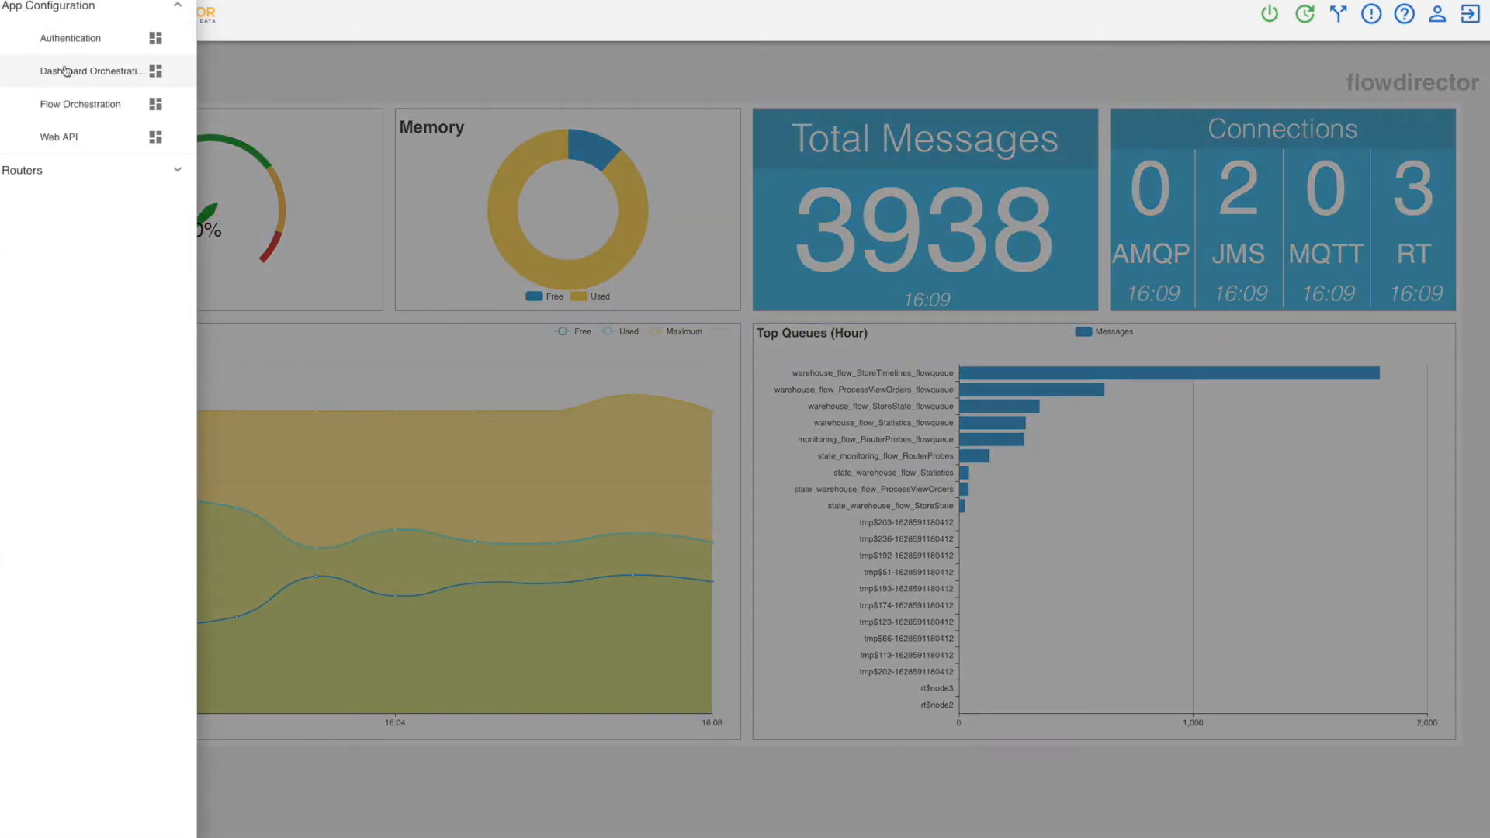
pyautogui.click(86, 71)
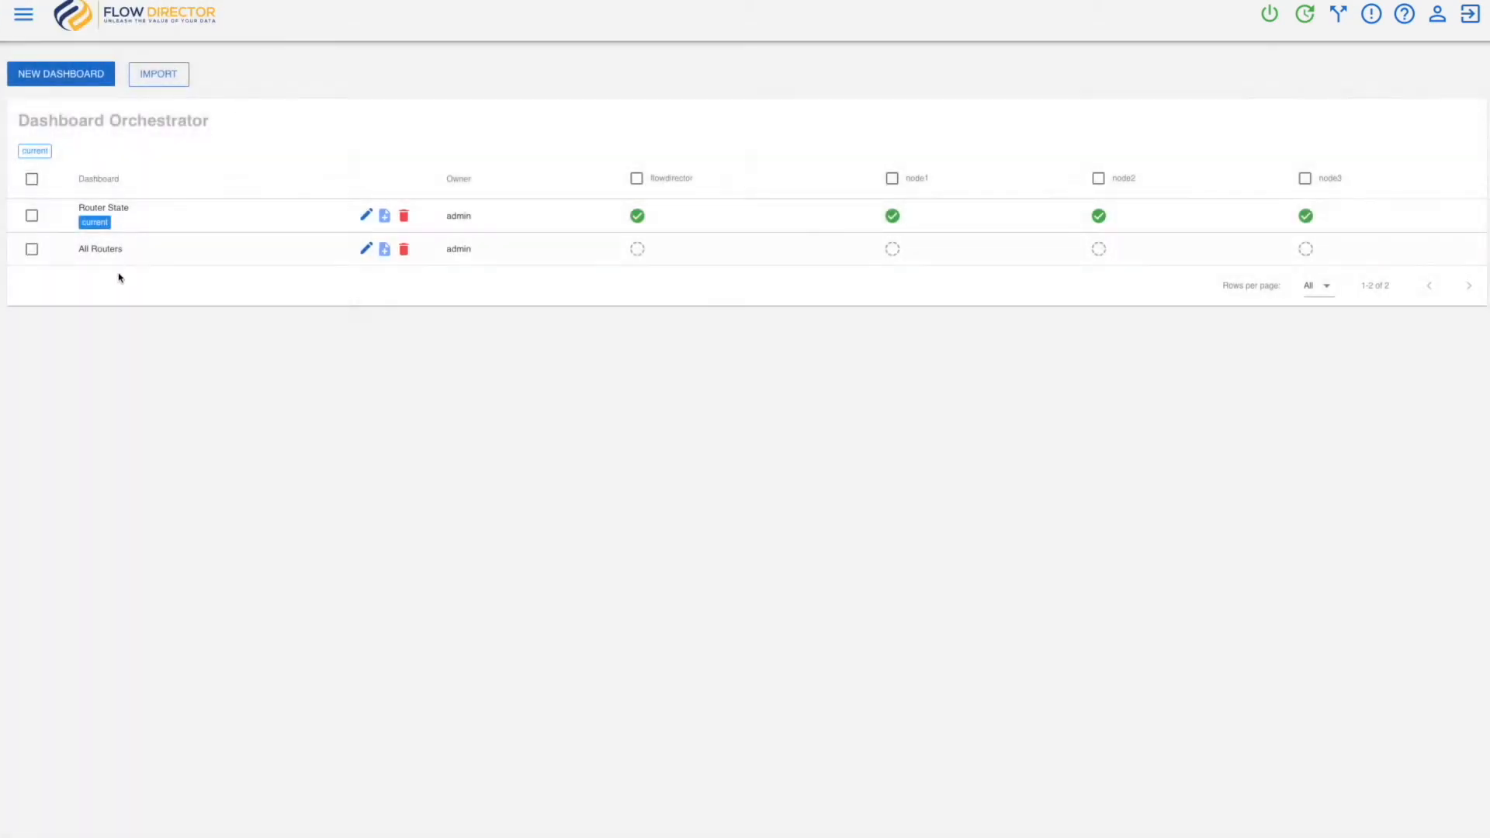
pyautogui.moveTo(365, 249)
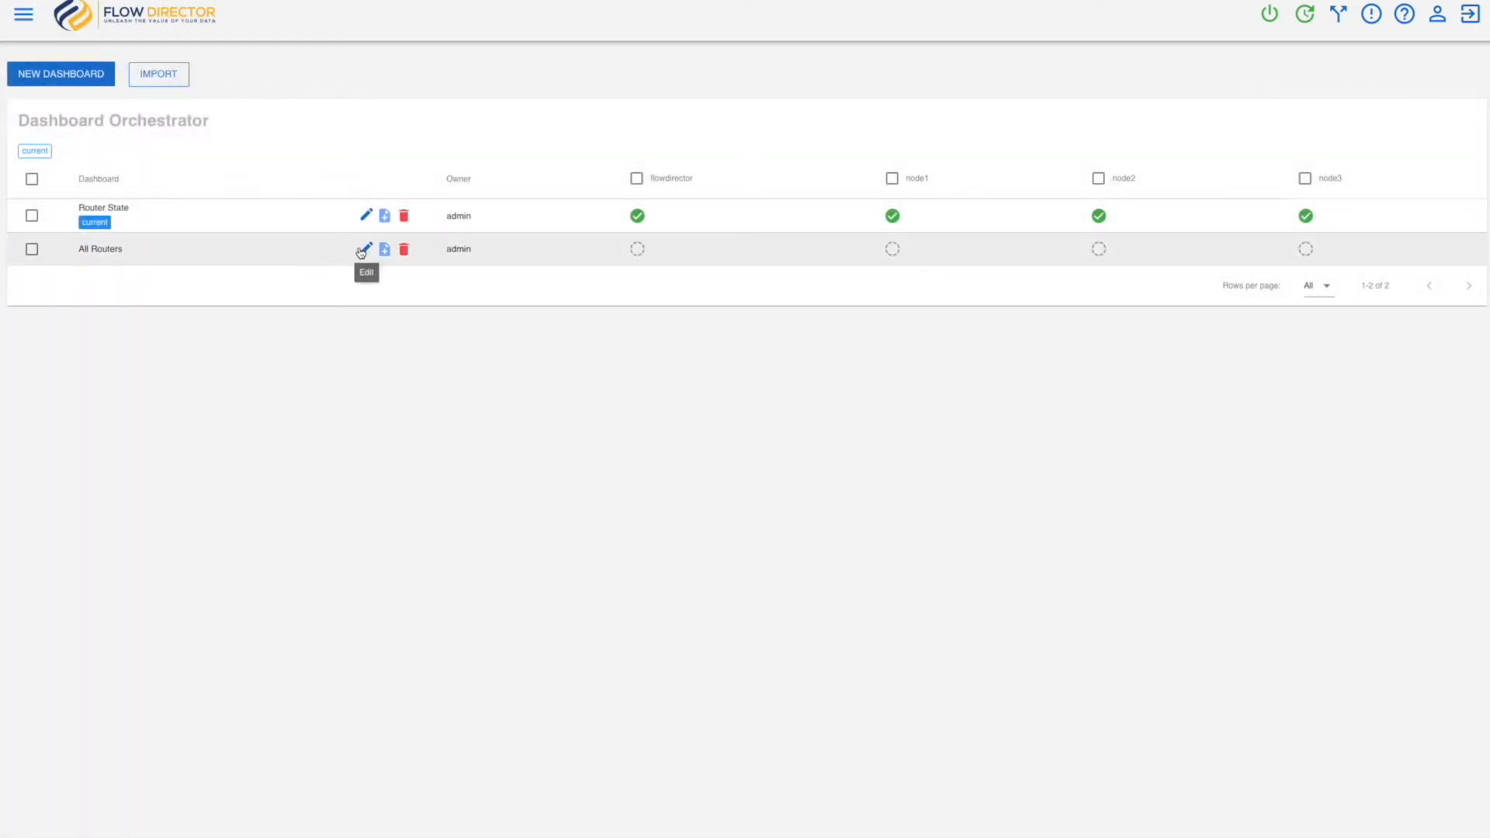
# Edit All Routers and keep its 'Flow Director' heading label title and center alignment.
pyautogui.click(364, 249)
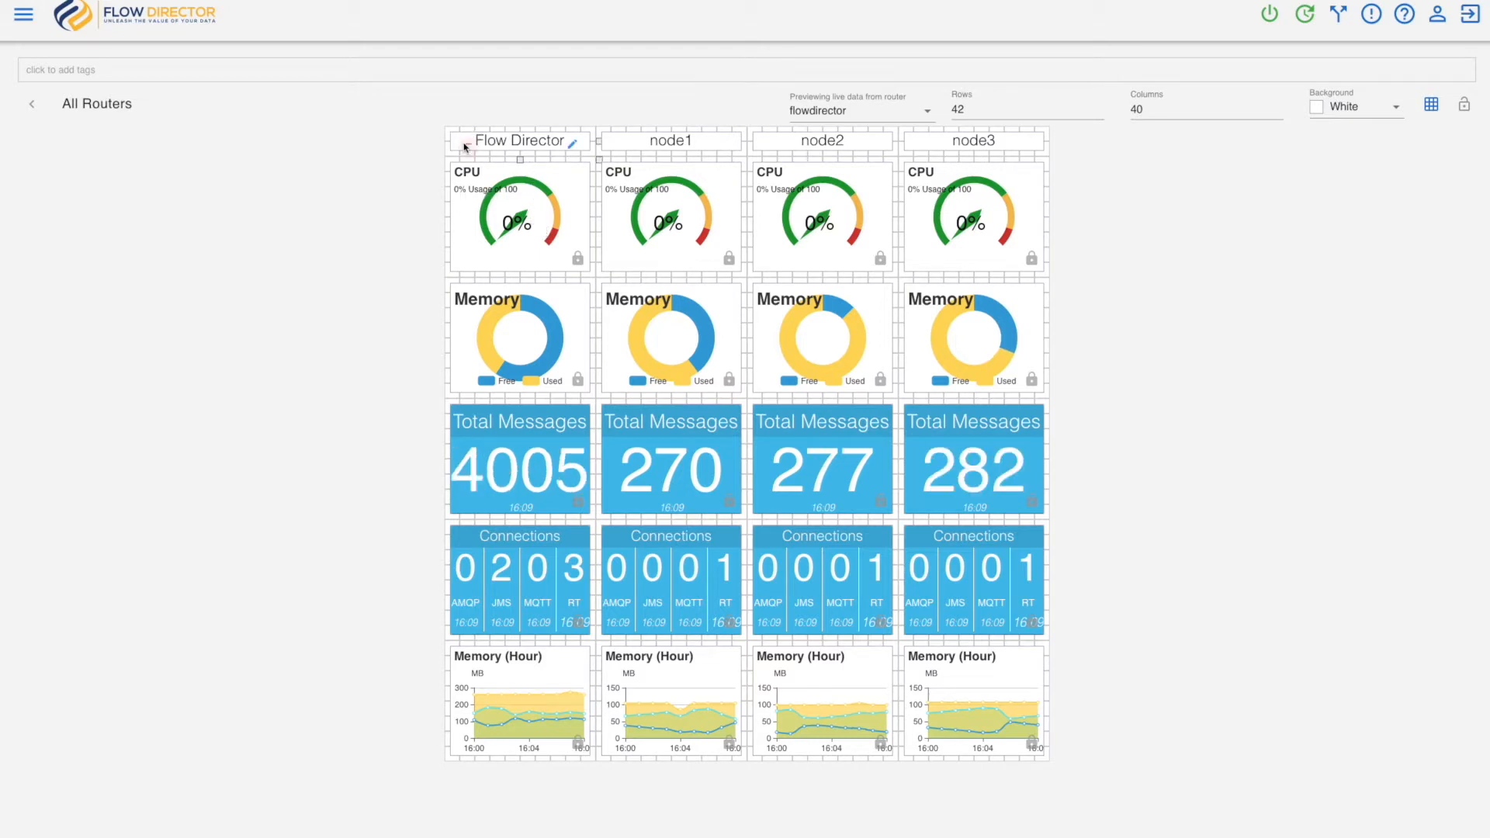
pyautogui.click(571, 145)
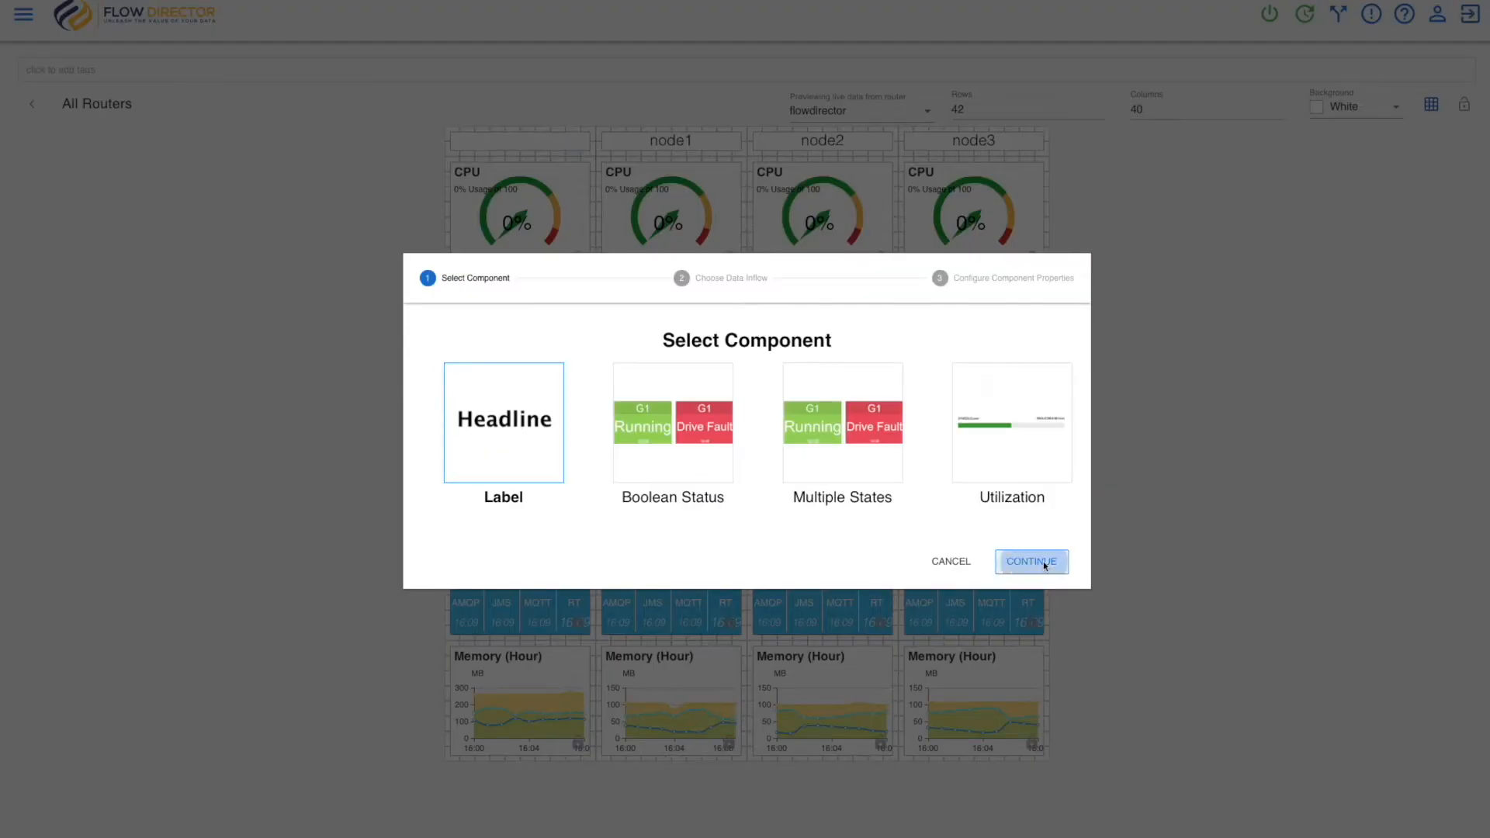
pyautogui.click(1031, 560)
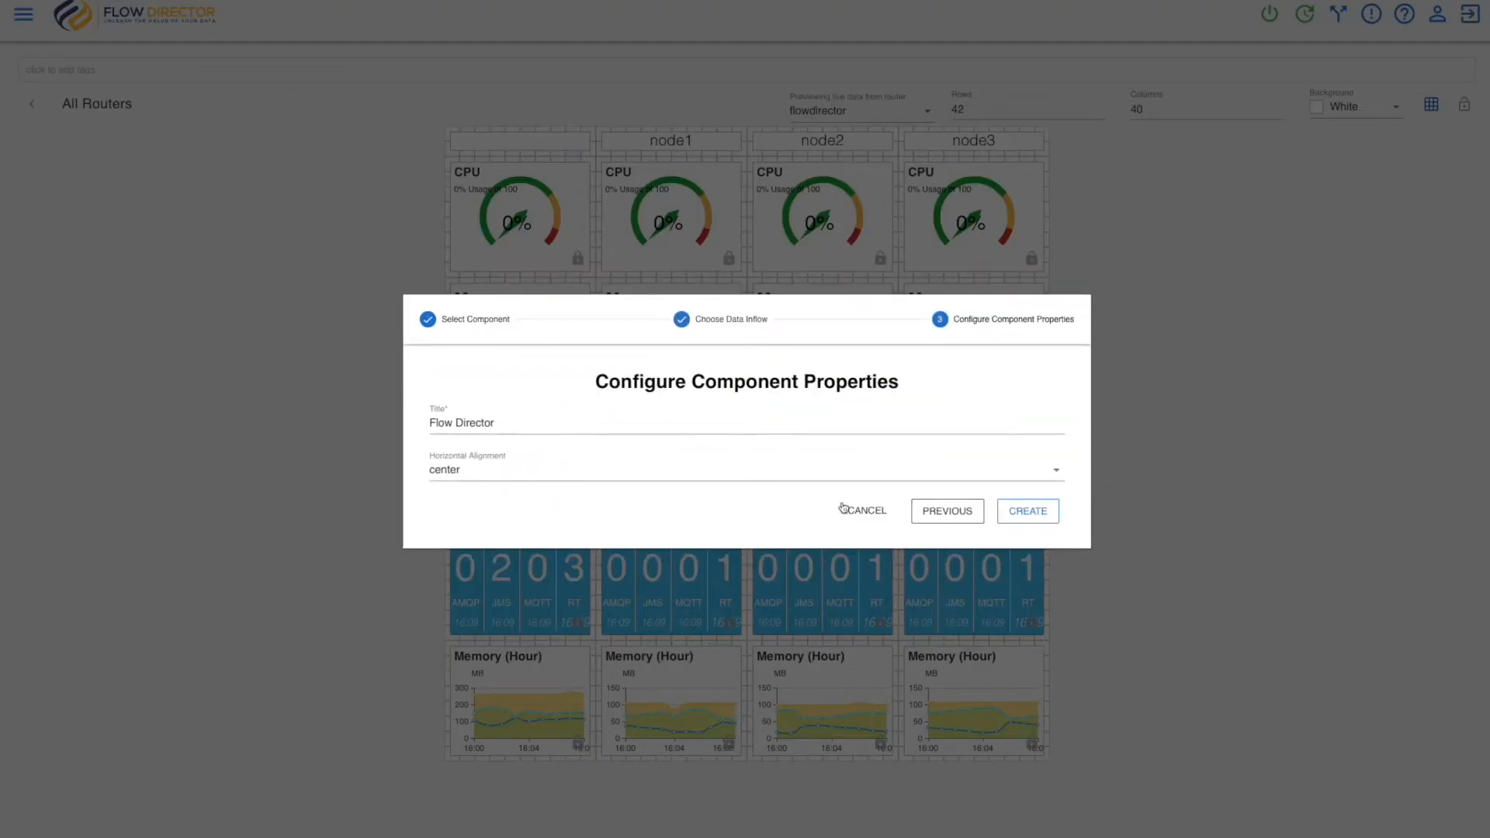
pyautogui.click(1027, 511)
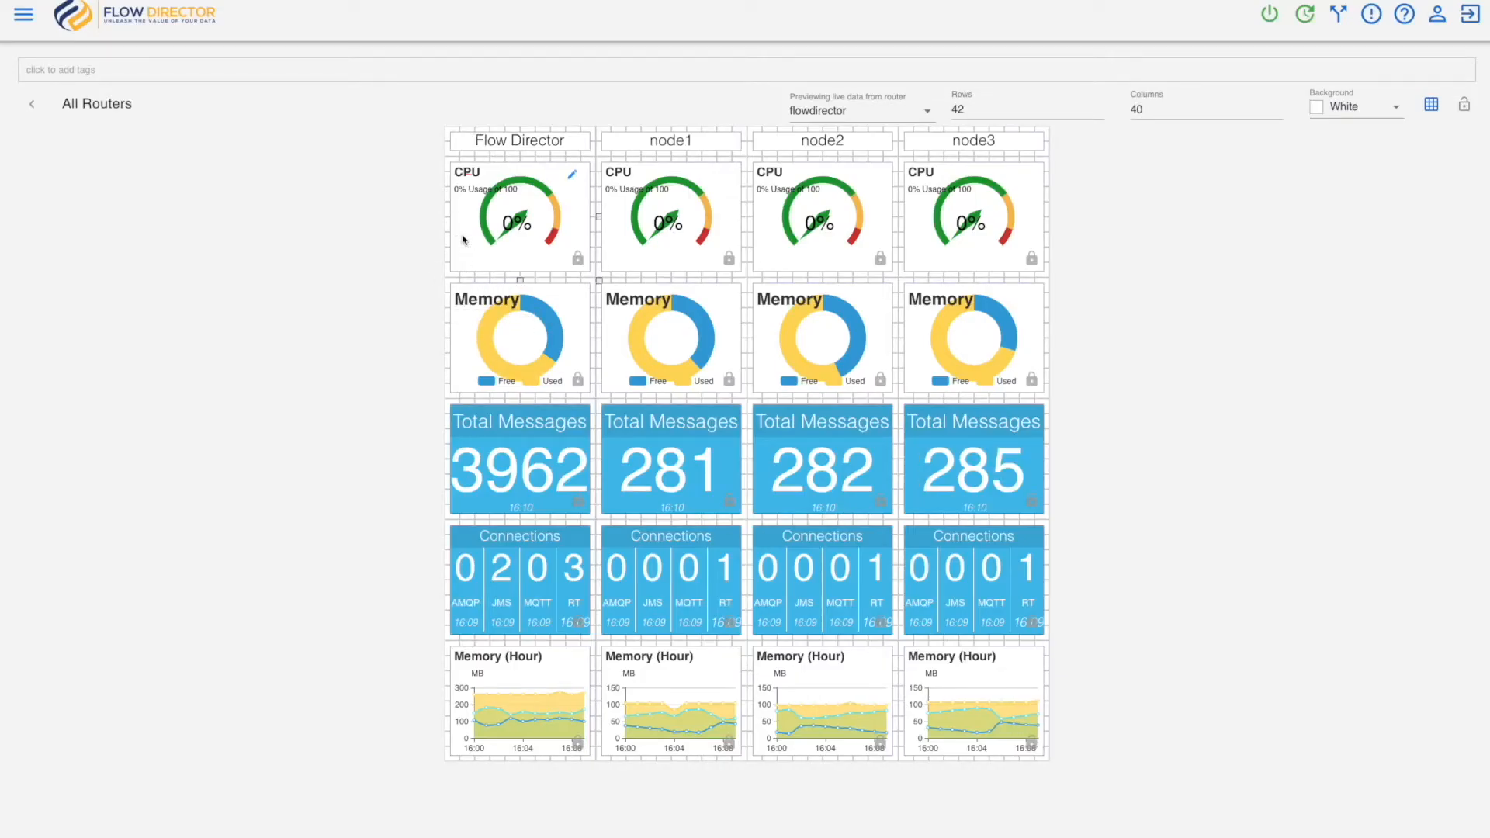
# Rebuild the first CPU gauge to read the CPUProbe stream from the flowdirector router.
pyautogui.click(571, 175)
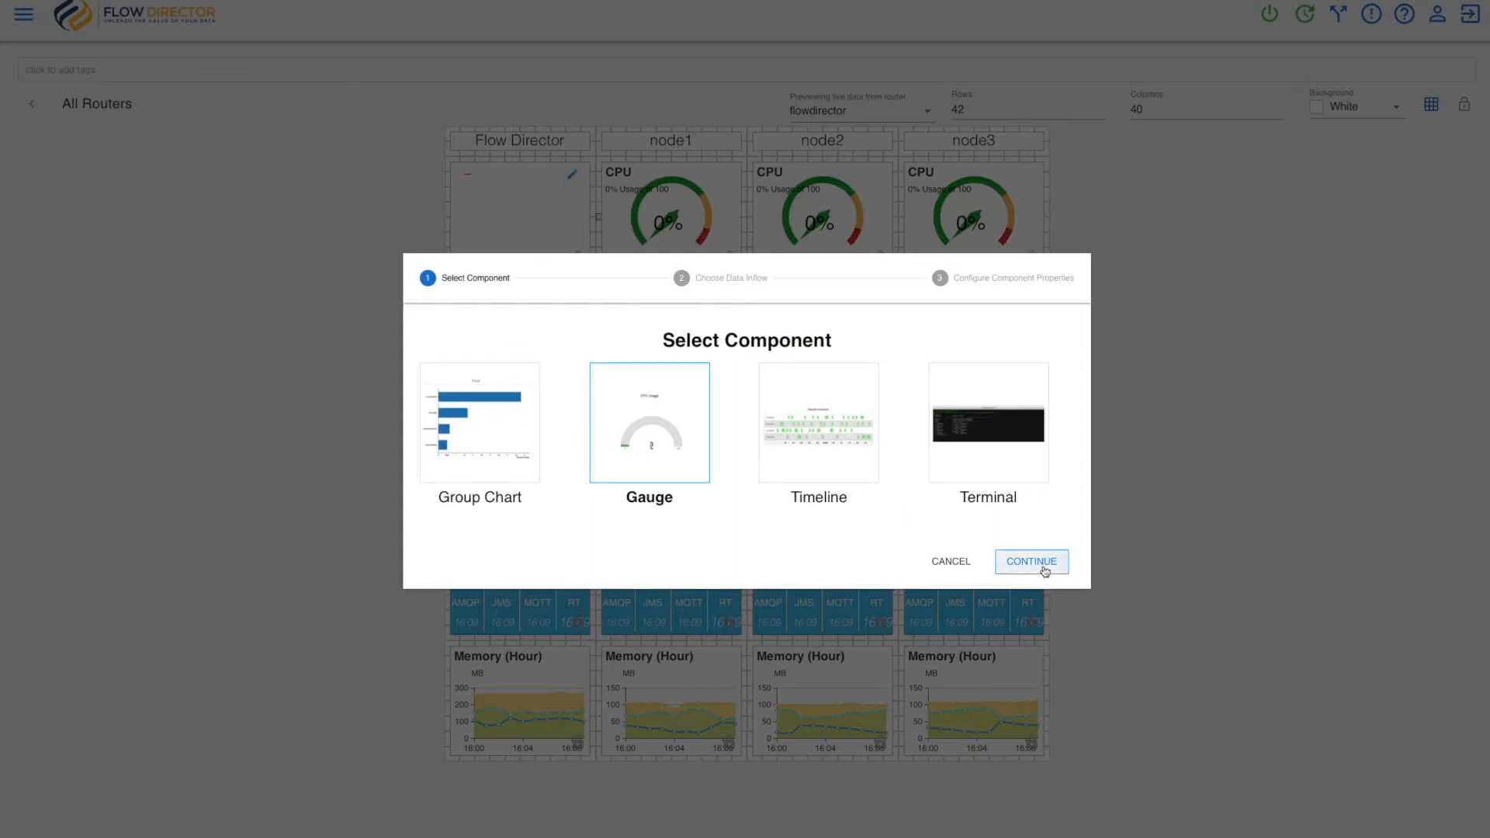
pyautogui.click(1032, 560)
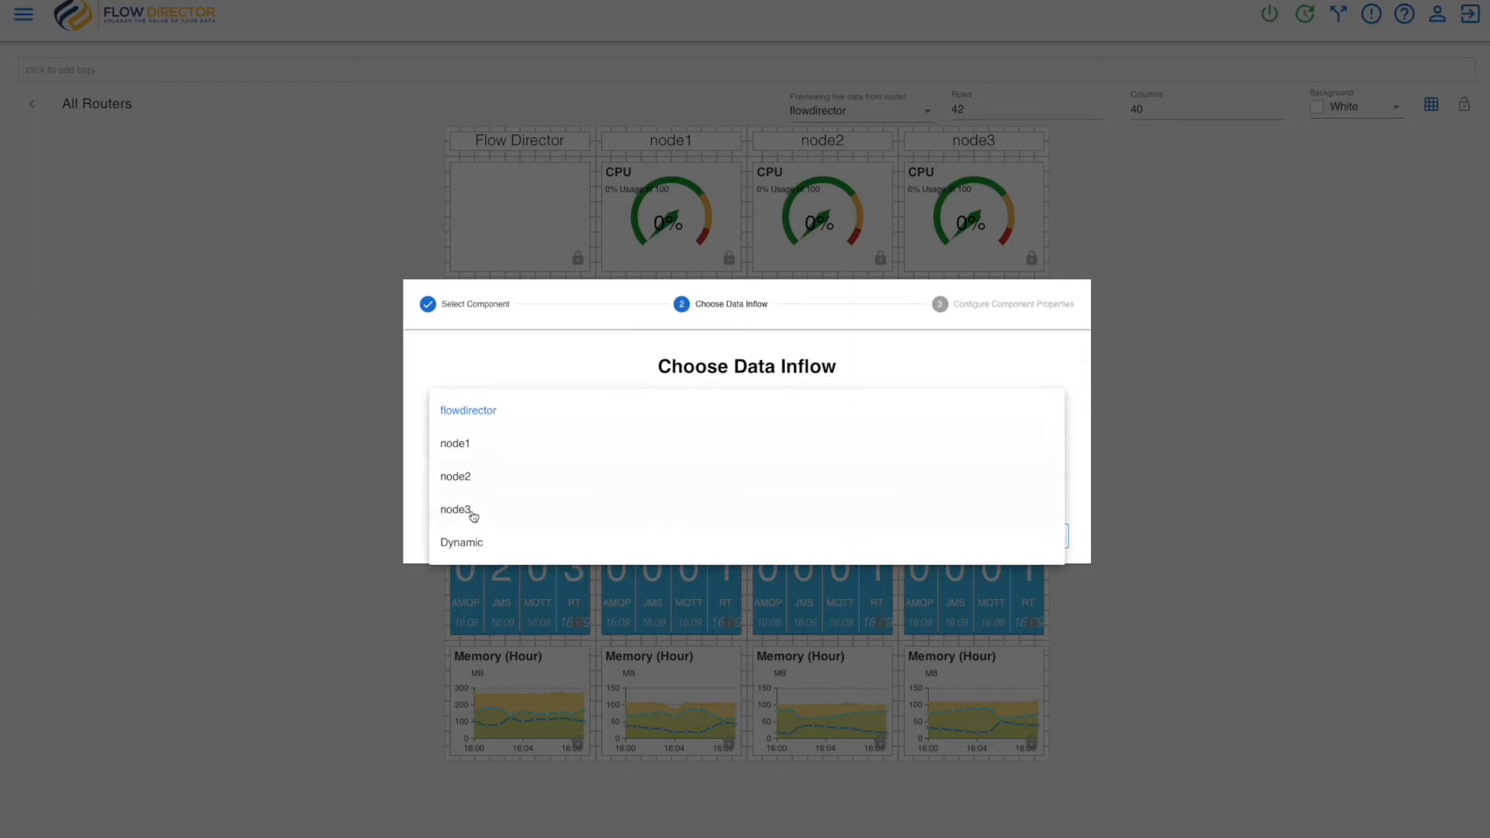
pyautogui.moveTo(468, 411)
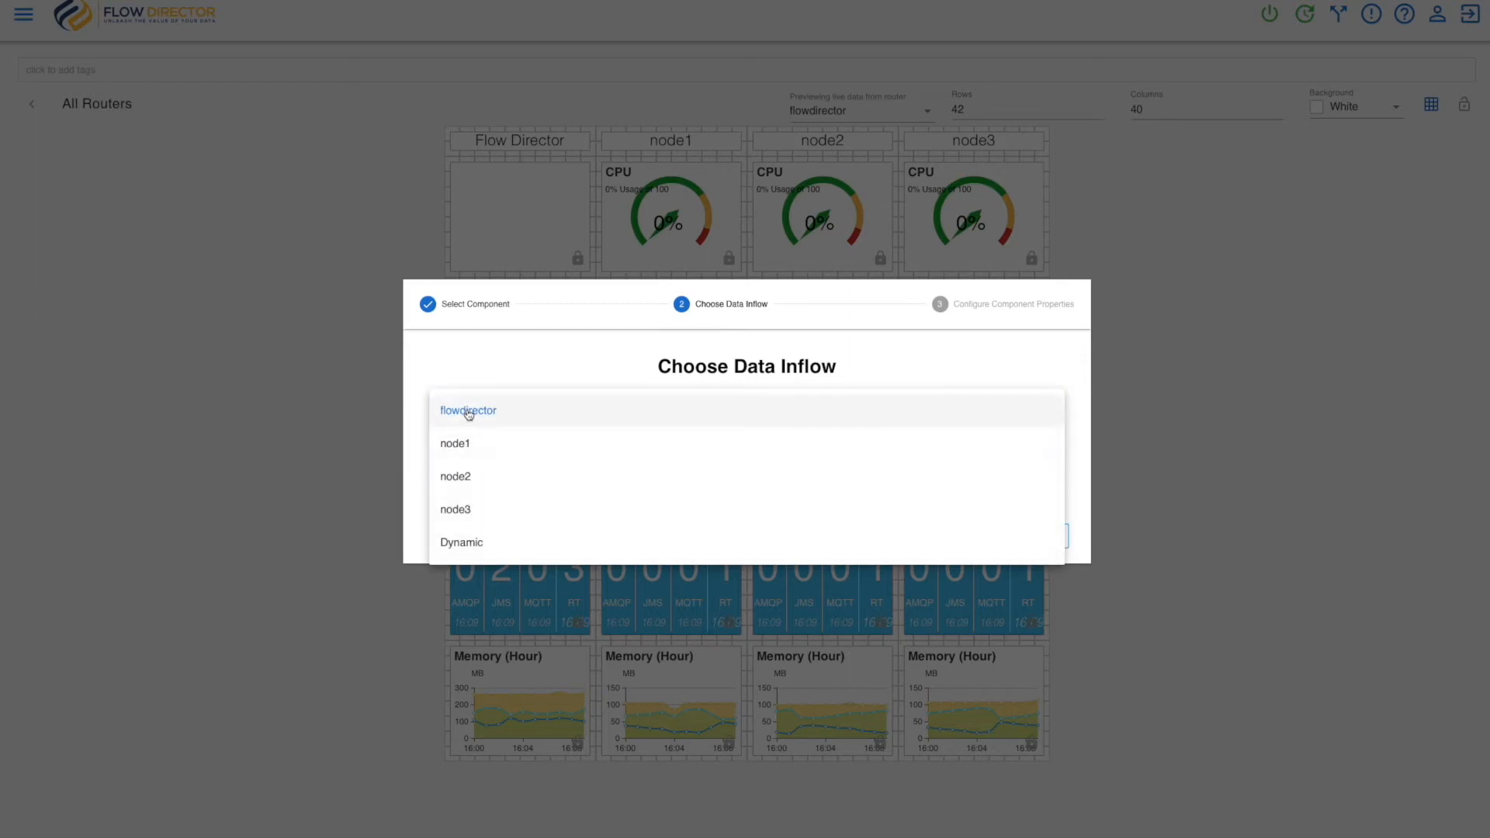
pyautogui.click(467, 411)
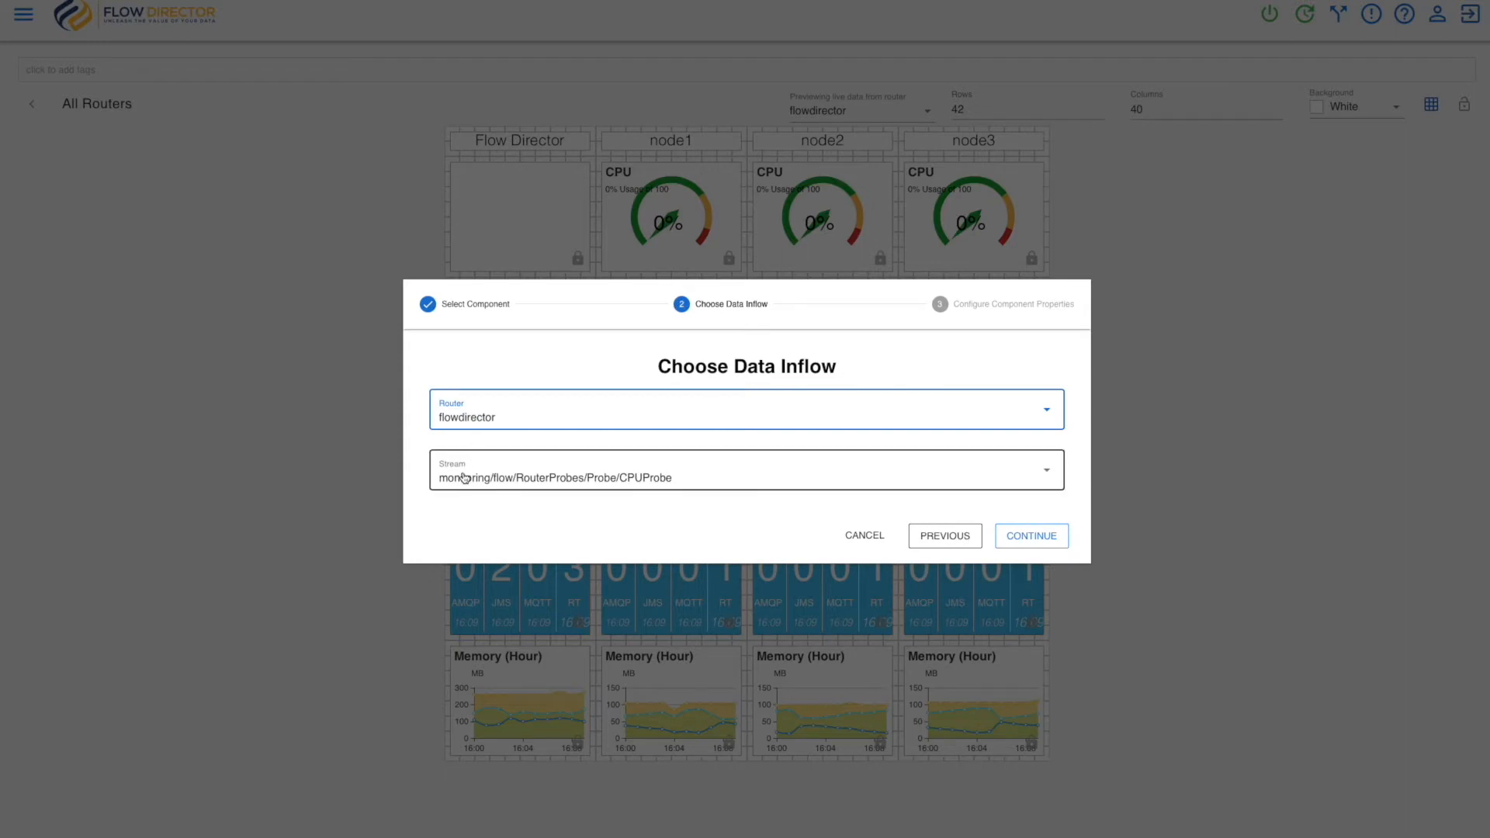
pyautogui.click(1030, 535)
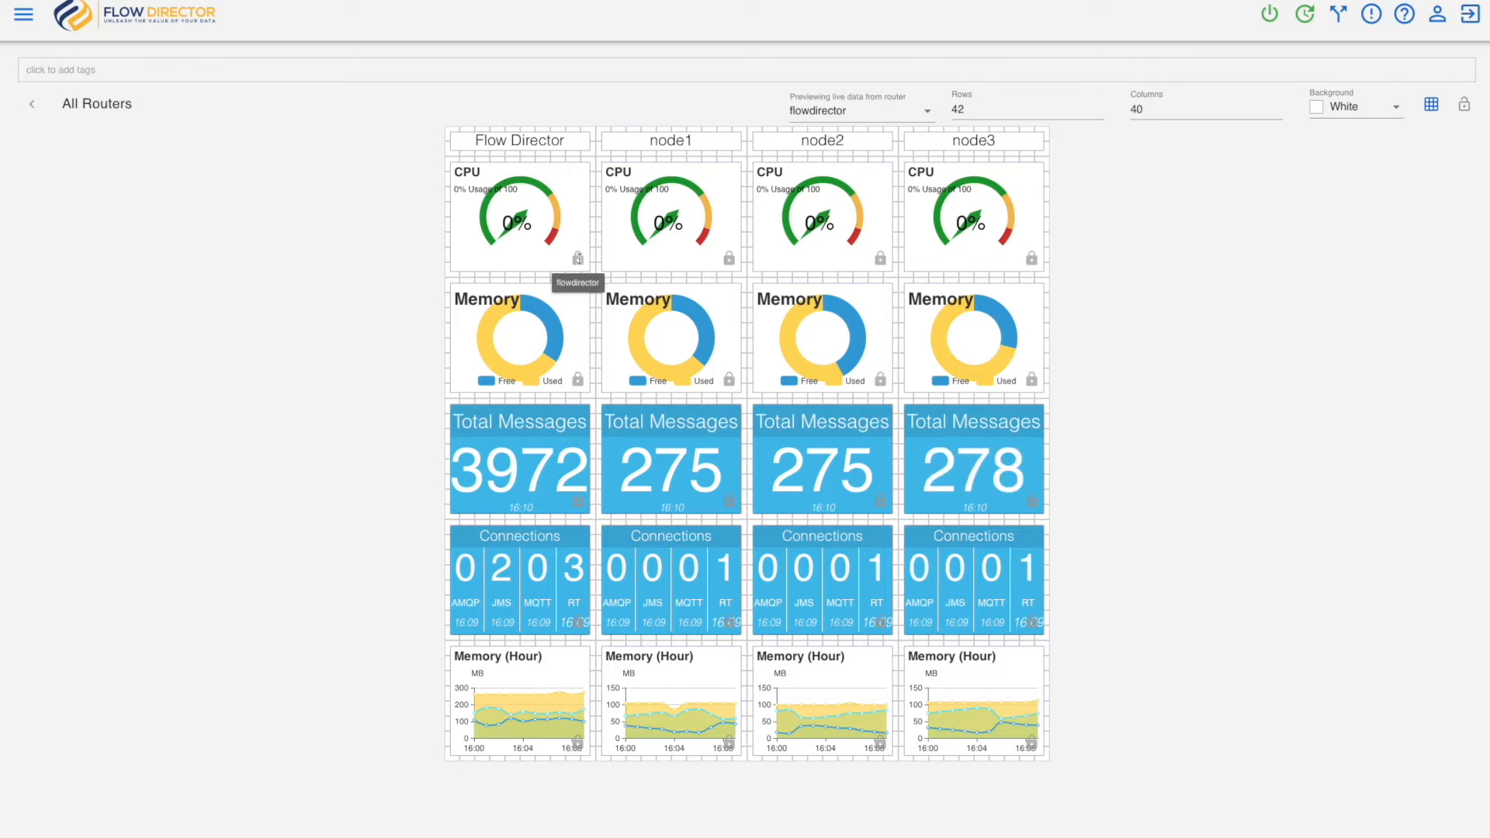
pyautogui.moveTo(732, 257)
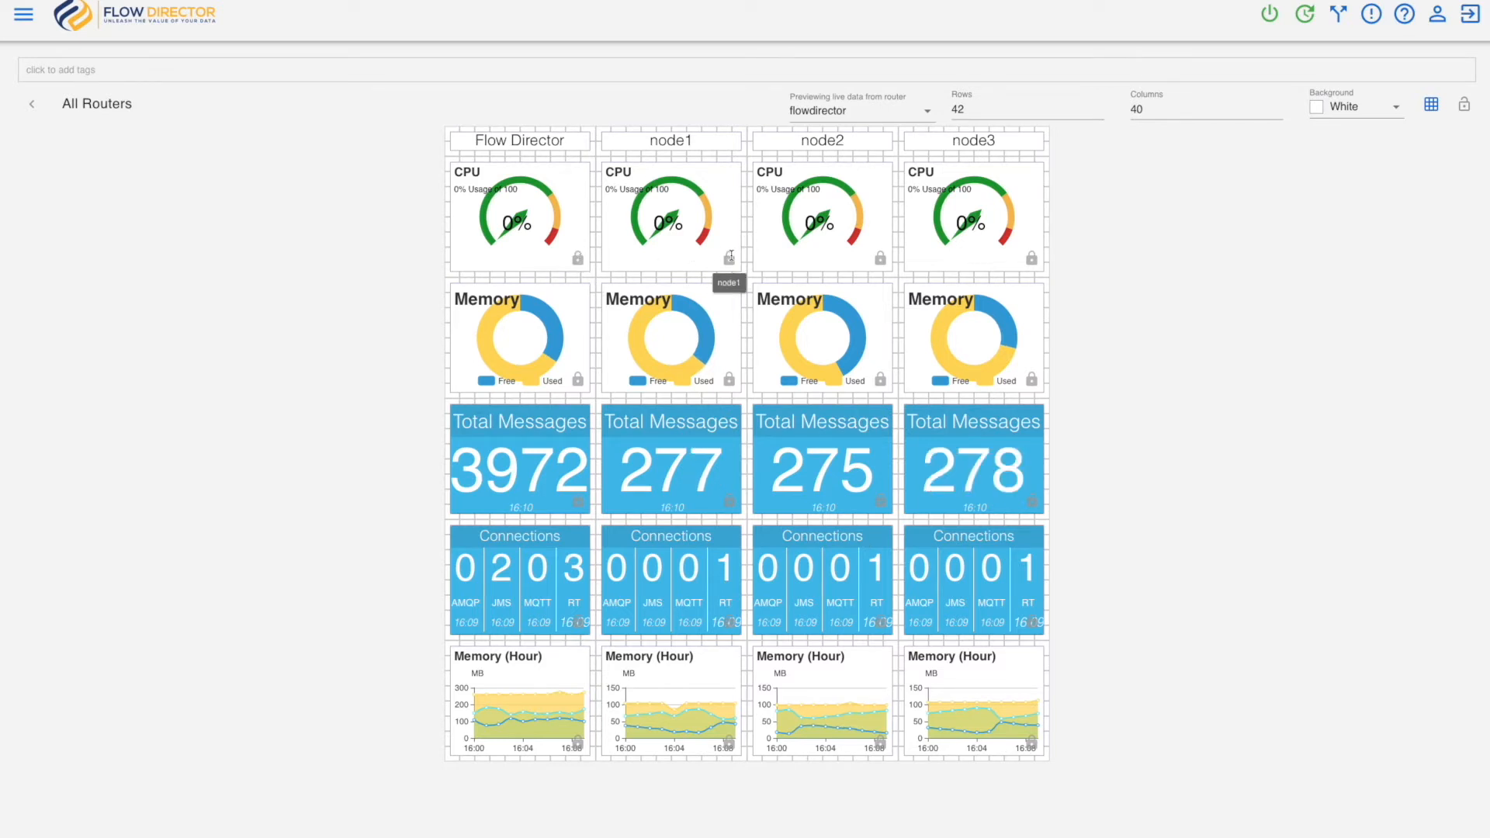
pyautogui.moveTo(880, 259)
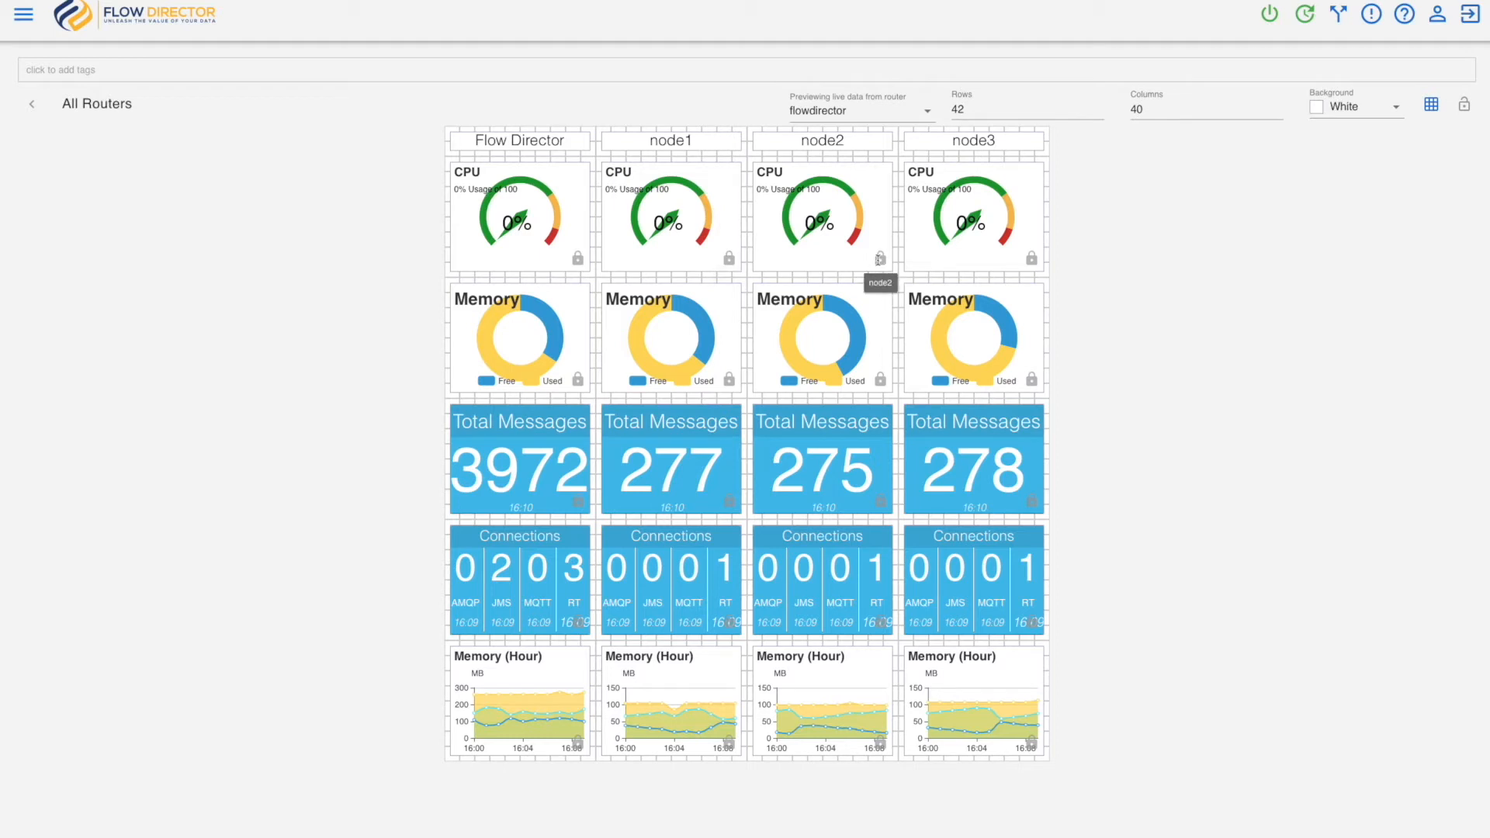
pyautogui.moveTo(1025, 369)
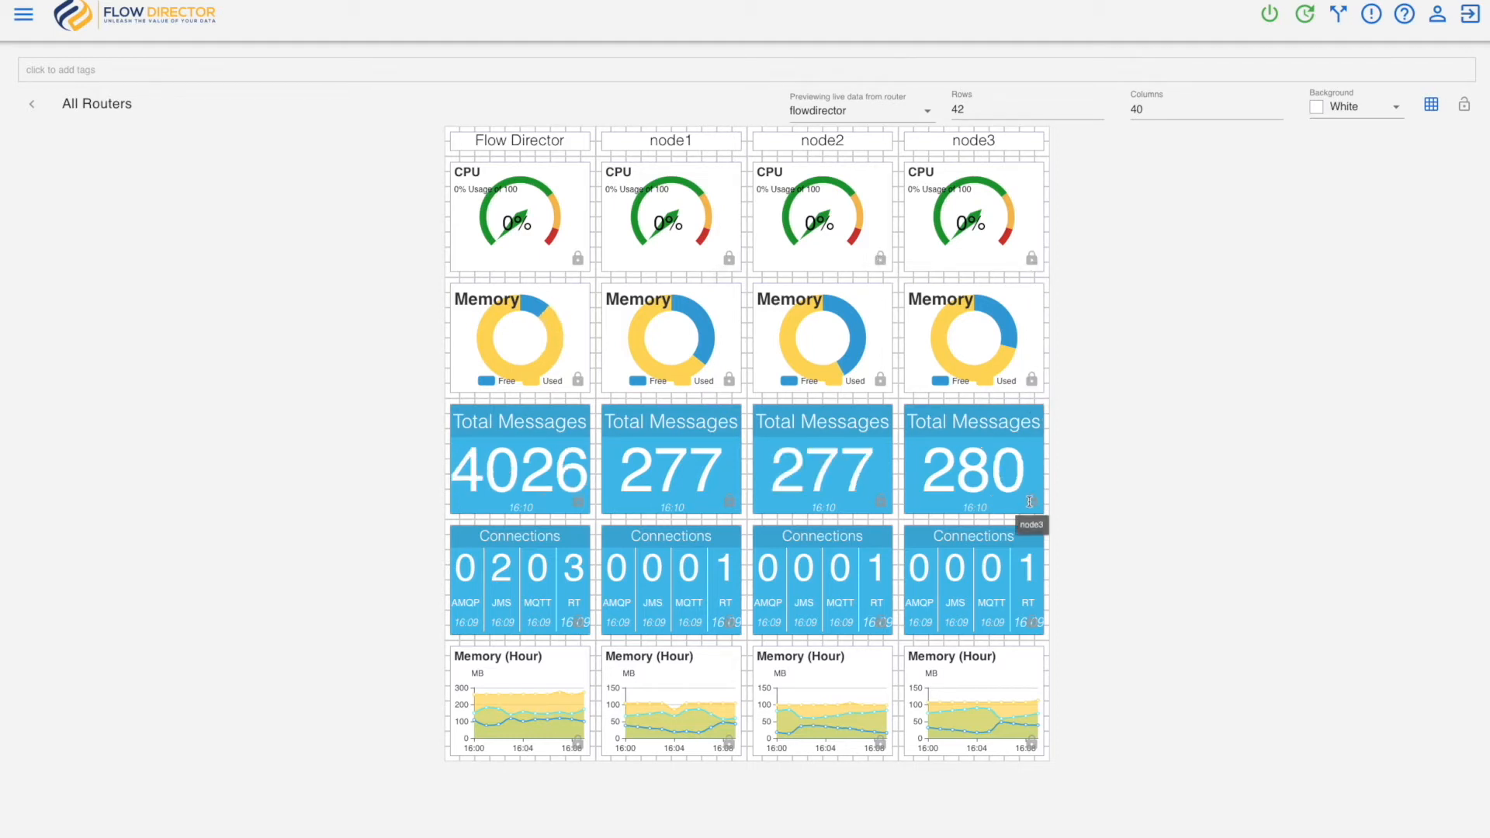
pyautogui.moveTo(748, 513)
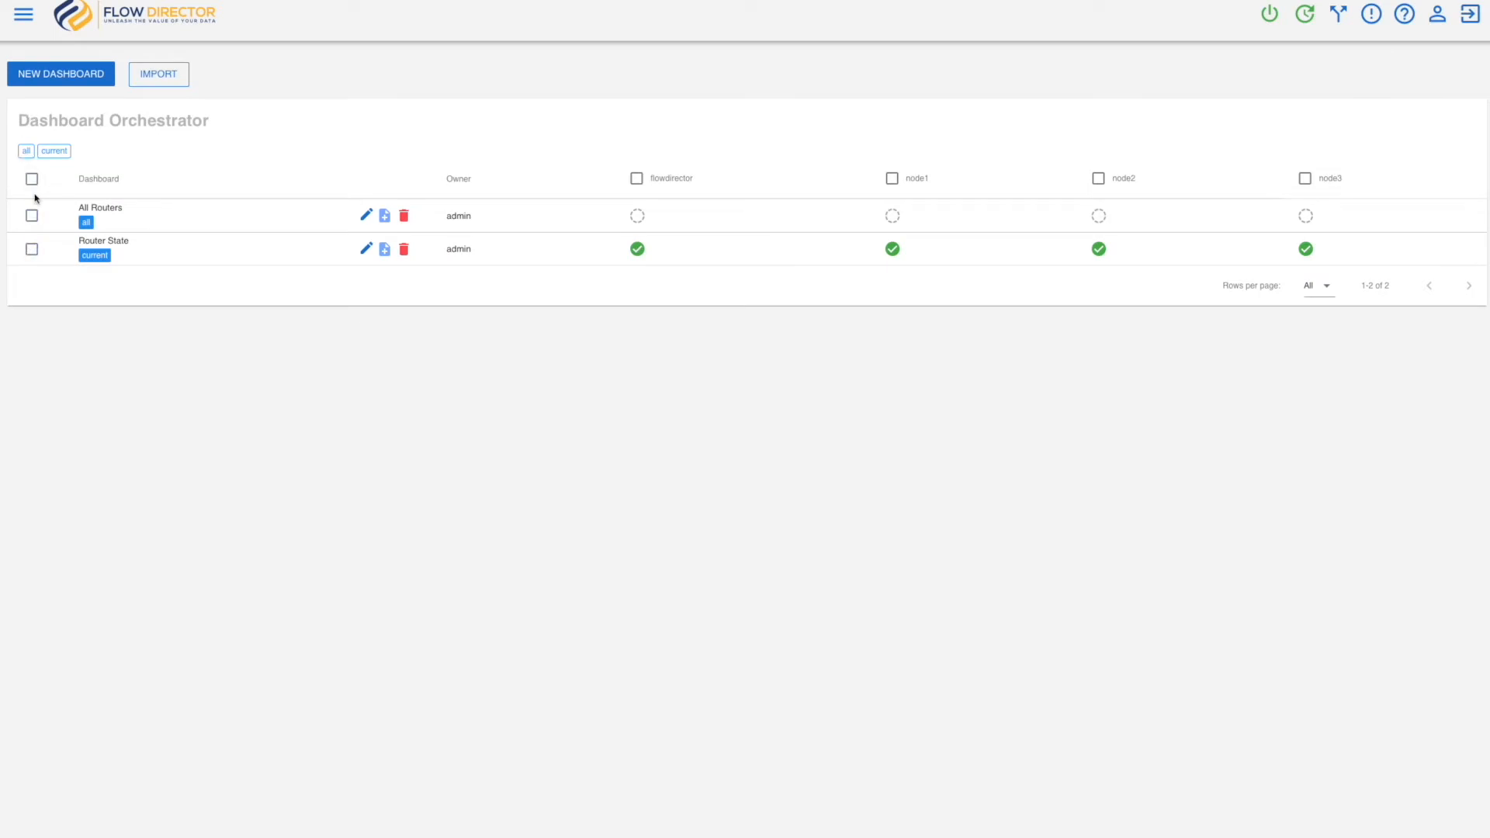
# Set the All Routers dashboard on flowdirector, node1, node2 and node3.
pyautogui.click(637, 177)
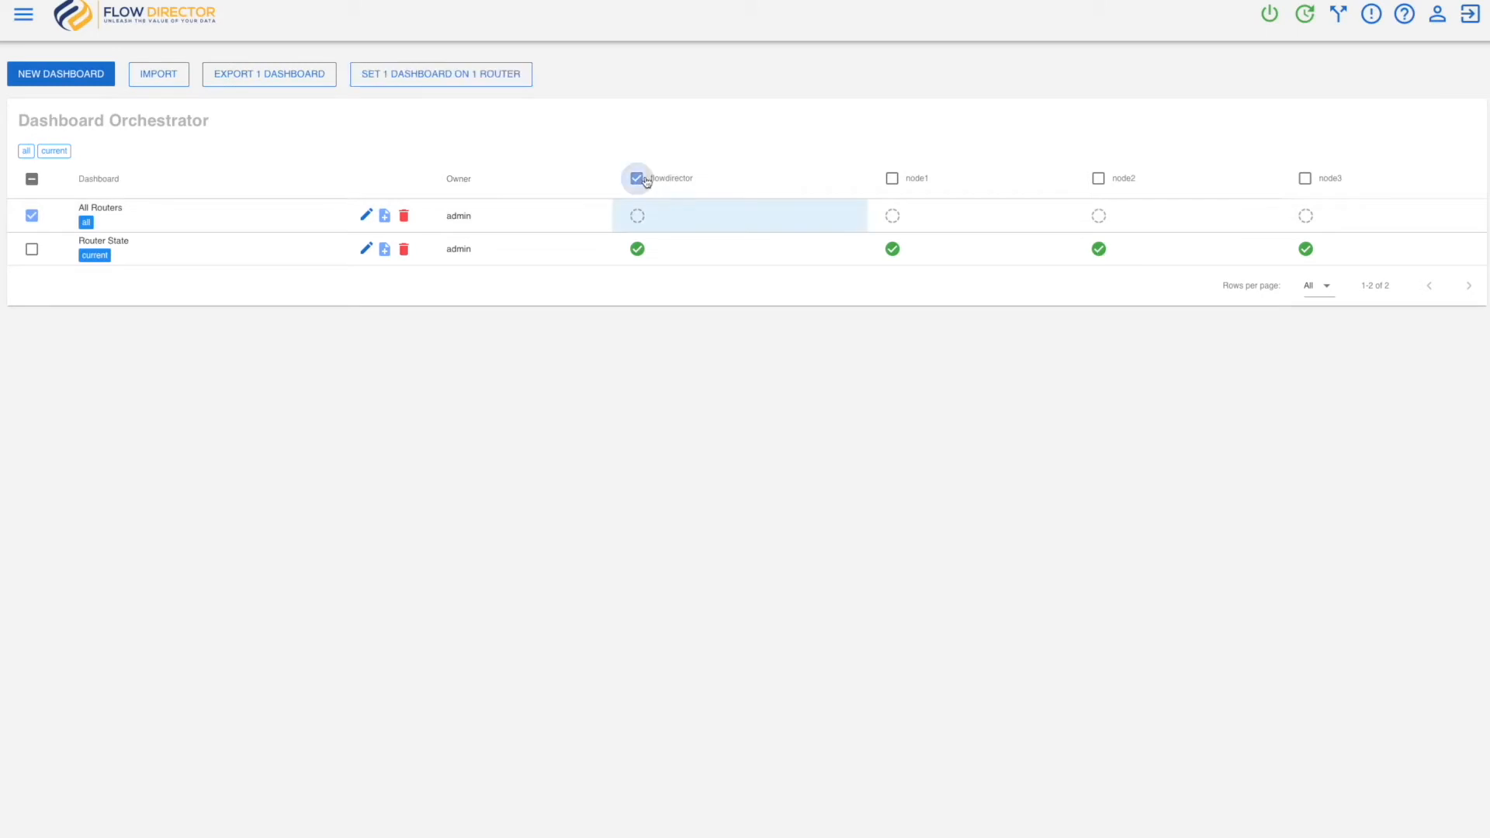
pyautogui.click(892, 178)
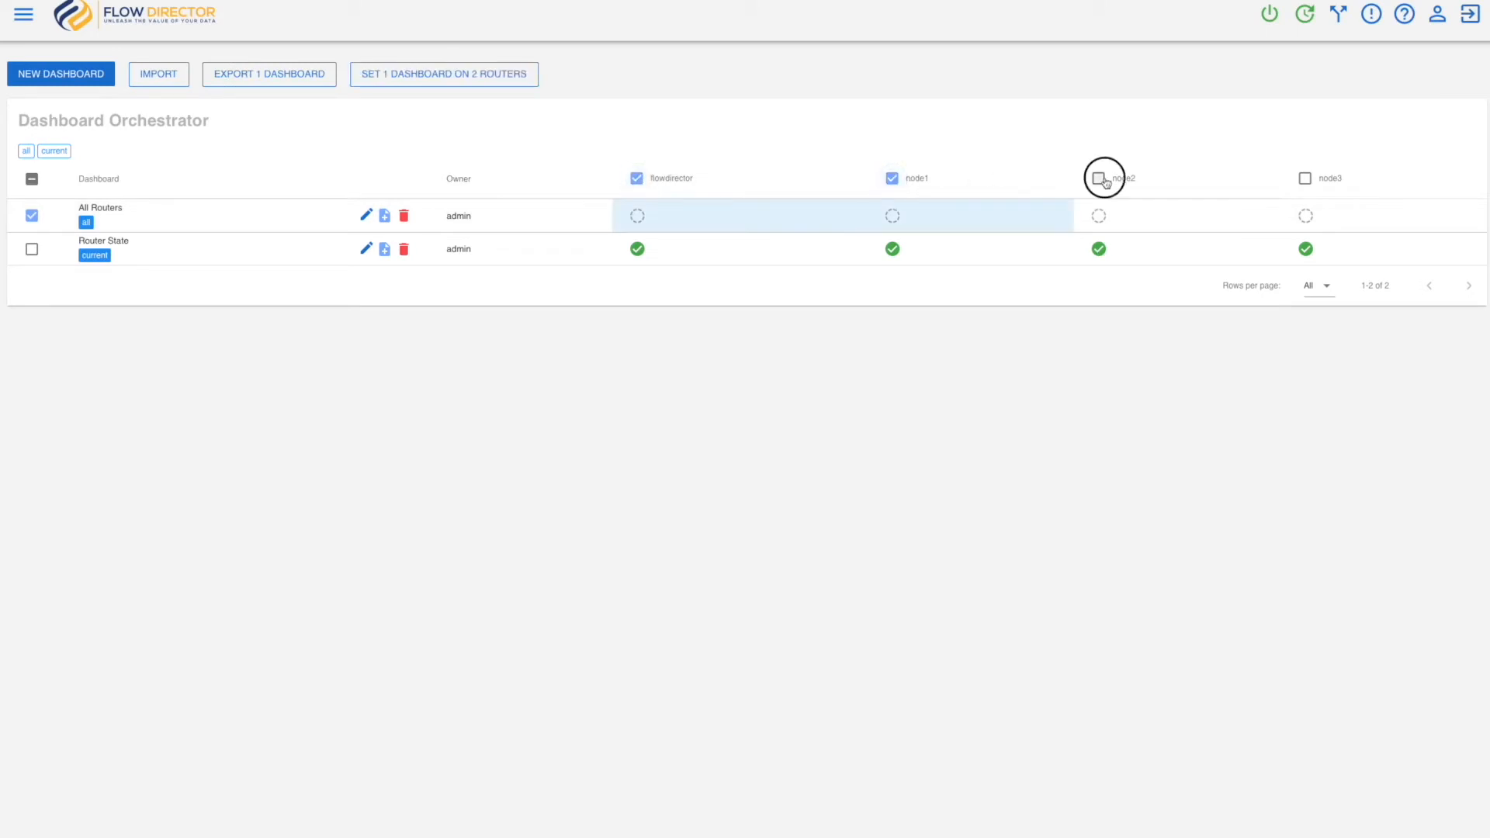
pyautogui.click(1099, 178)
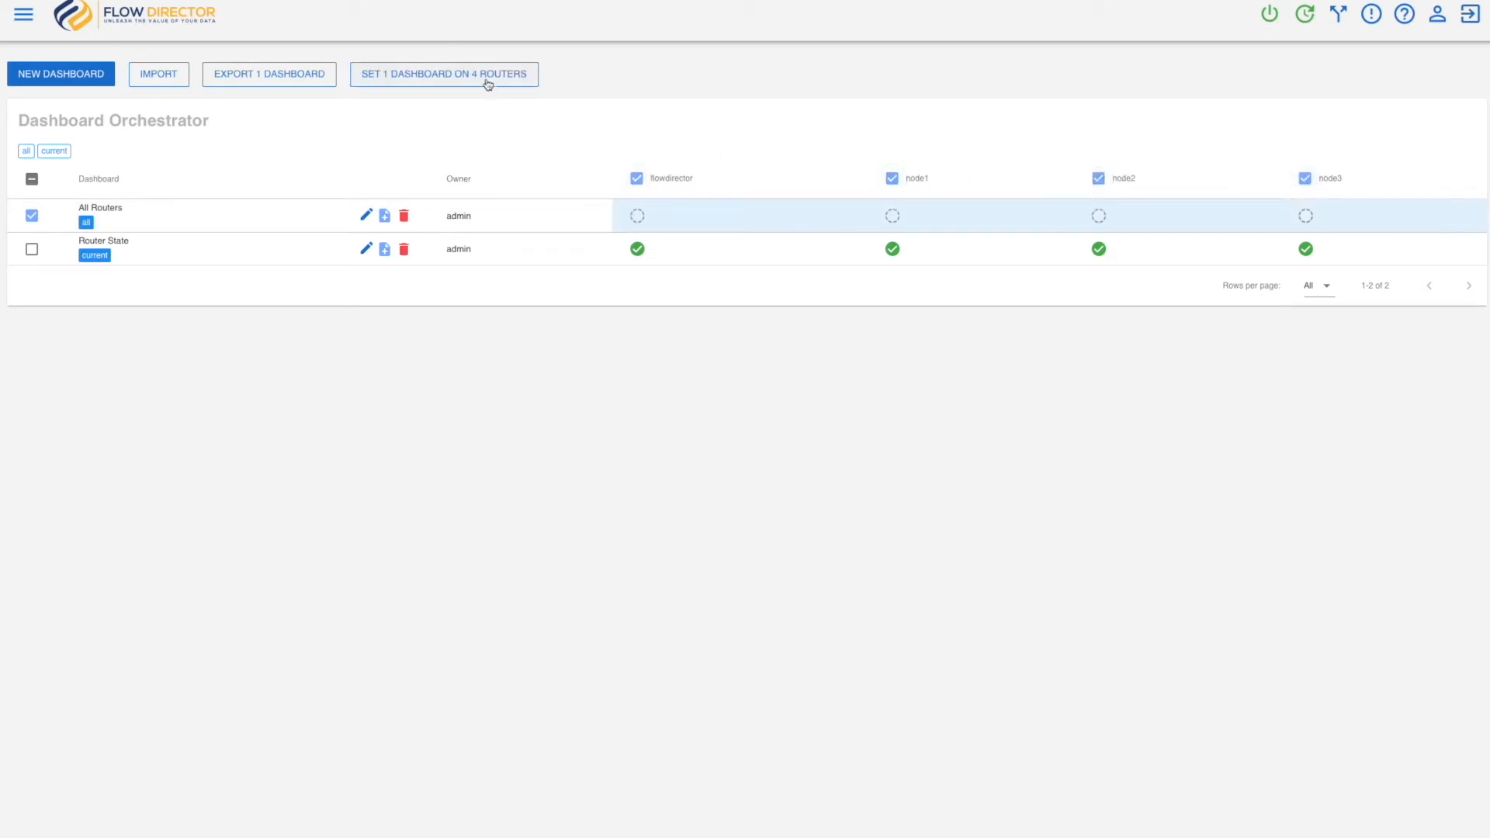
pyautogui.click(444, 74)
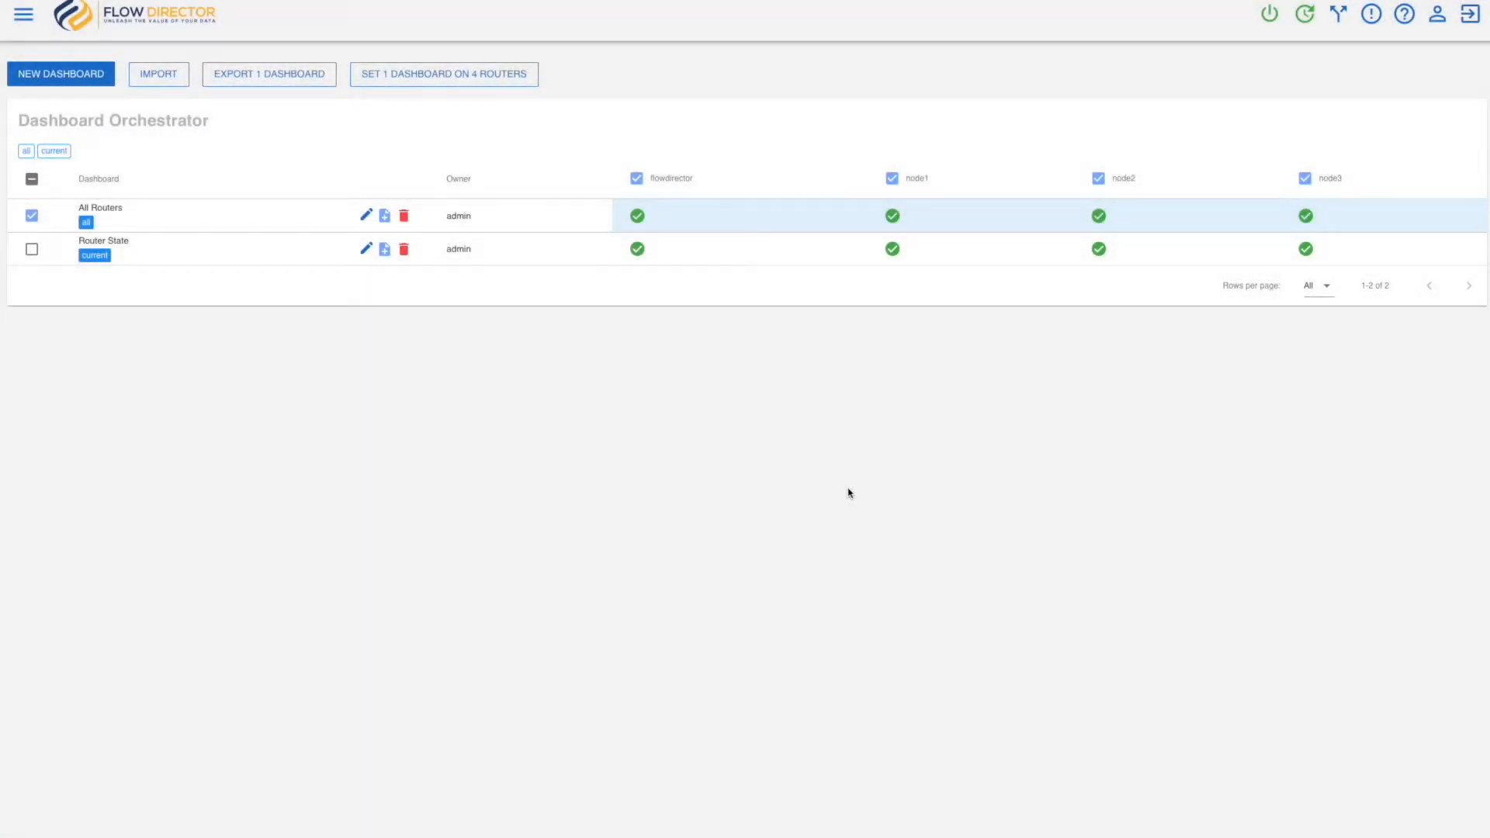
pyautogui.click(23, 16)
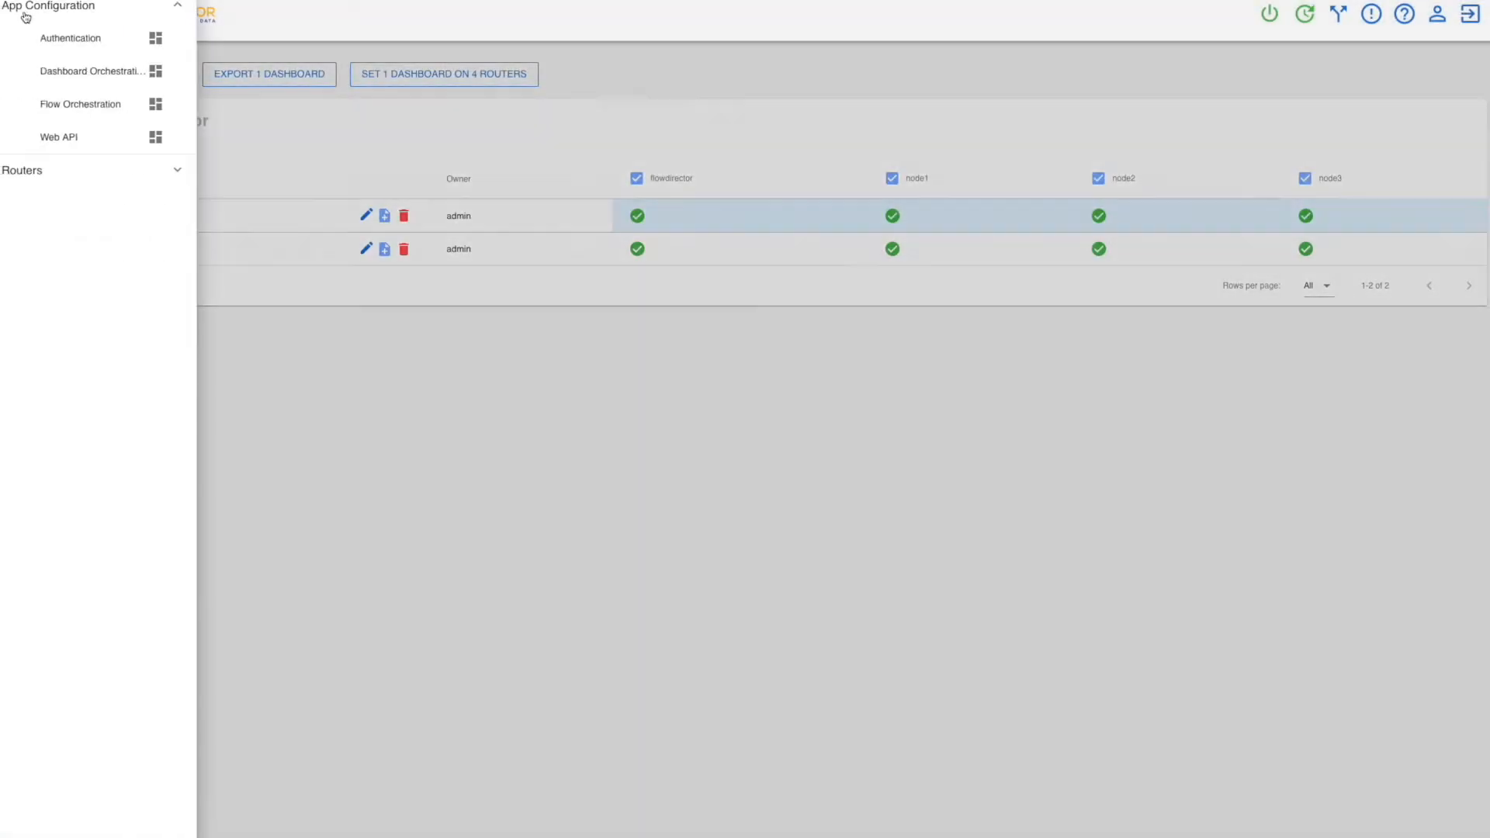
# Open the admin menu for editing under Authentication > Menus.
pyautogui.click(69, 38)
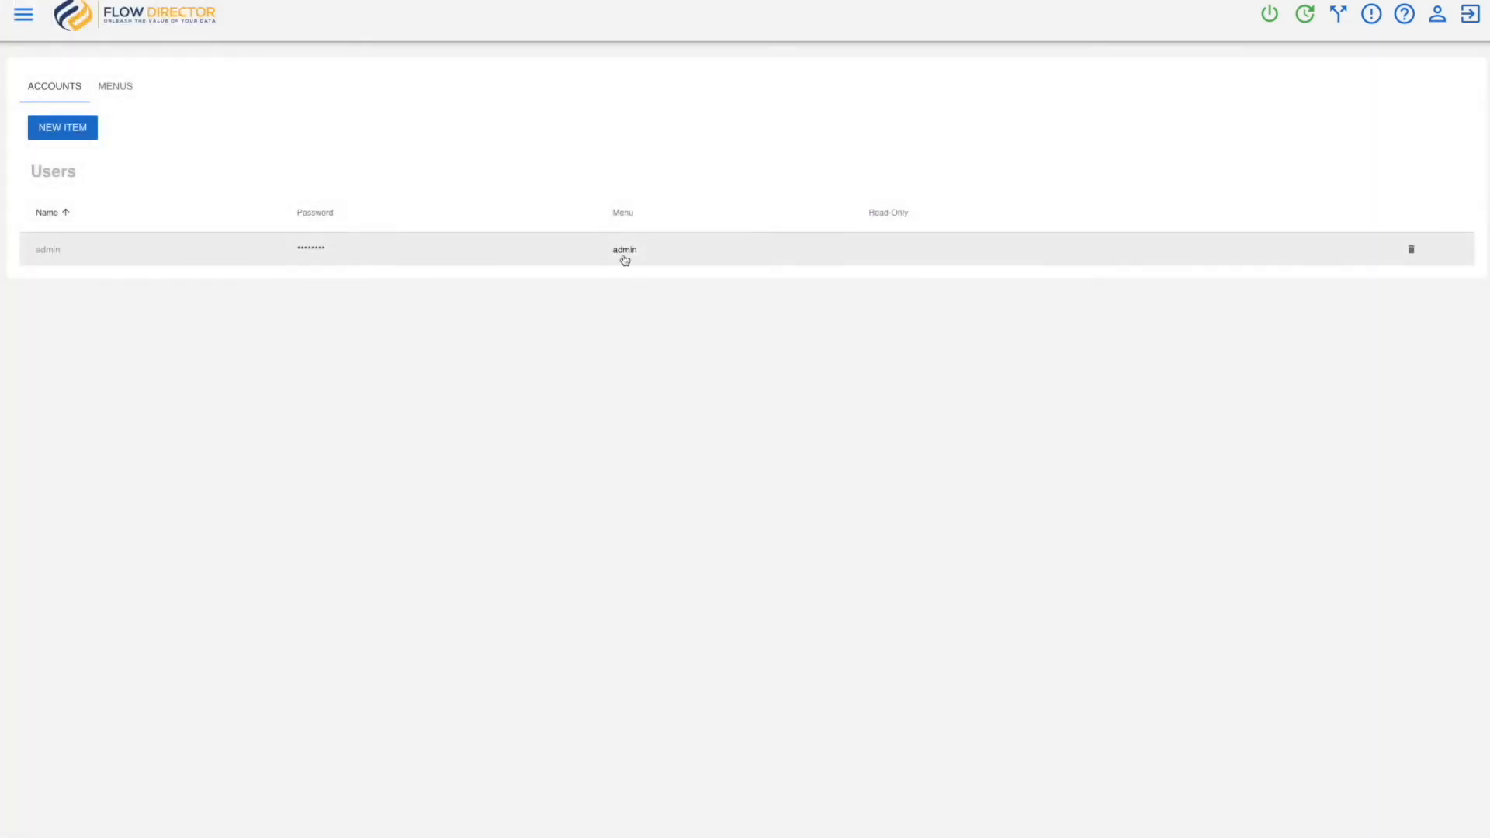
pyautogui.click(115, 85)
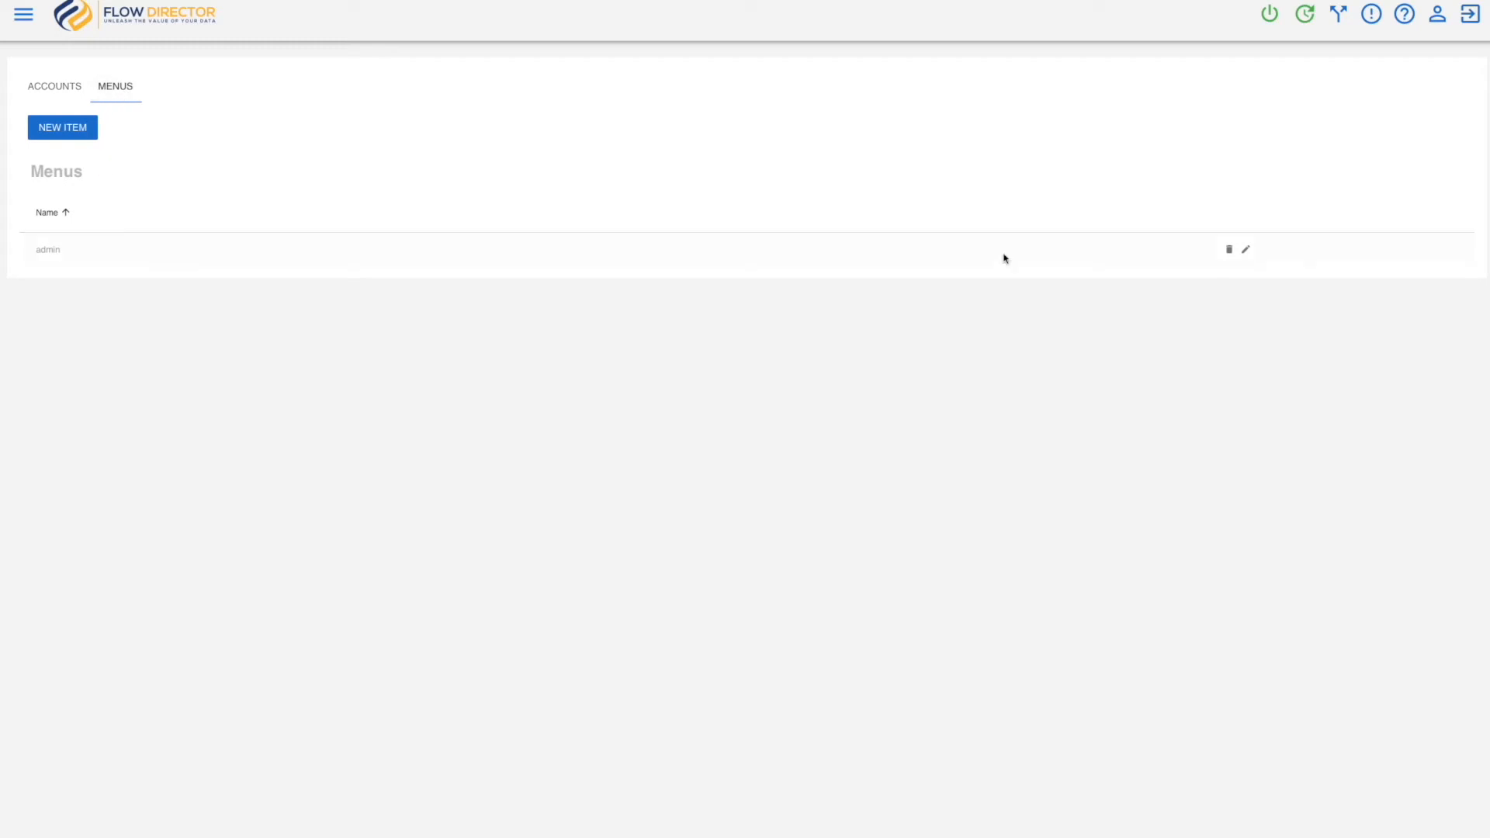
pyautogui.click(1245, 249)
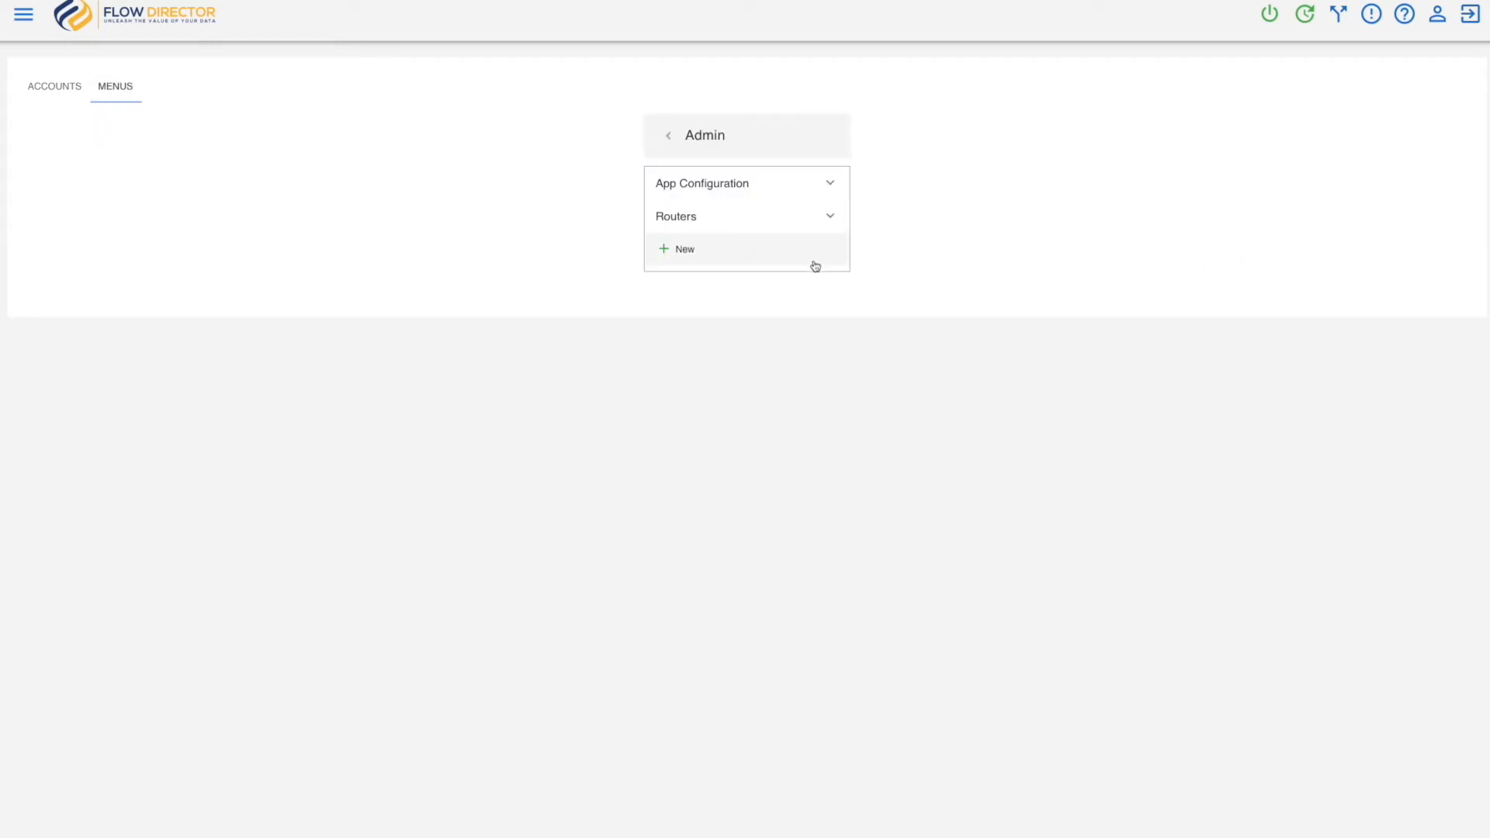
pyautogui.moveTo(692, 257)
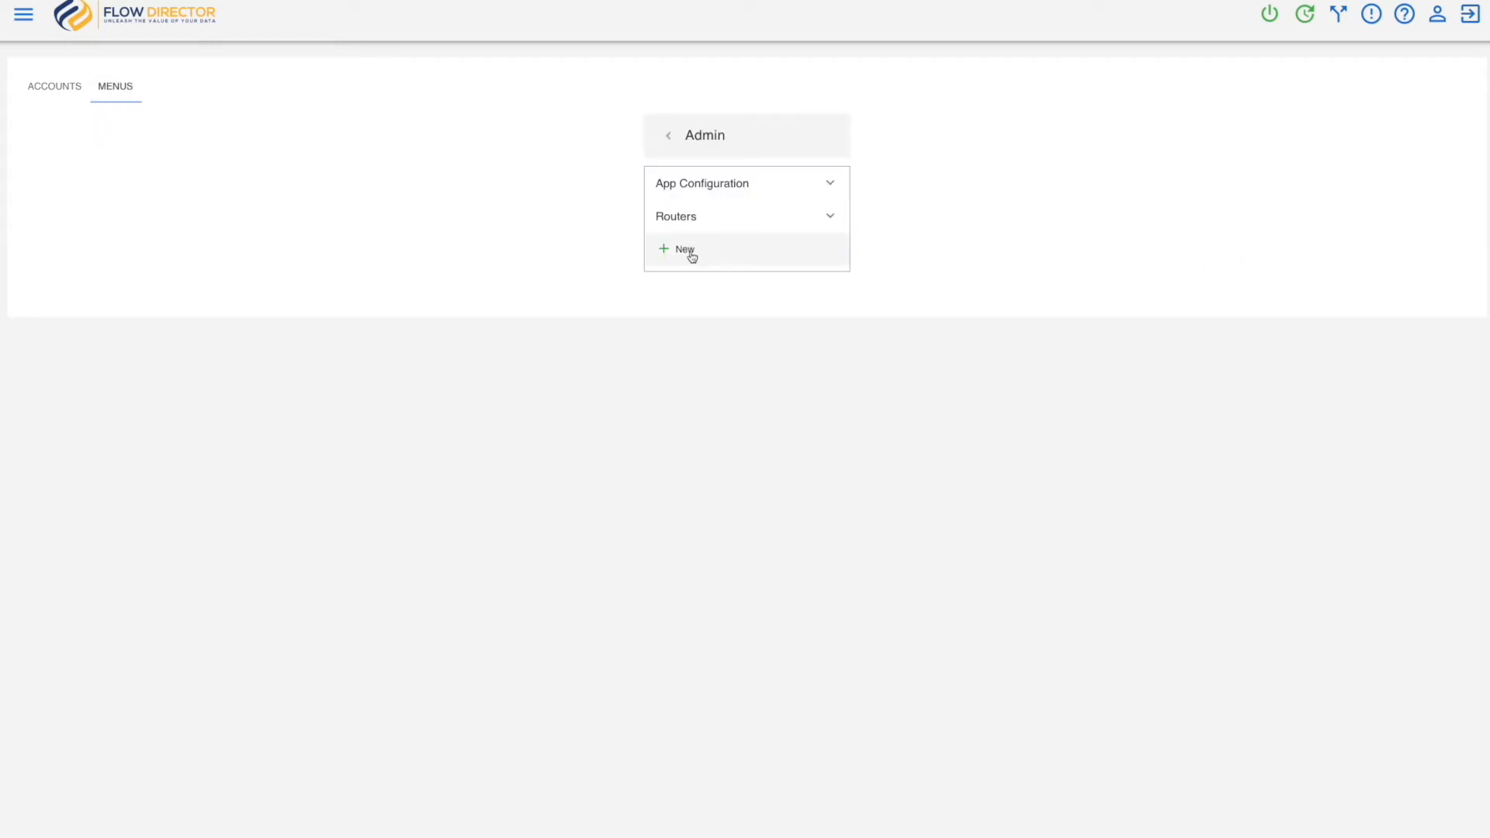
# Add an 'Overview' dashboard menu item with tag selector showing the 'all' tag.
pyautogui.click(678, 250)
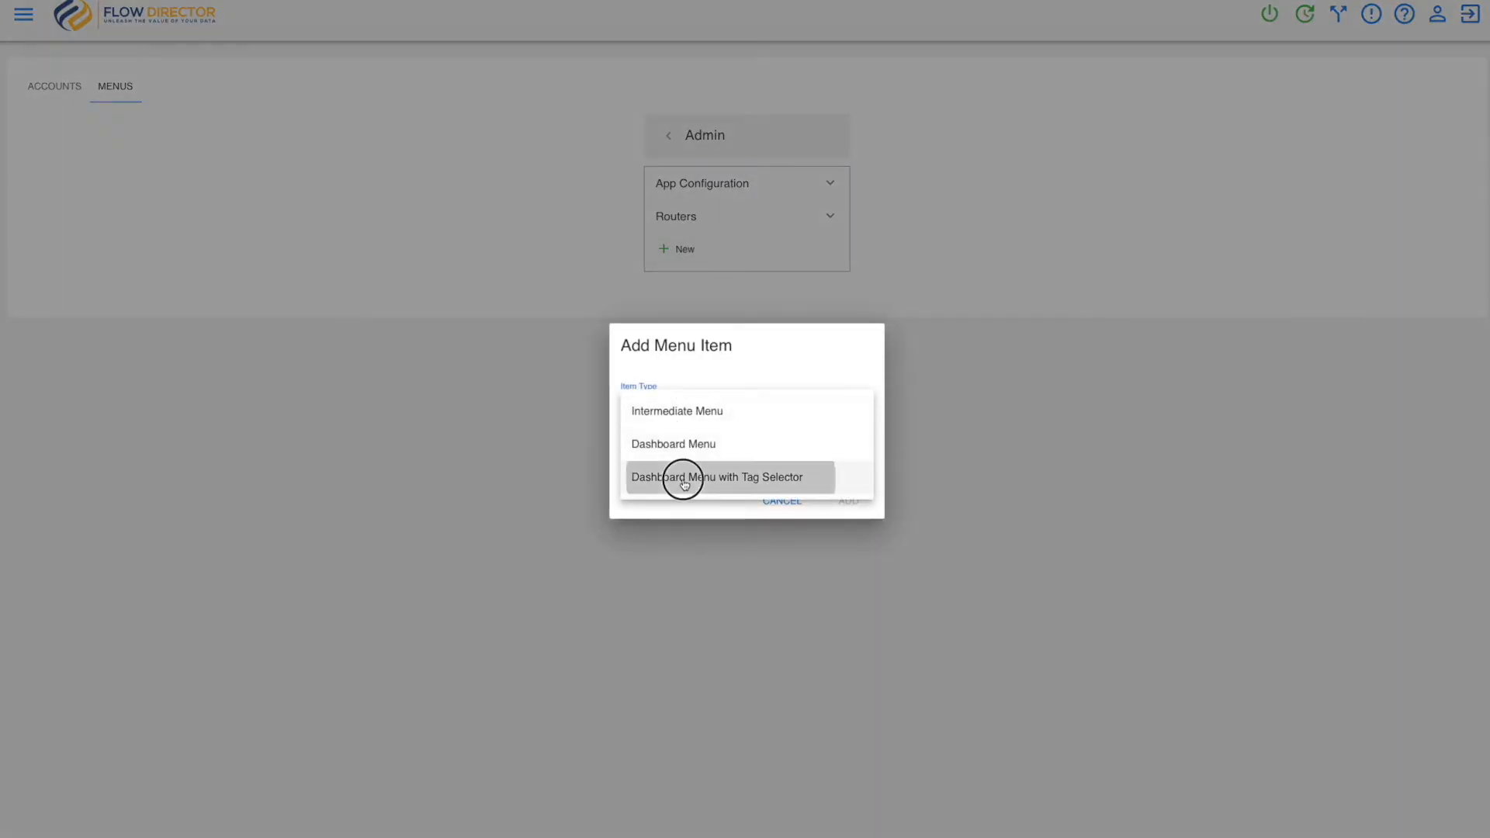
pyautogui.click(720, 477)
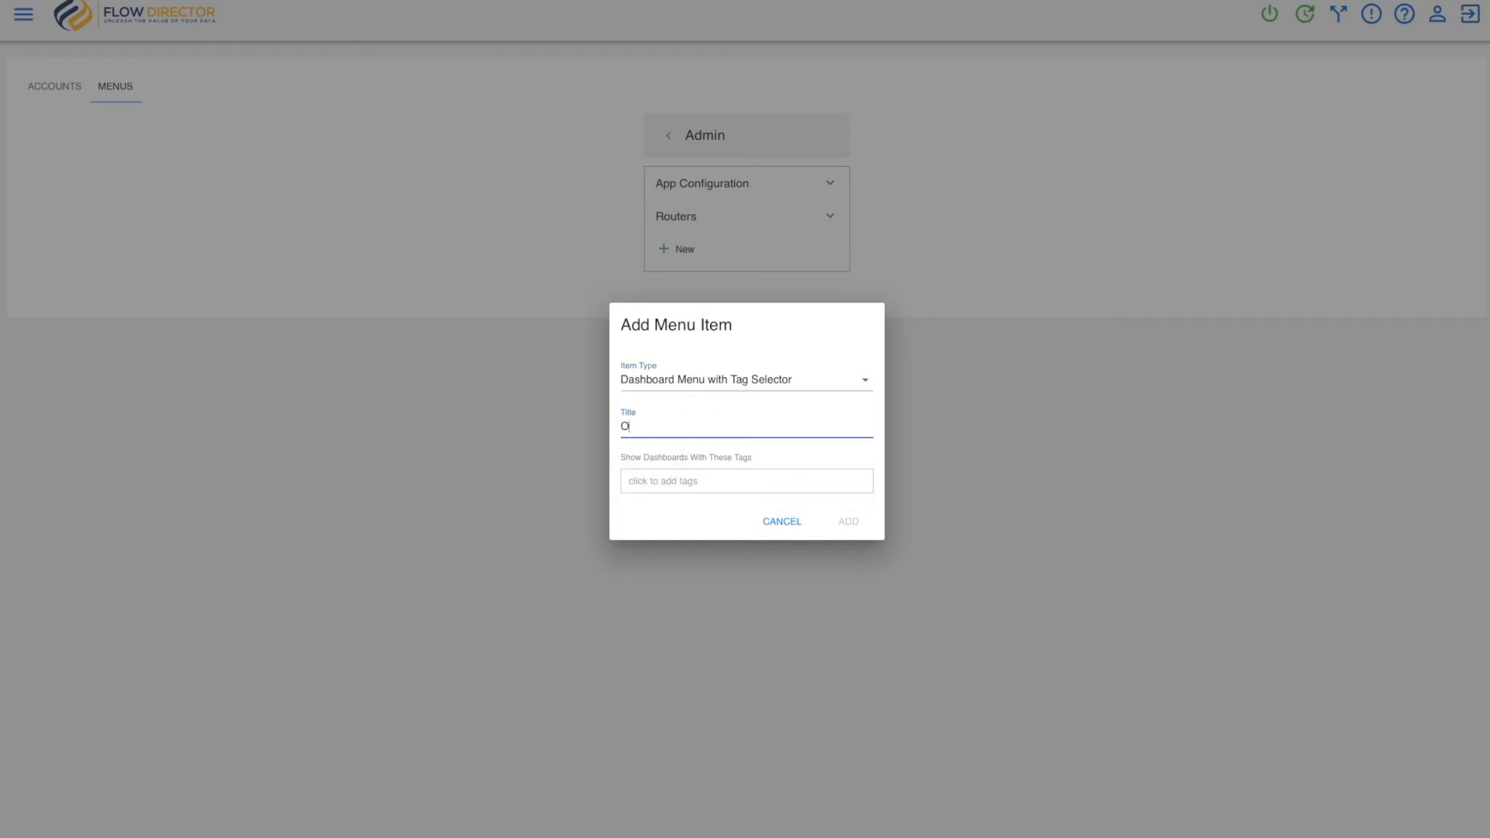
pyautogui.write('vervi')
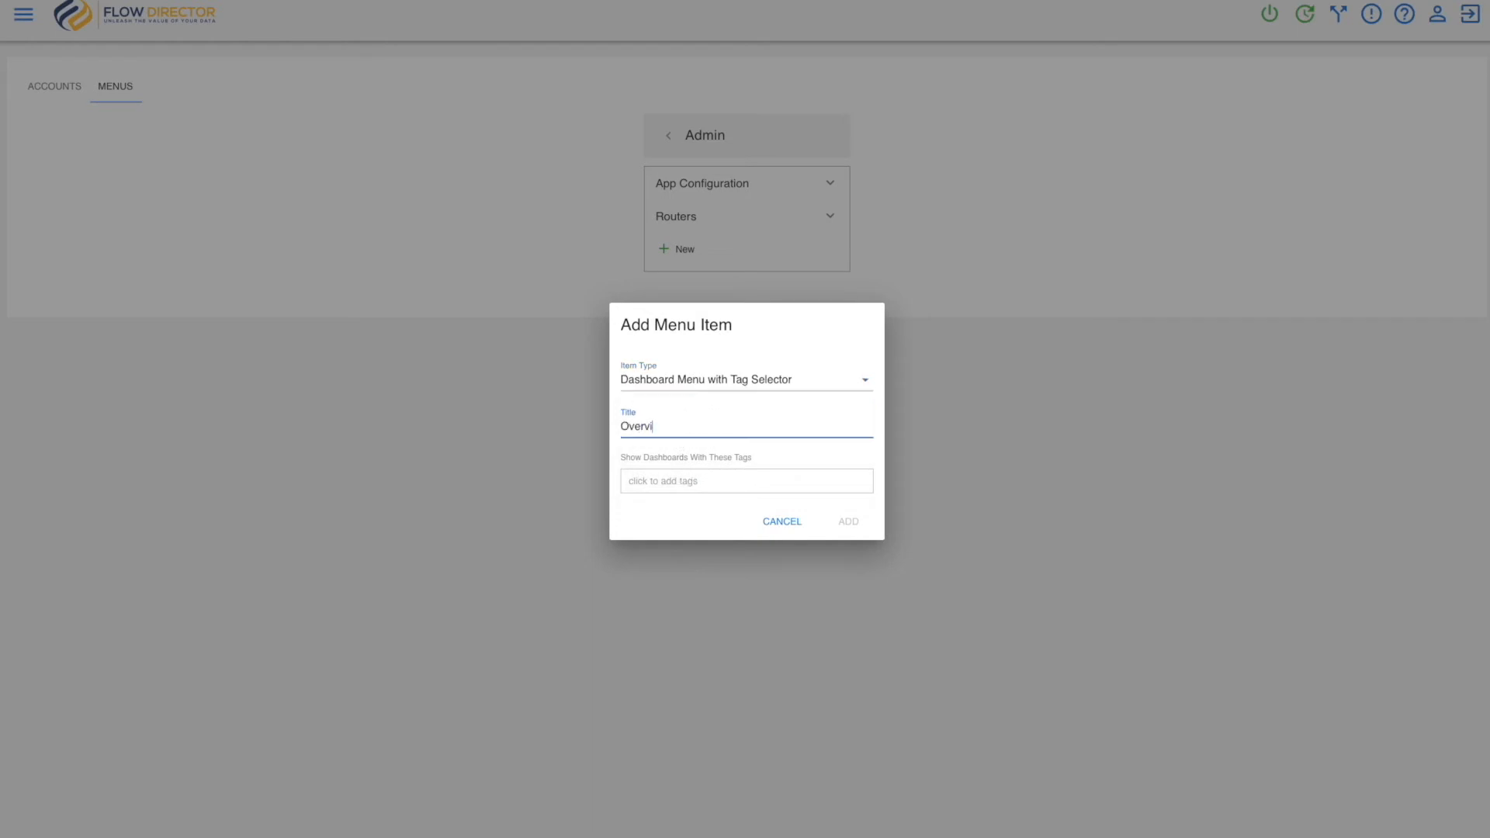
pyautogui.write('ew')
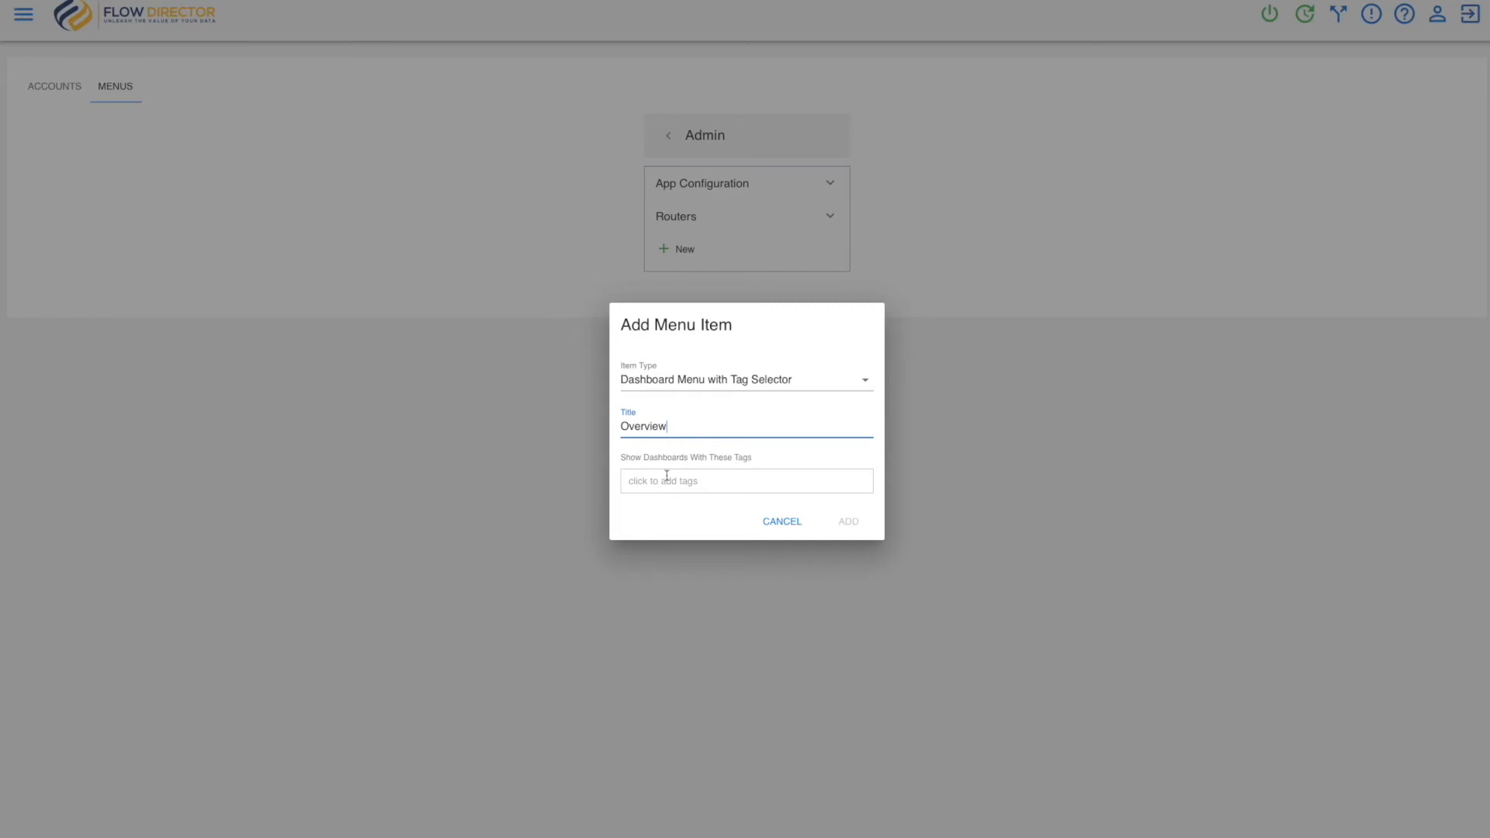
pyautogui.click(746, 480)
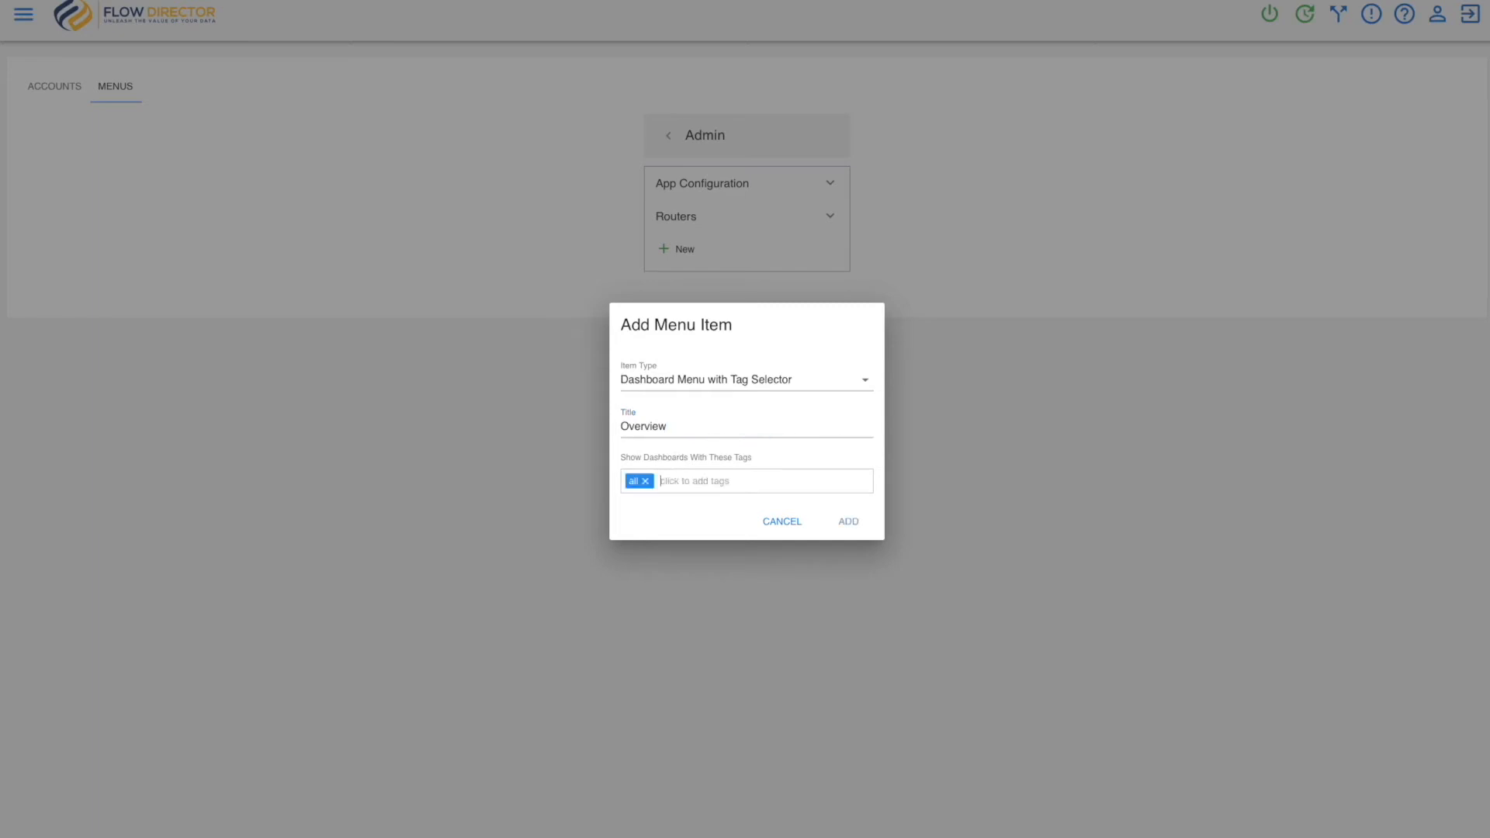
pyautogui.click(846, 521)
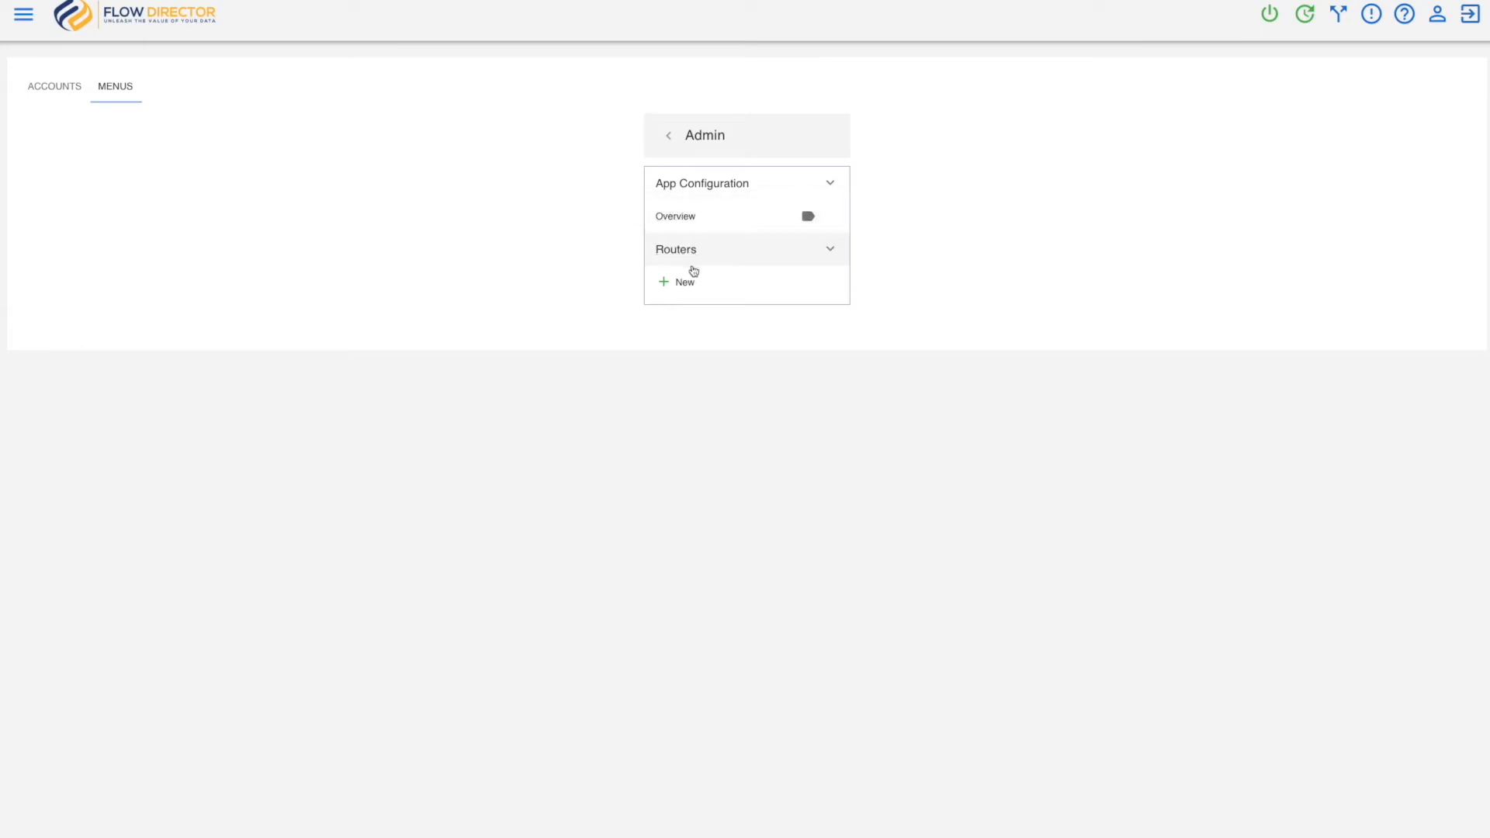
pyautogui.moveTo(561, 228)
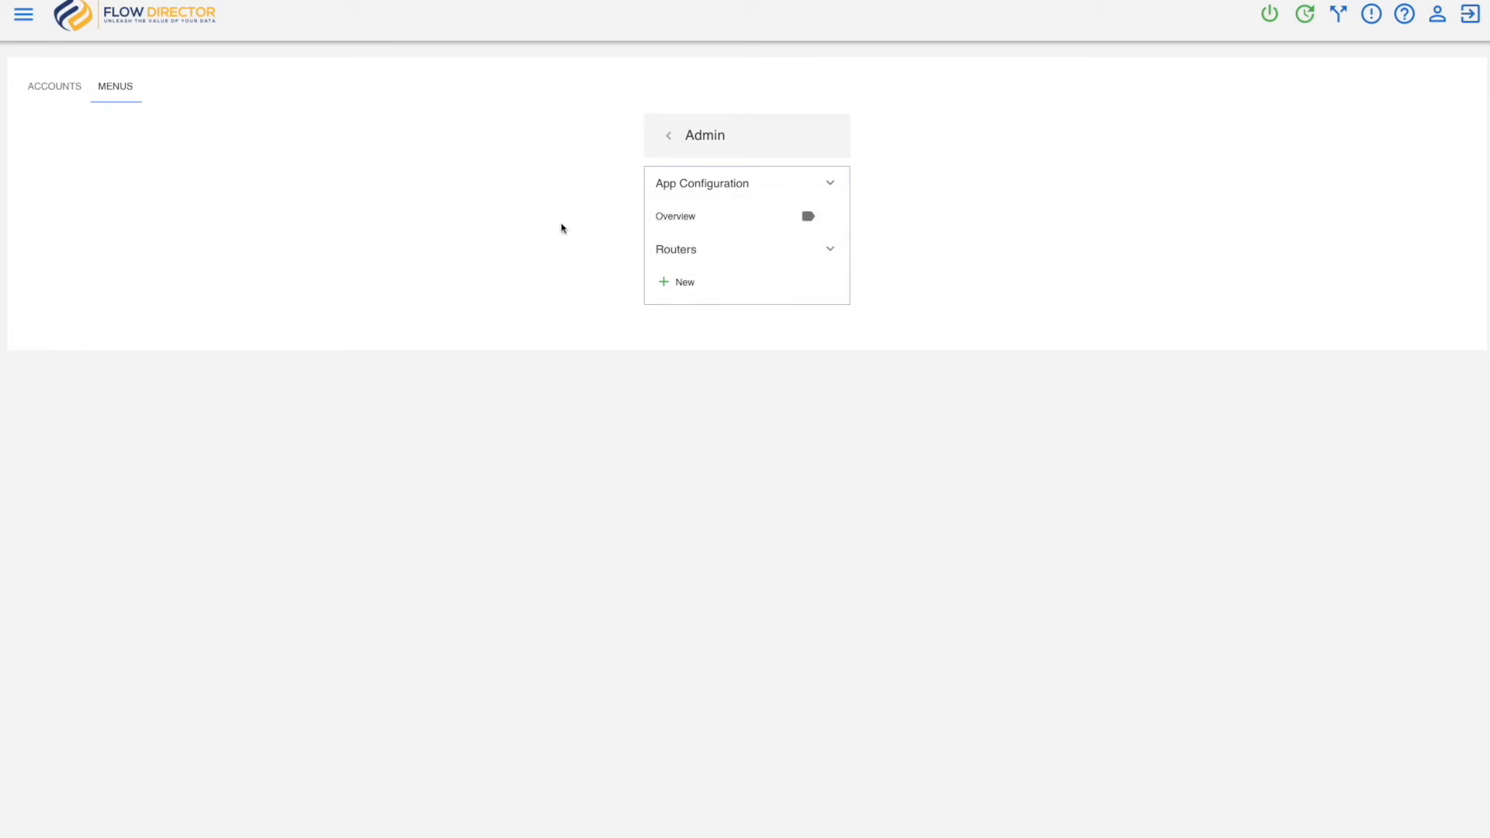
pyautogui.moveTo(194, 118)
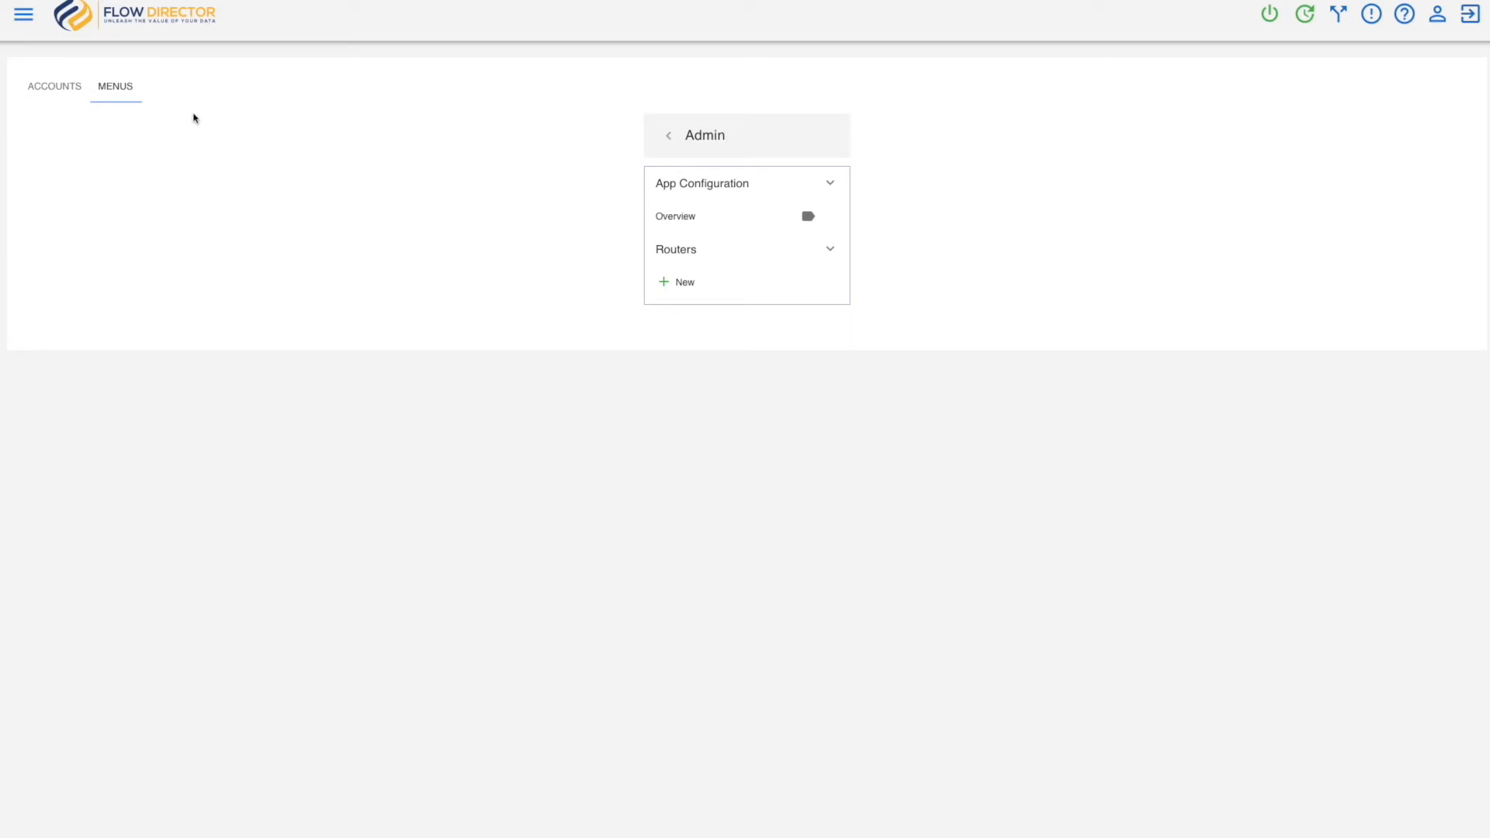
pyautogui.moveTo(1366, 37)
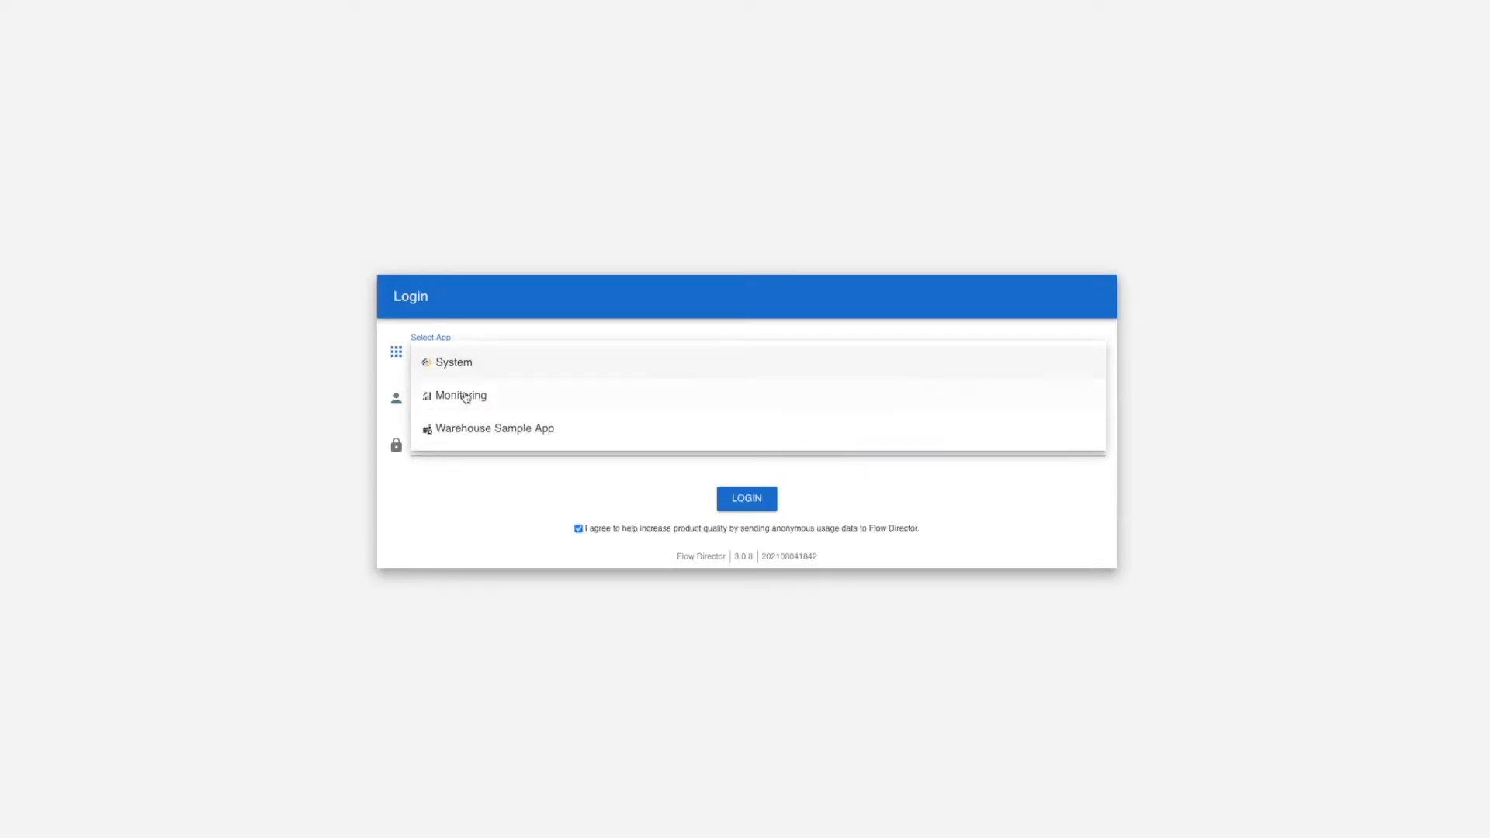
# Log into Monitoring, confirm All Routers appears under Overview, and open dashboard configuration.
pyautogui.click(460, 395)
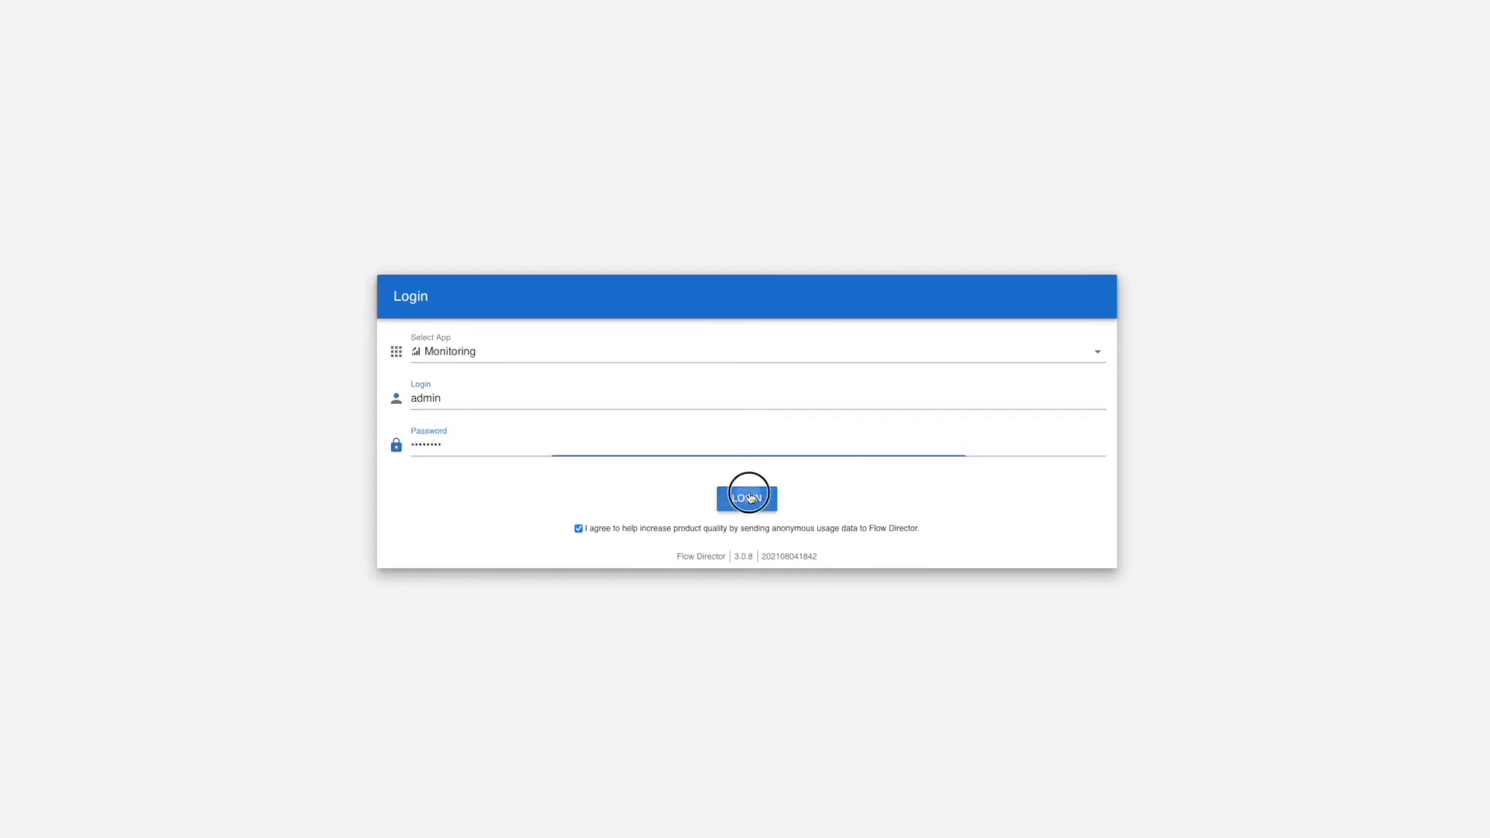
pyautogui.click(746, 496)
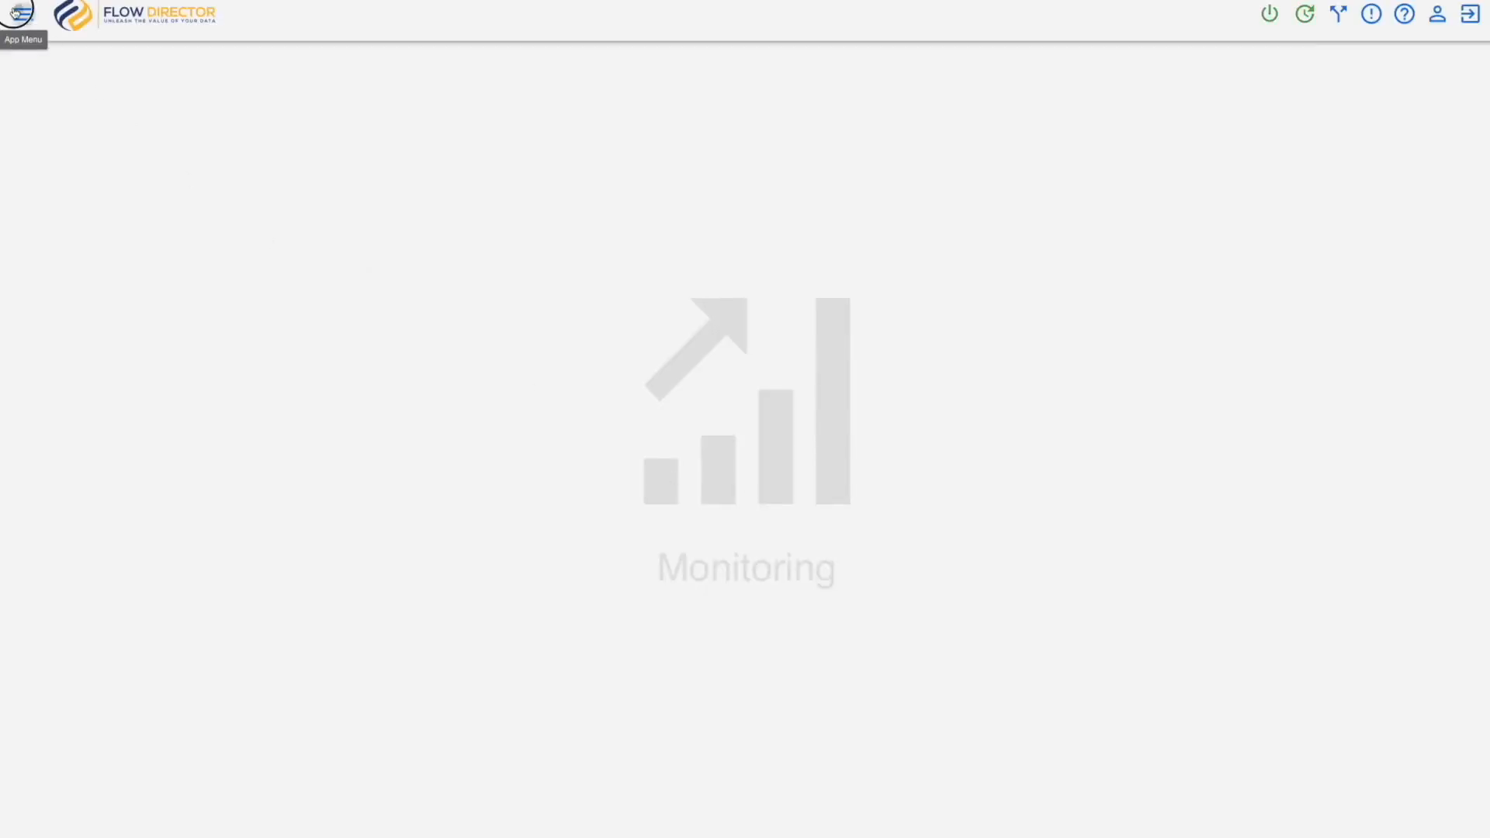
pyautogui.click(17, 14)
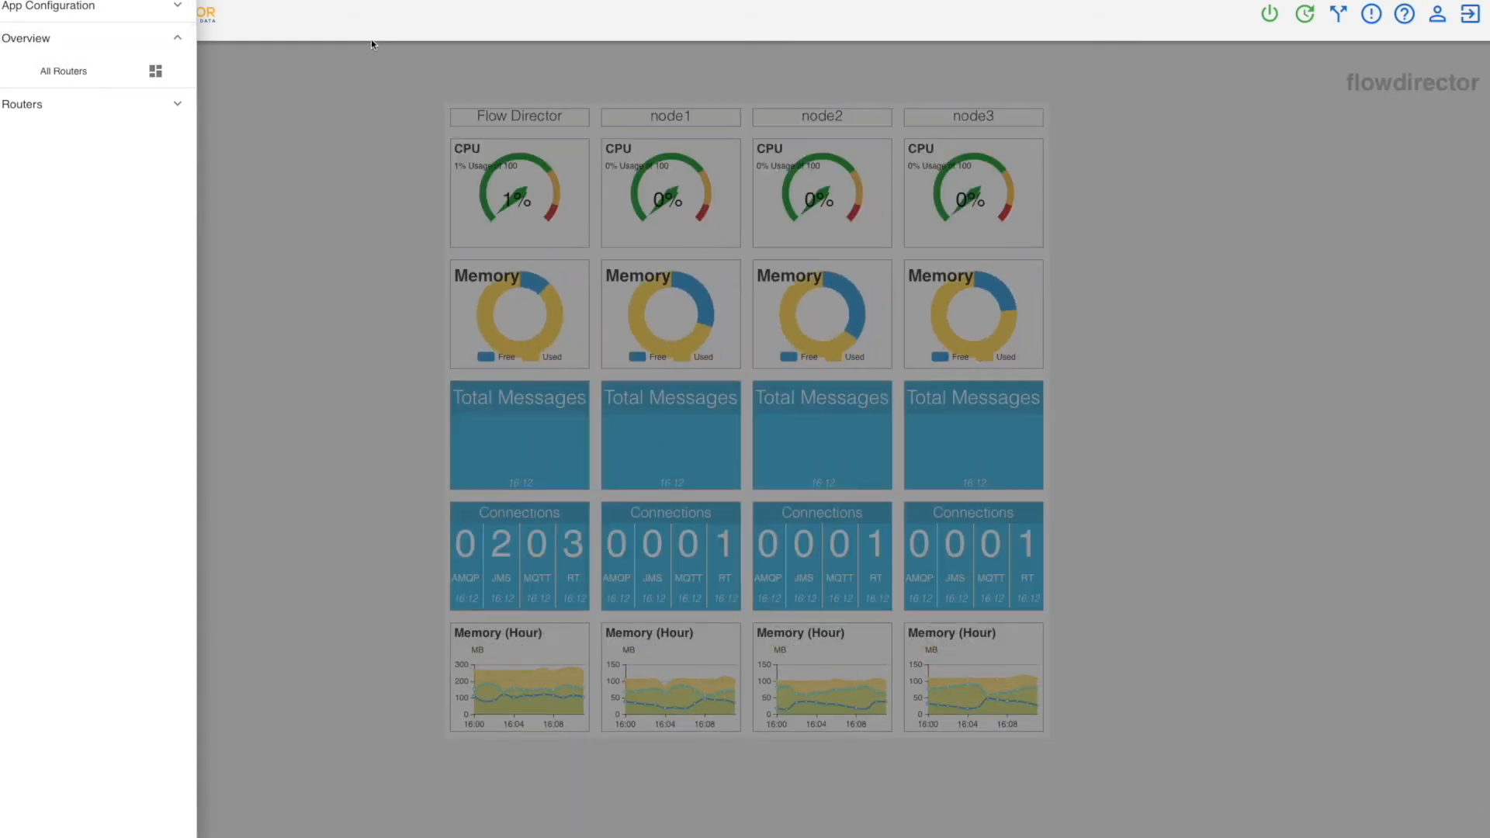
pyautogui.click(24, 13)
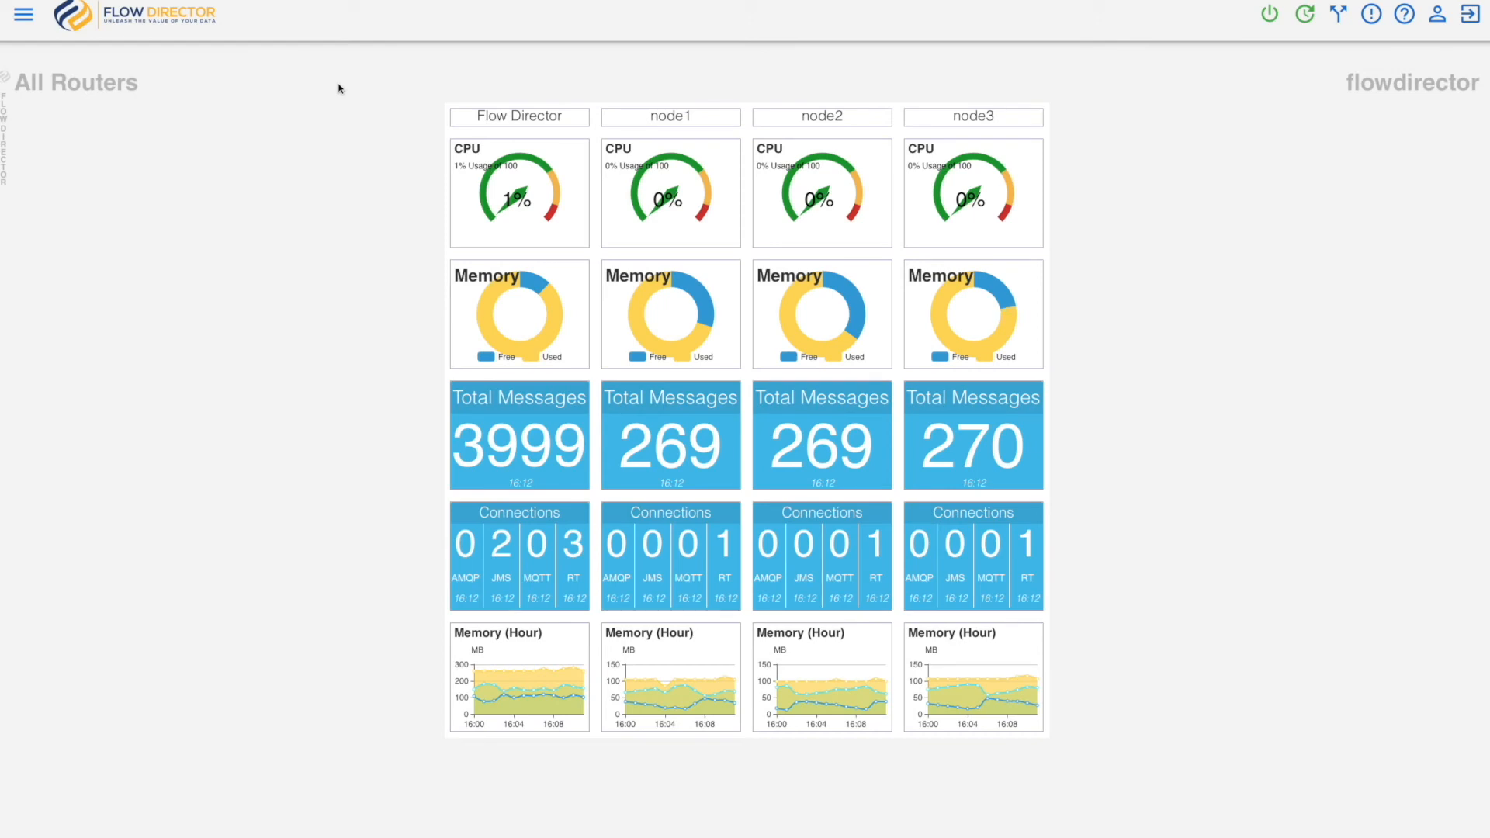
pyautogui.click(22, 14)
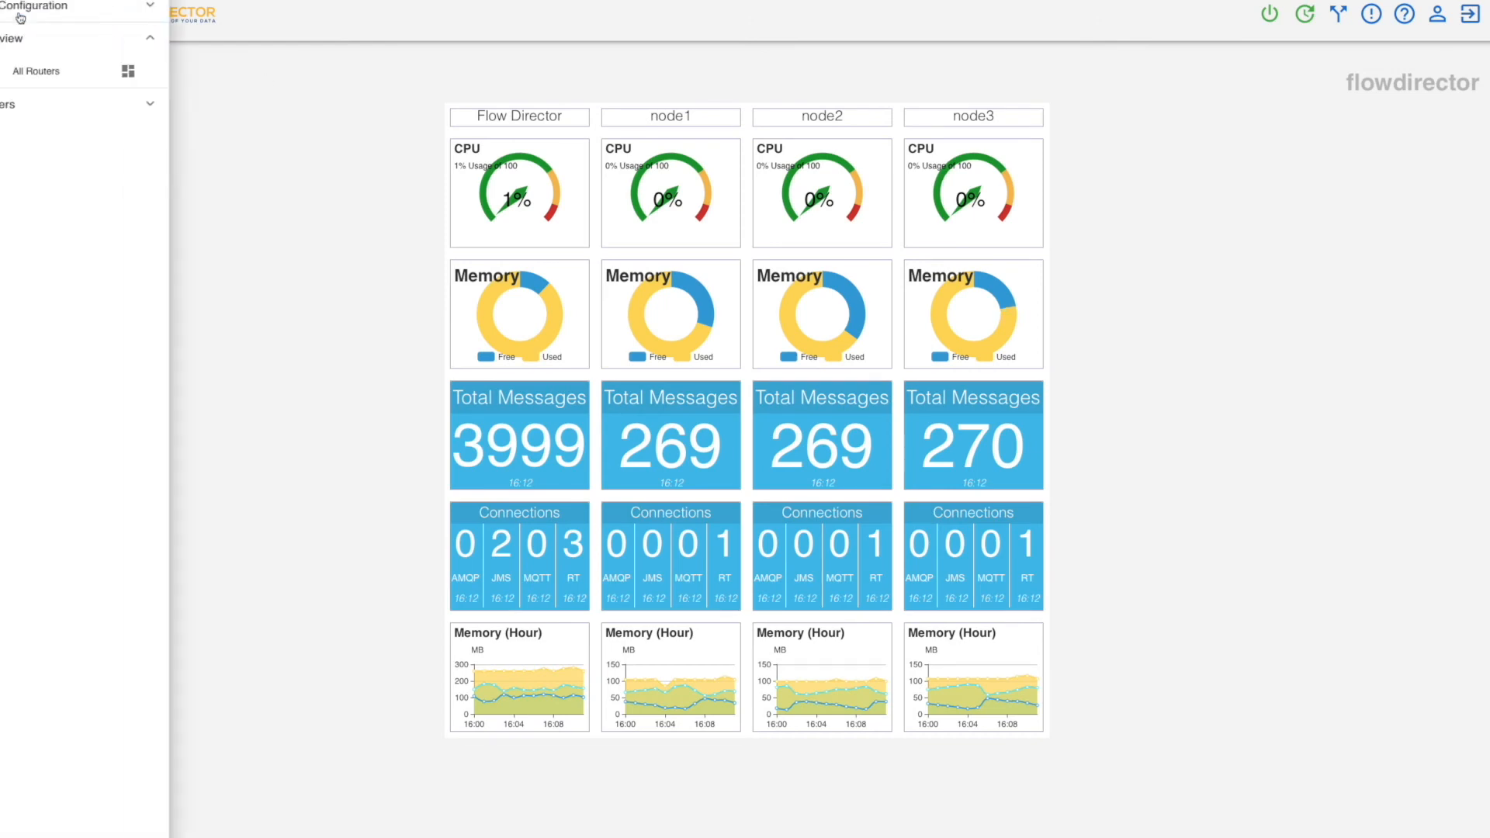
pyautogui.click(47, 5)
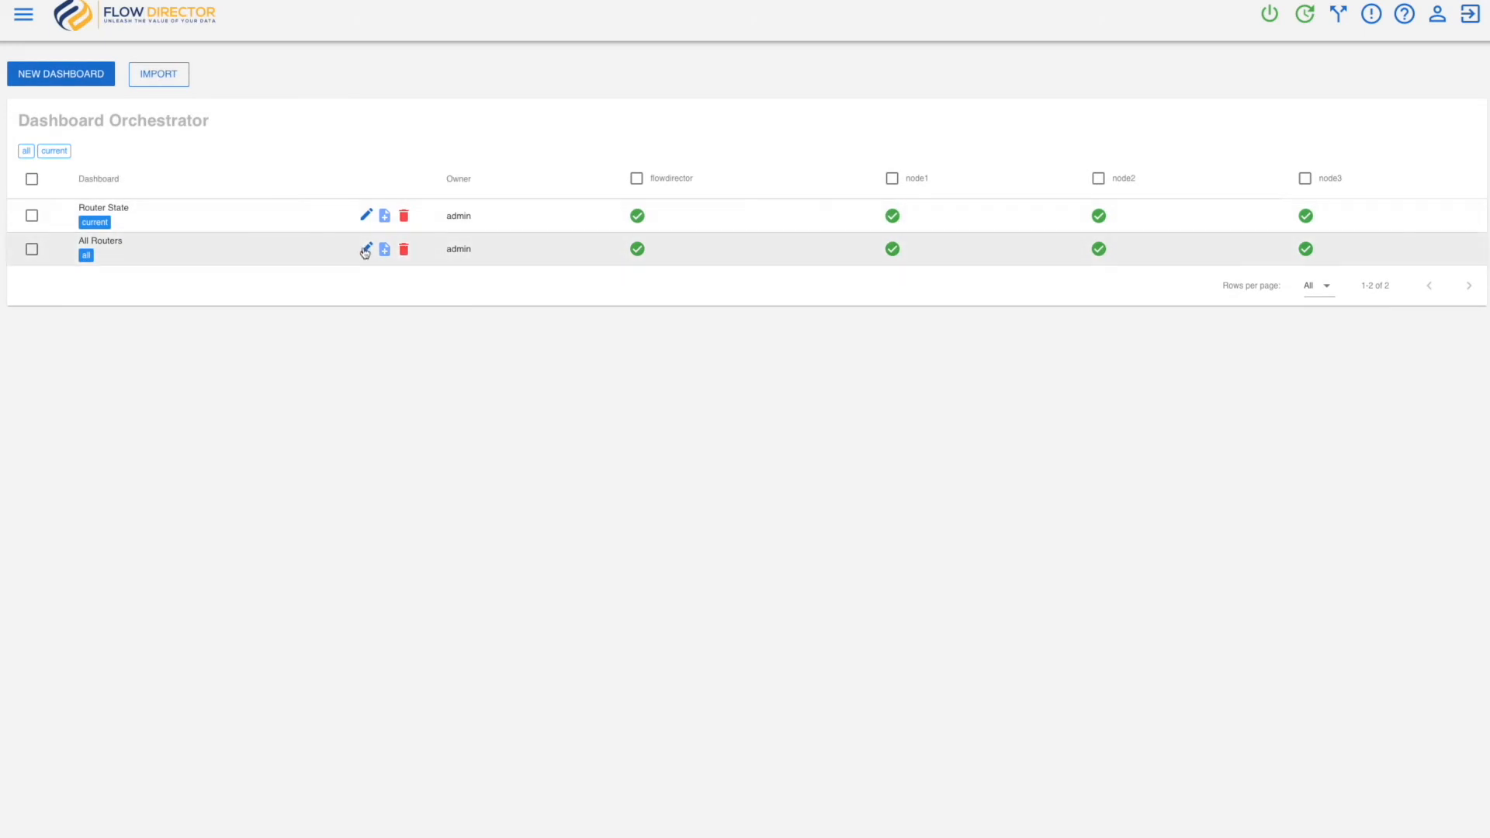
# Add the 'default' and 'public' tags to the All Routers dashboard.
pyautogui.click(365, 249)
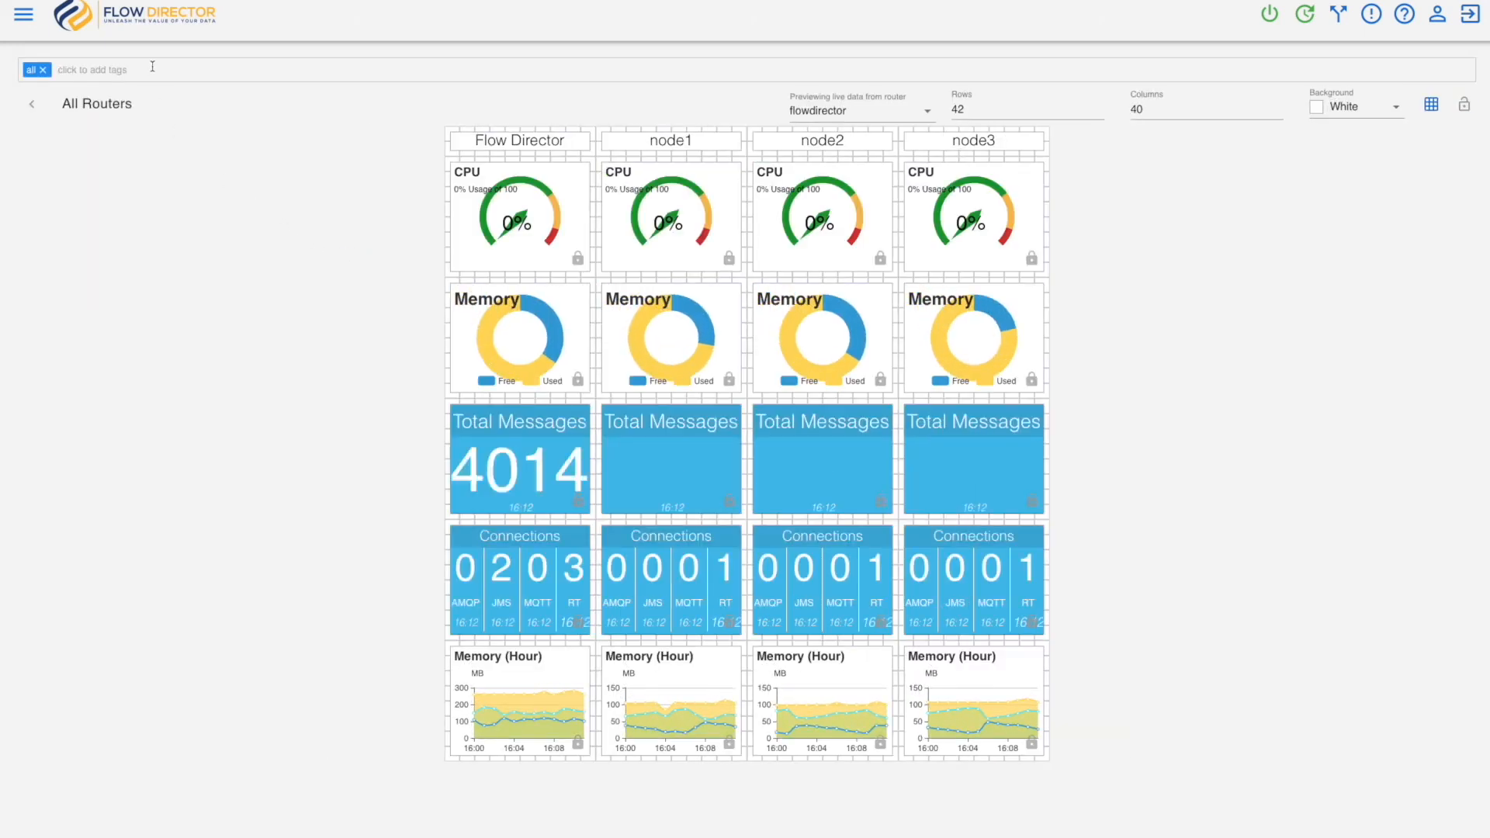
pyautogui.write('default')
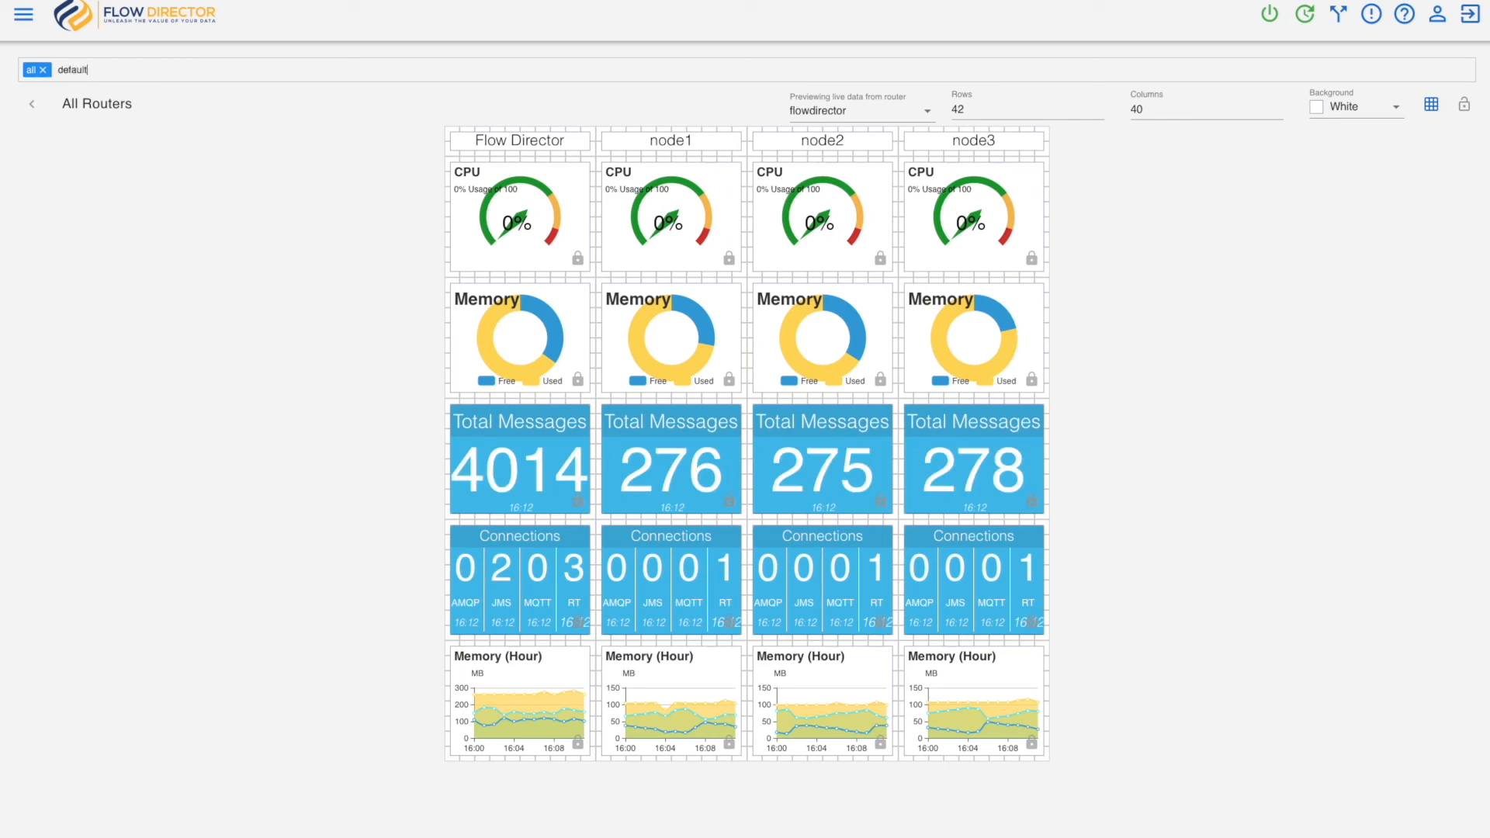
pyautogui.press('Return')
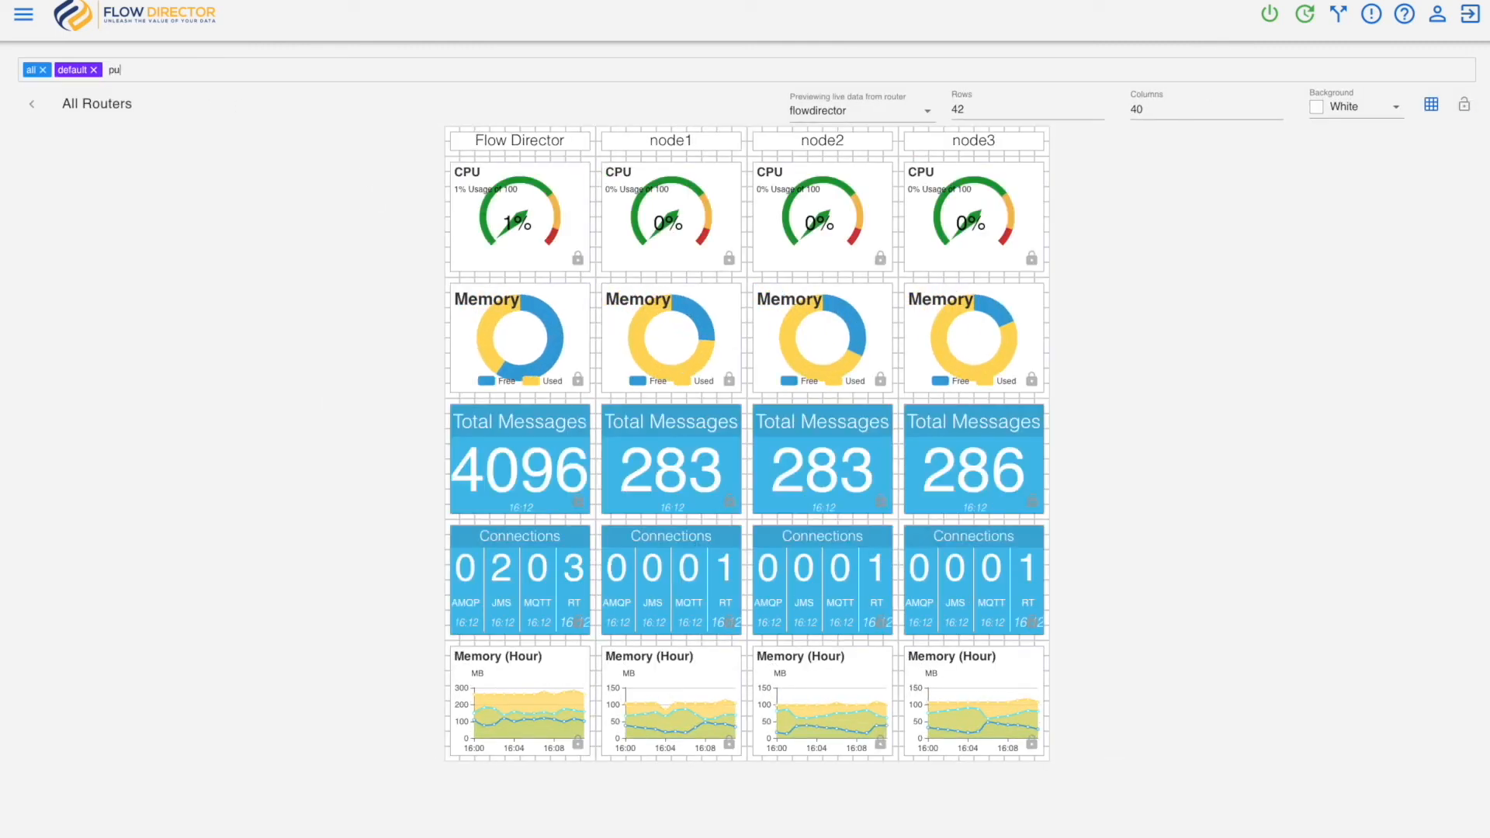
pyautogui.press('Enter')
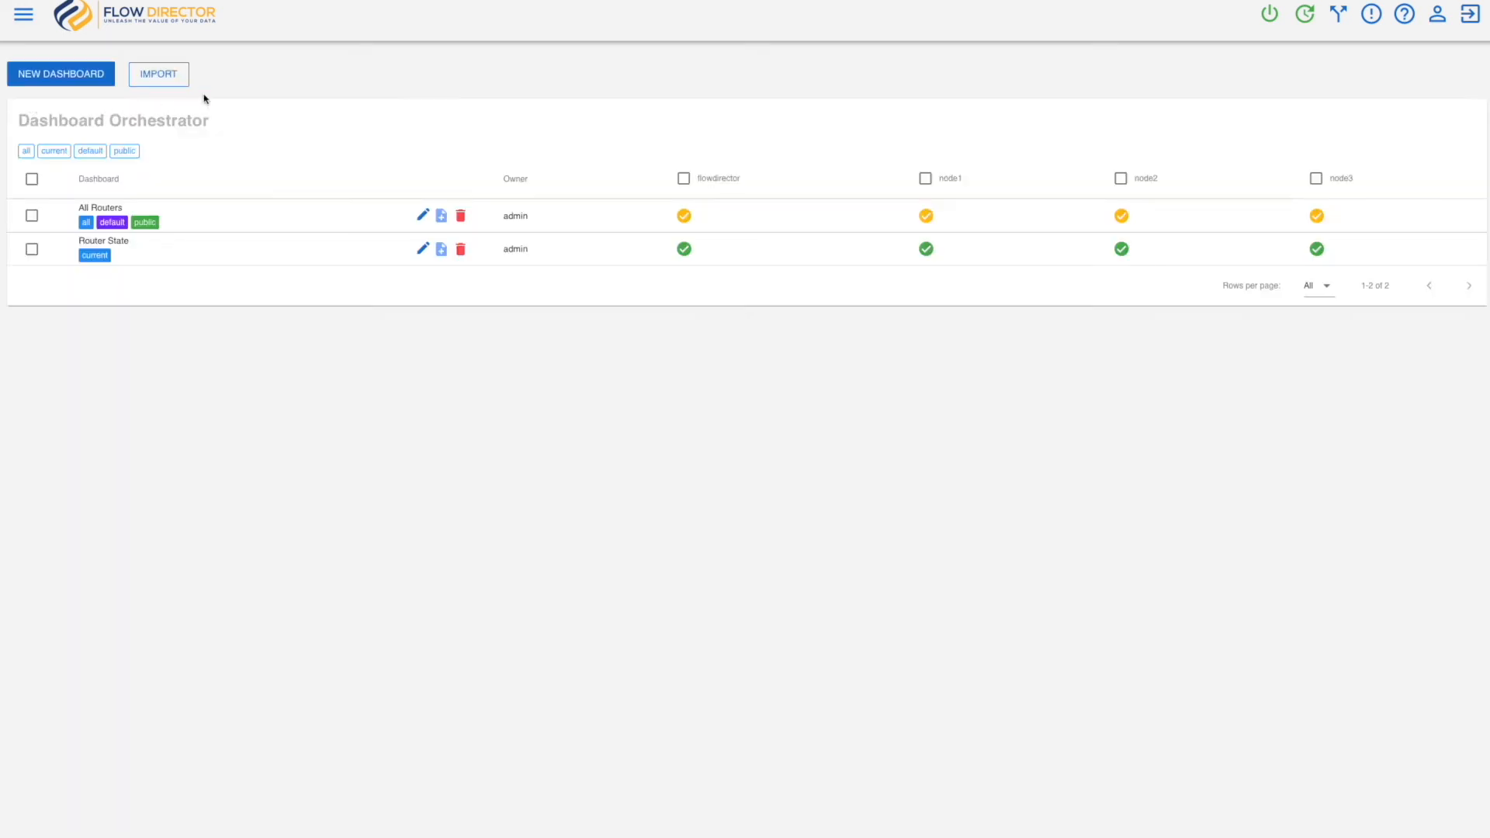
pyautogui.moveTo(43, 233)
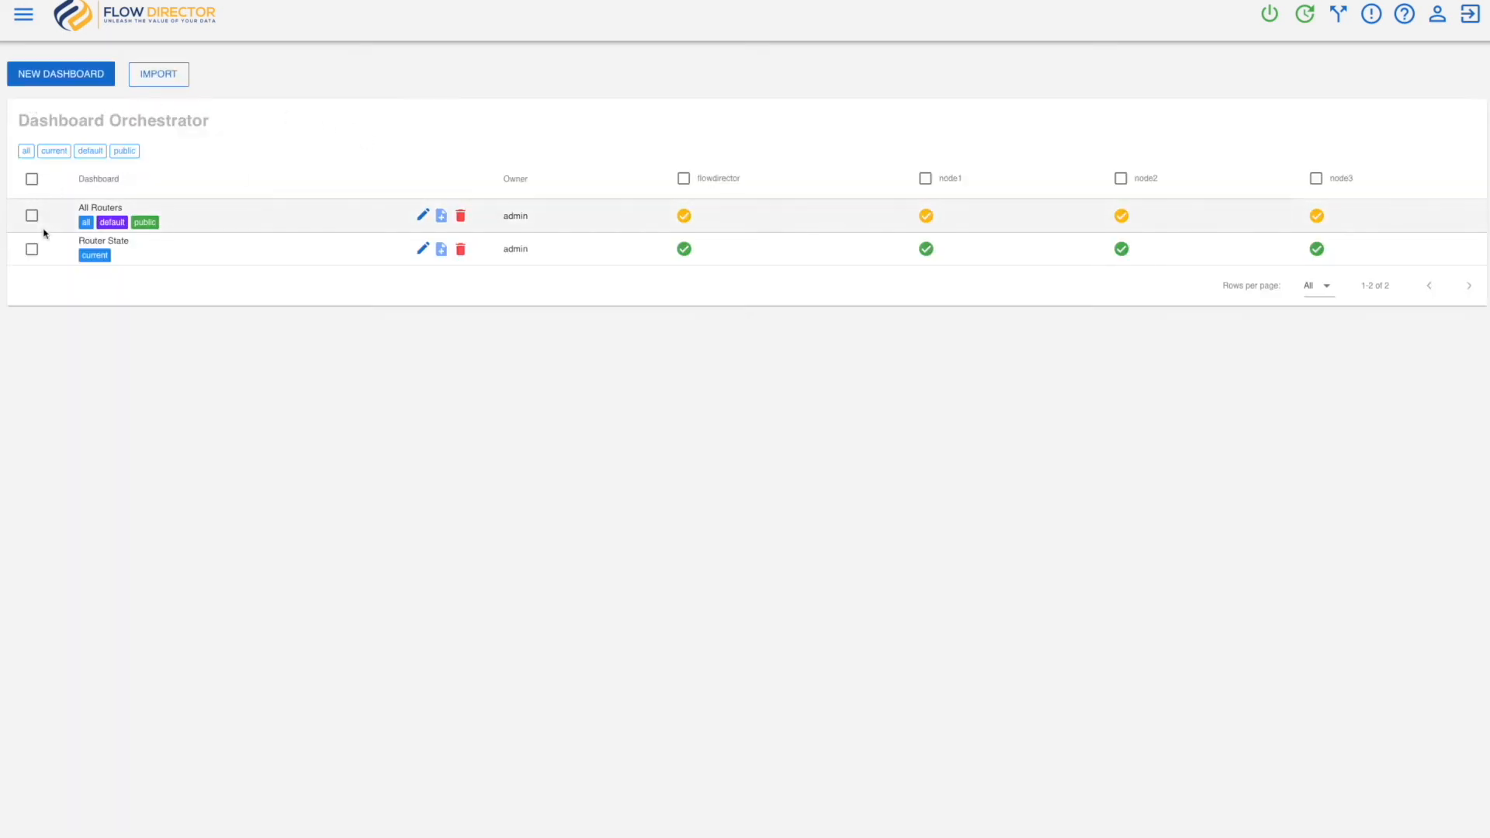
pyautogui.click(683, 178)
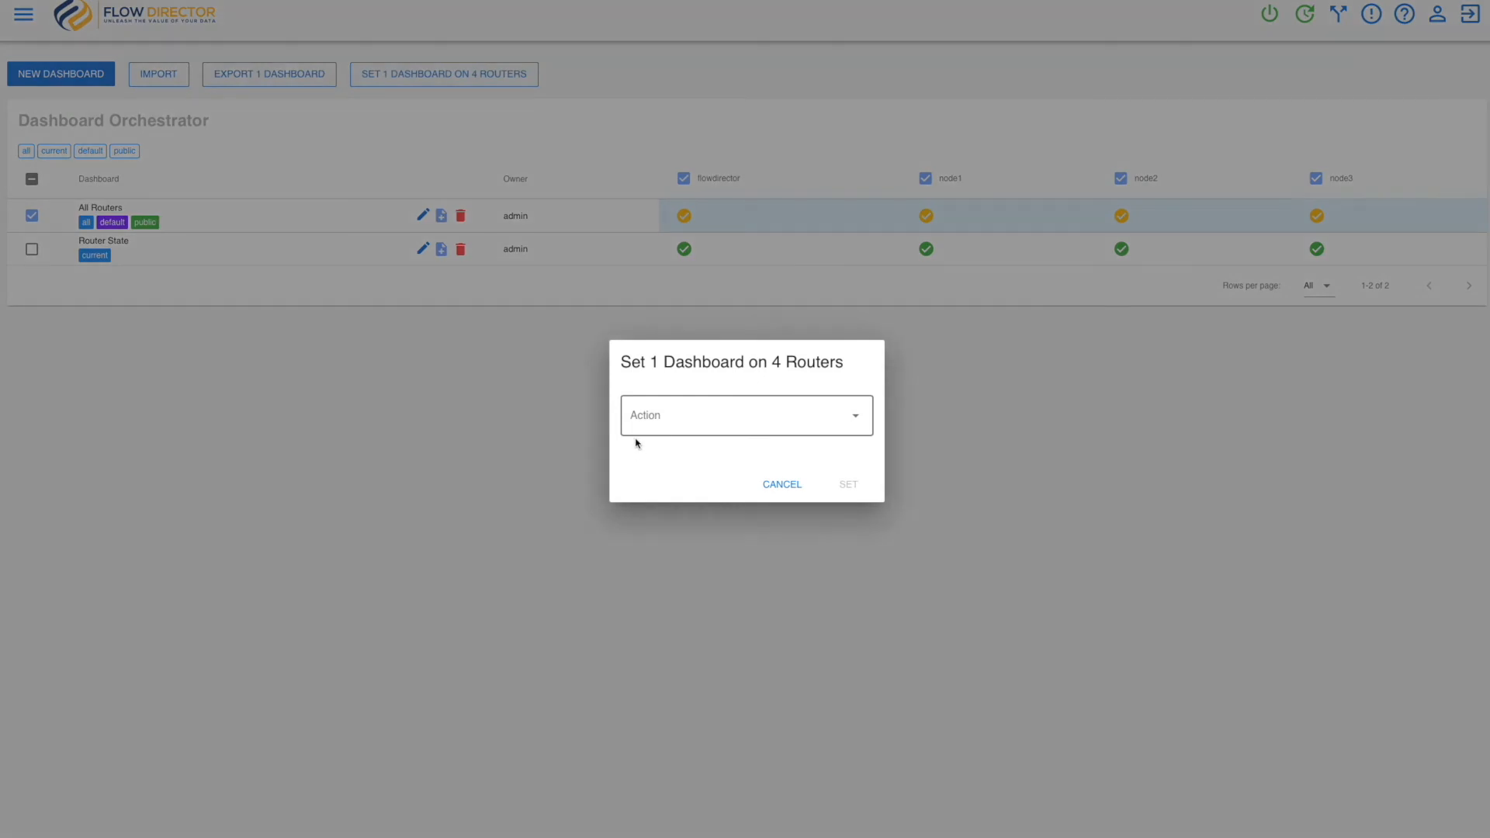
# Deactivate All Routers on the four routers, then reactivate it on all four.
pyautogui.click(746, 414)
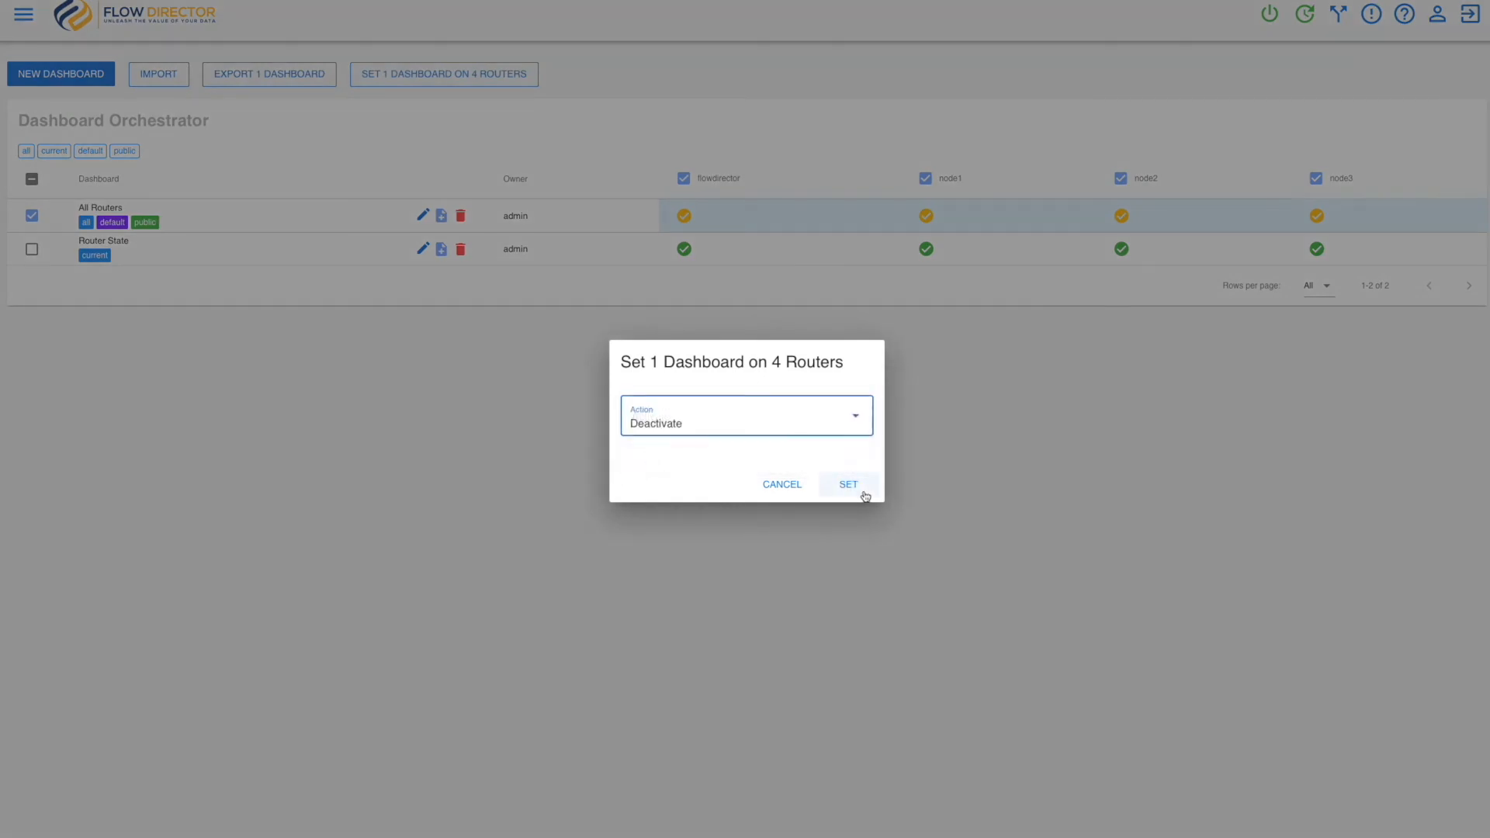
pyautogui.click(846, 485)
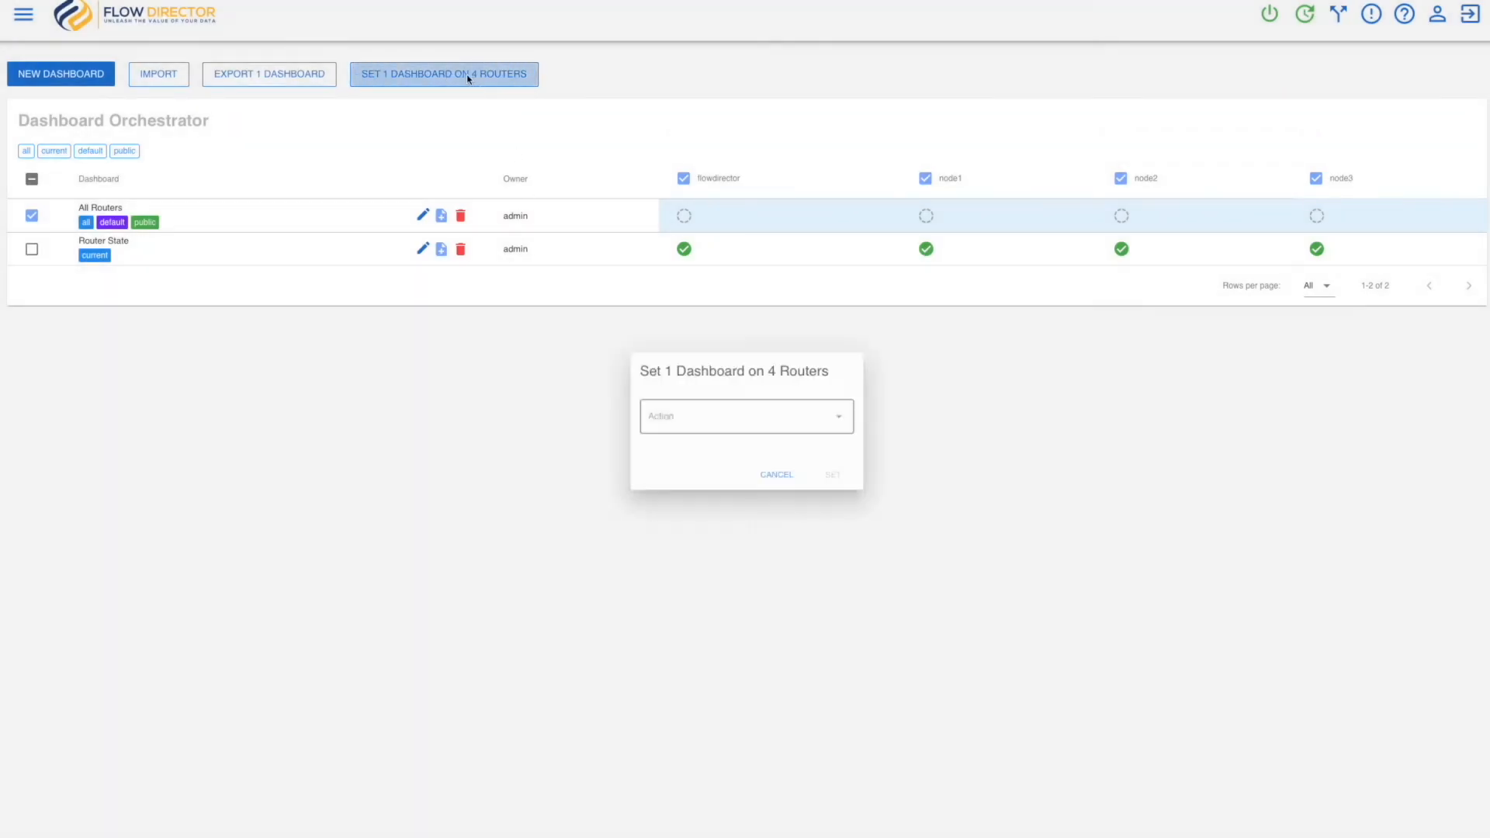
pyautogui.click(745, 417)
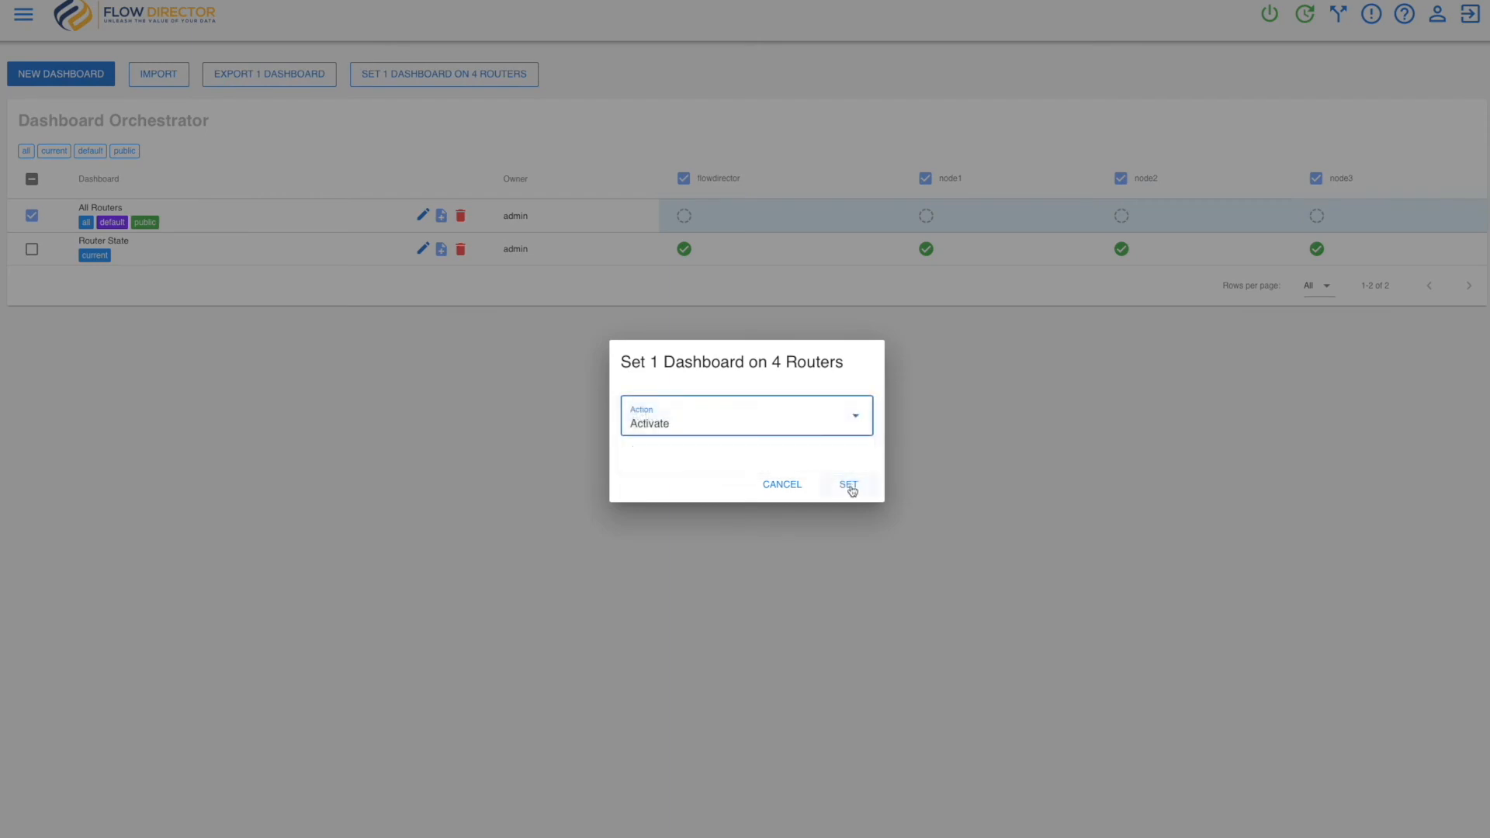
pyautogui.click(847, 484)
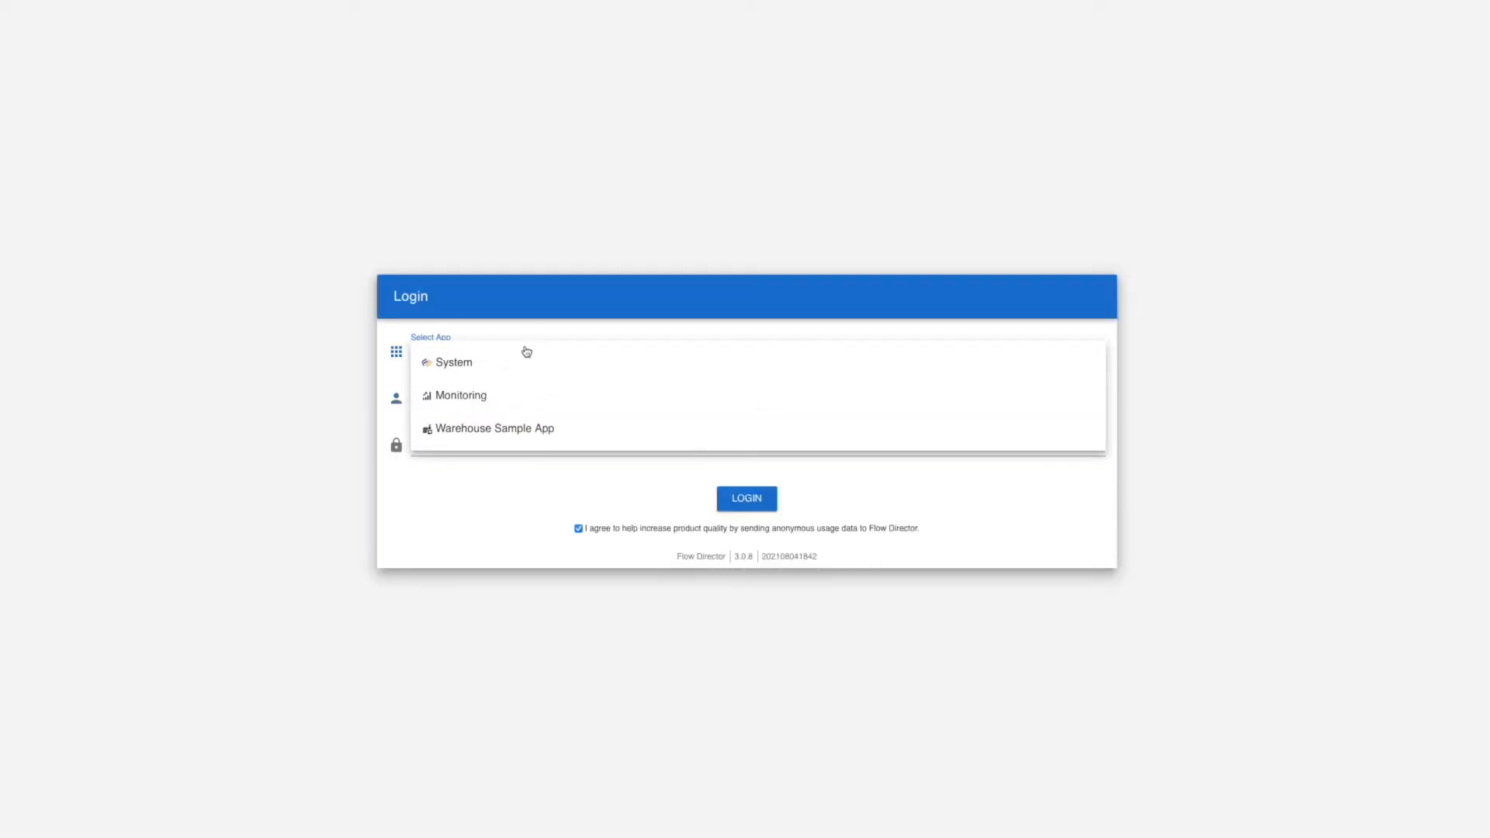
# Log in to the Monitoring app as admin, landing on All Routers.
pyautogui.click(461, 395)
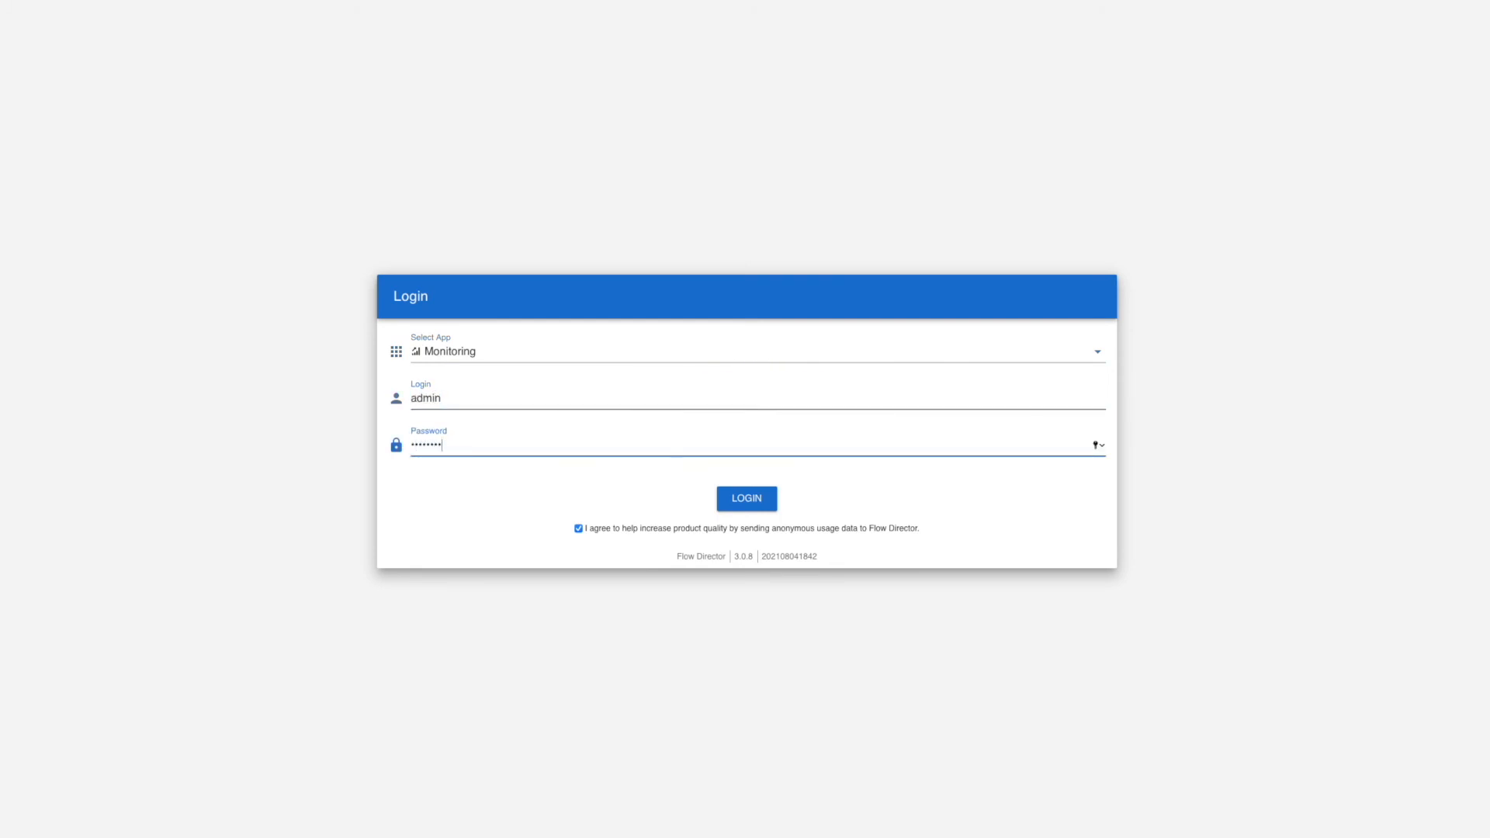
pyautogui.click(746, 499)
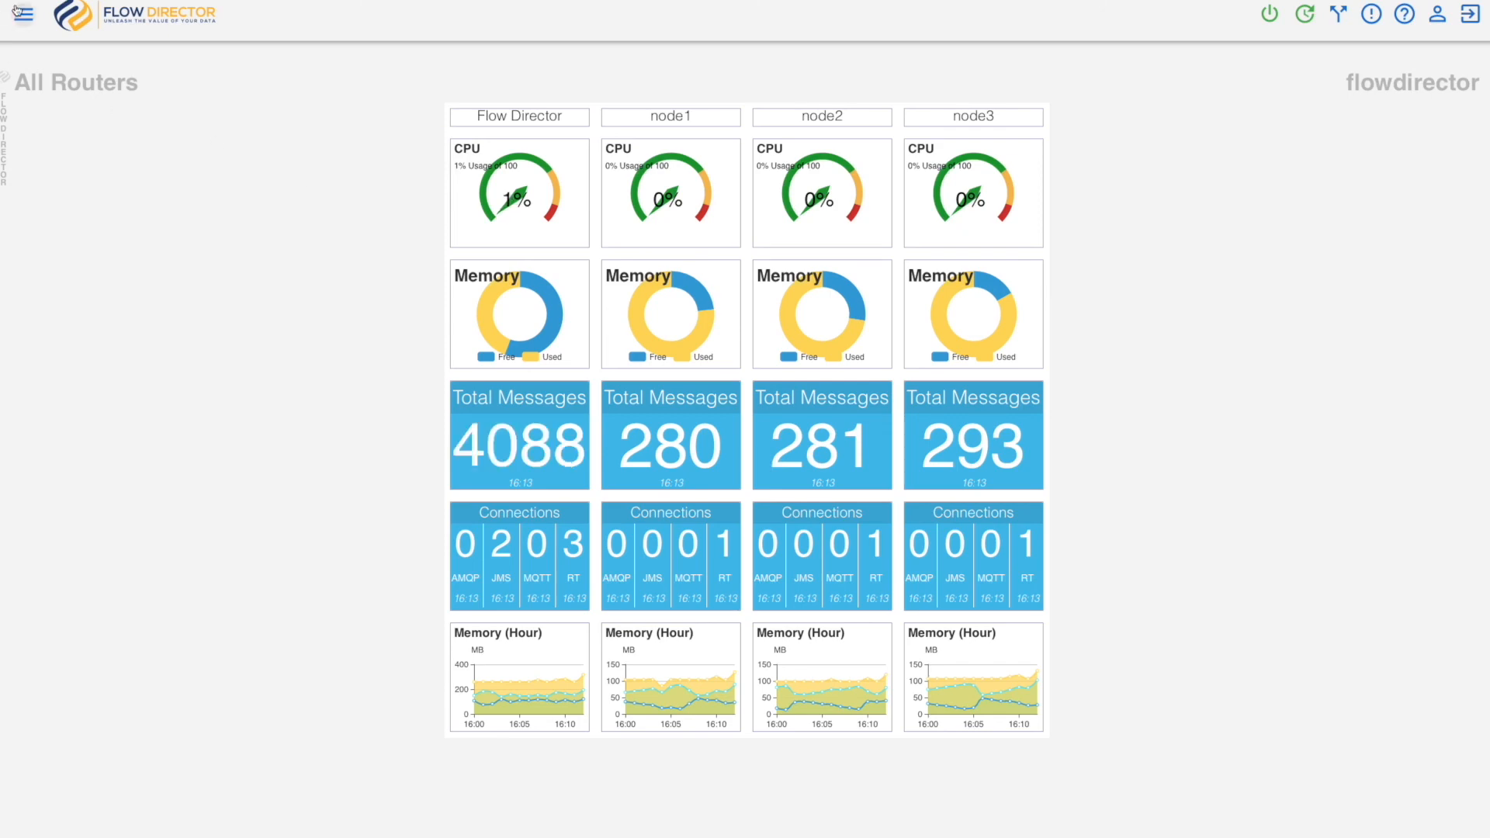
pyautogui.click(21, 14)
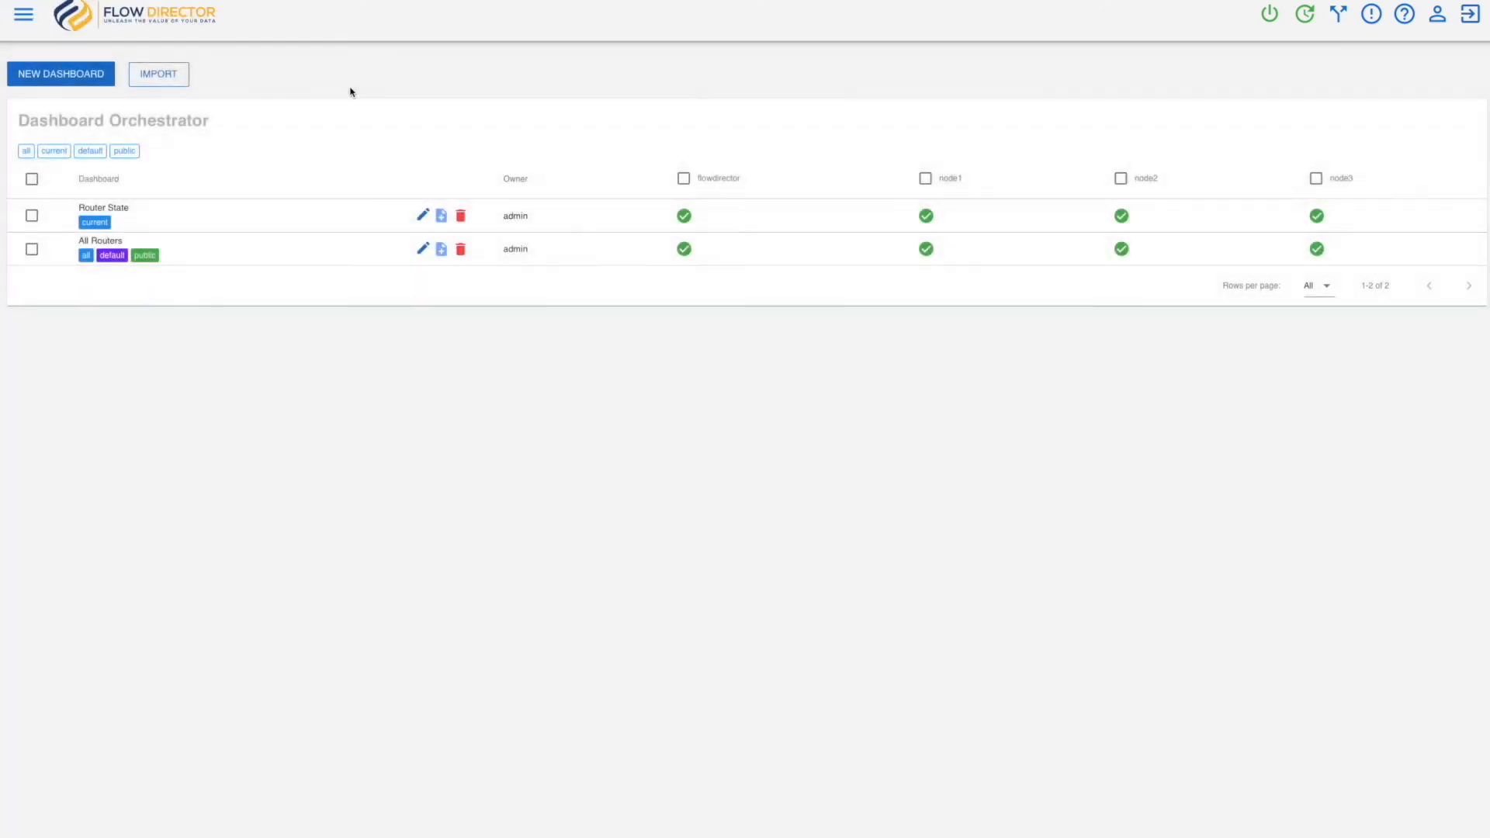
# Preview All Routers, then Share it to copy its link and dismiss the notice.
pyautogui.click(684, 249)
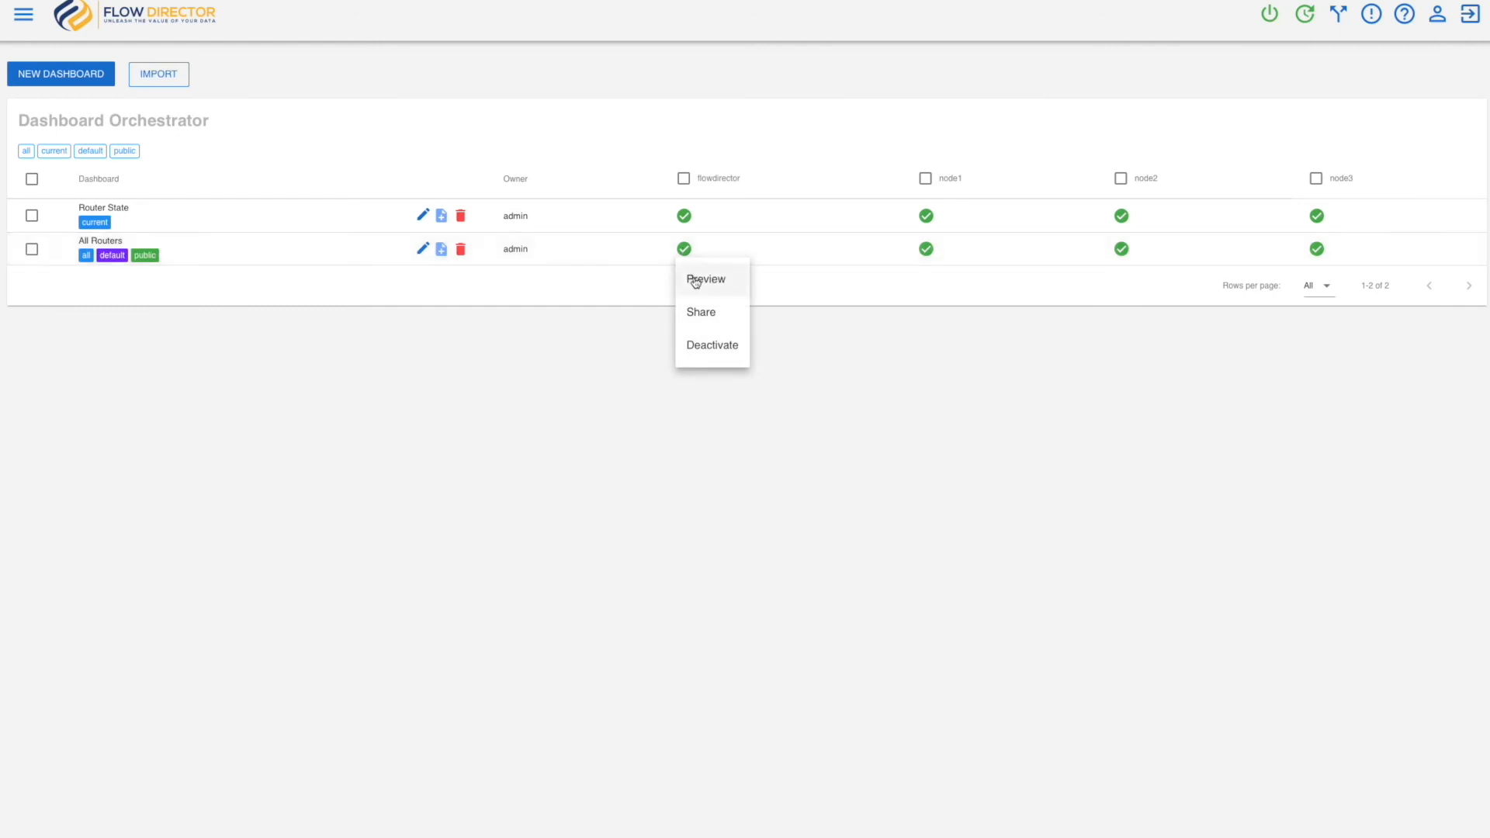
pyautogui.click(706, 279)
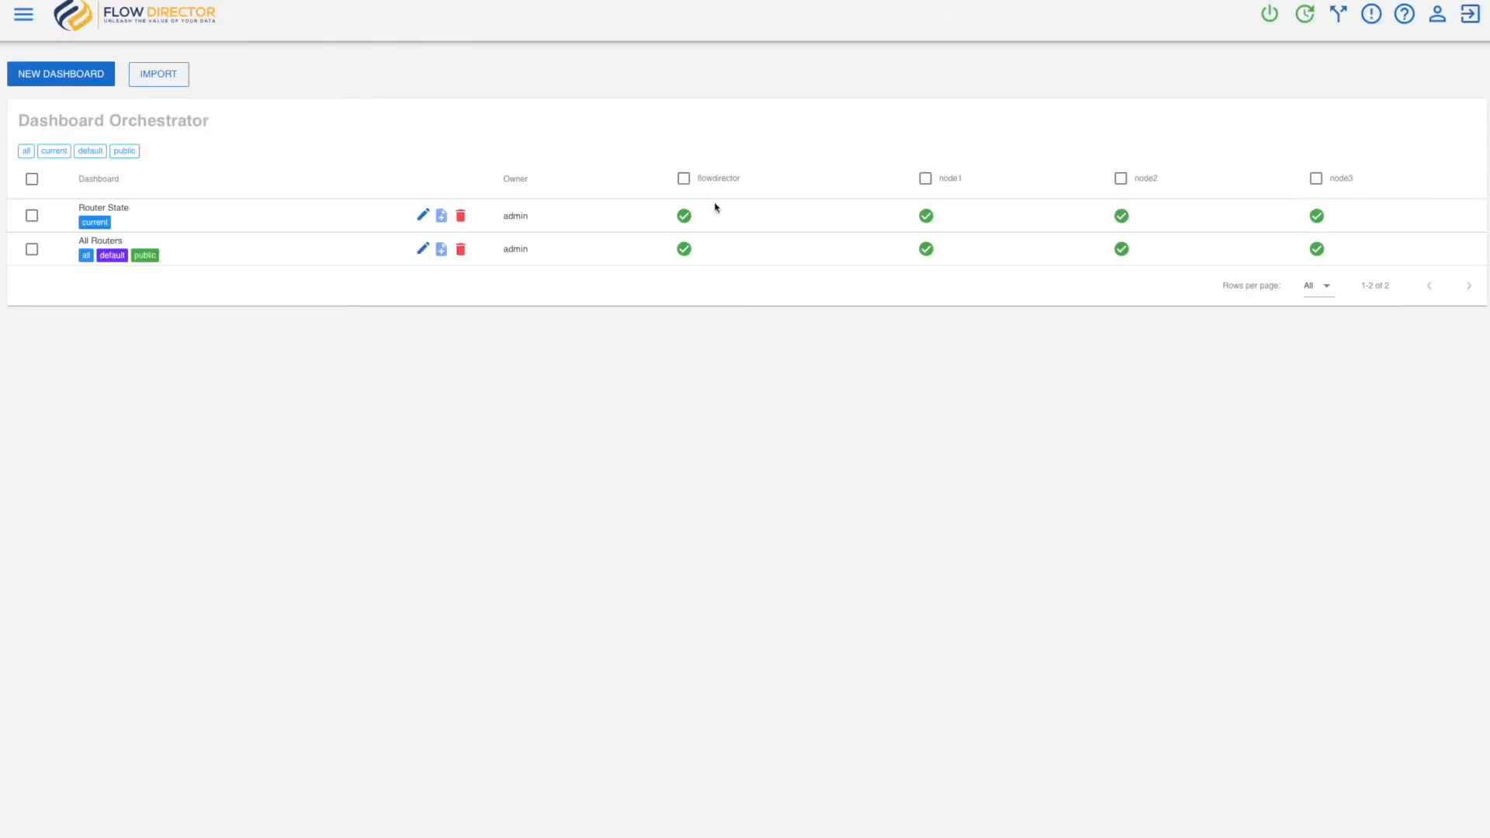
pyautogui.click(684, 249)
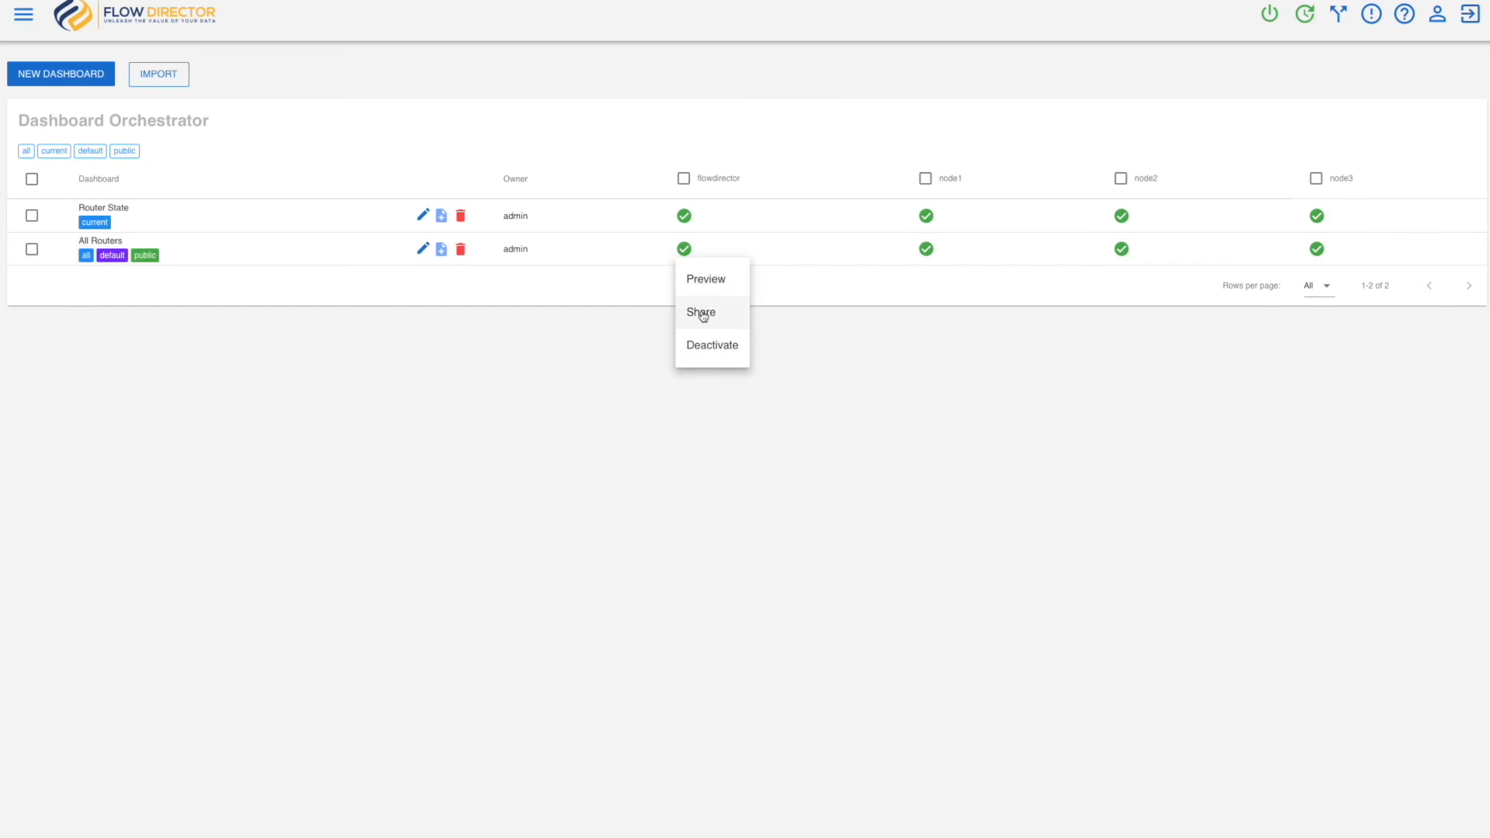
pyautogui.click(702, 312)
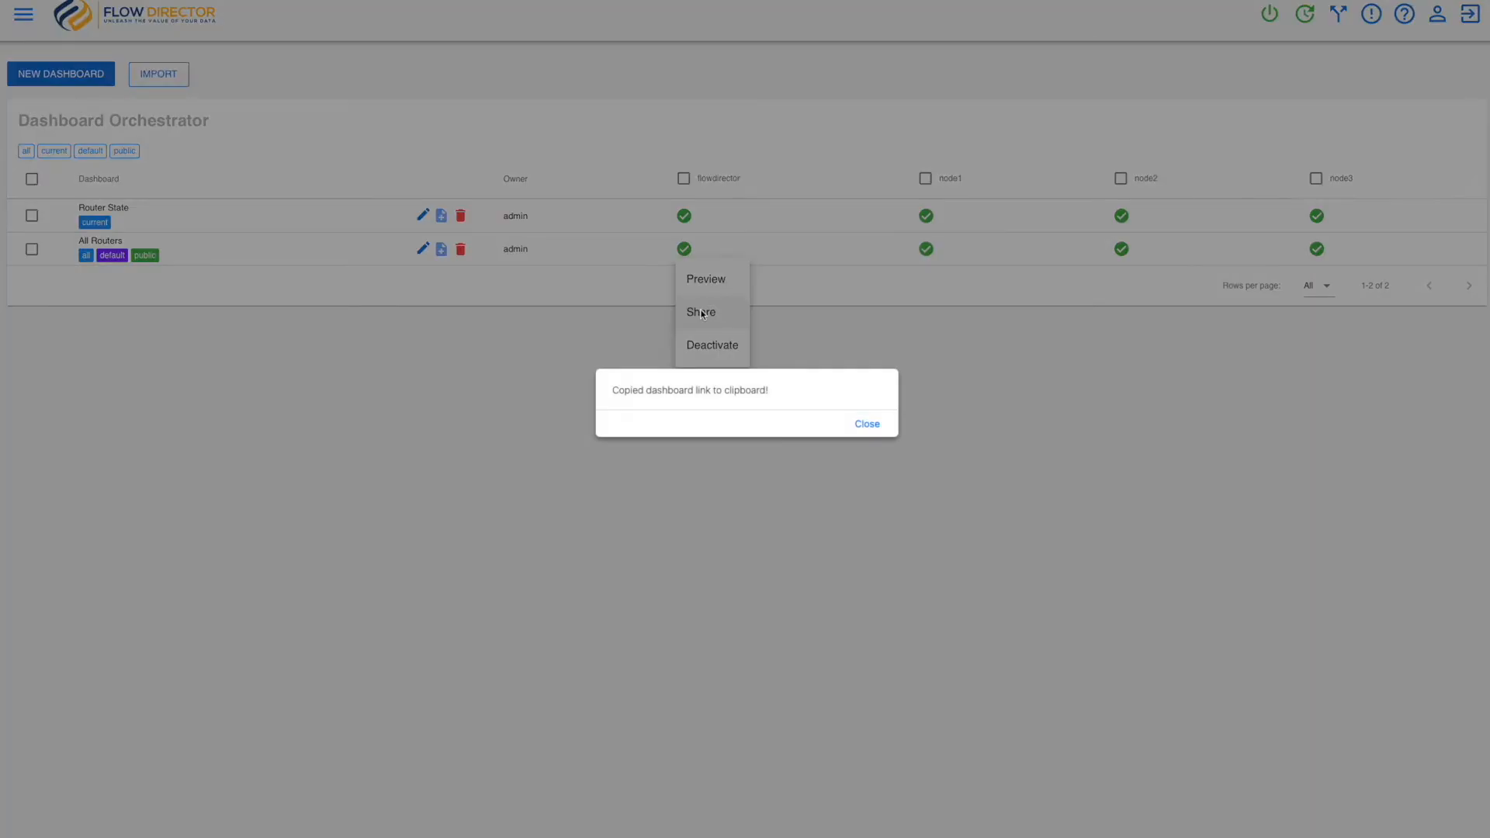
pyautogui.click(866, 424)
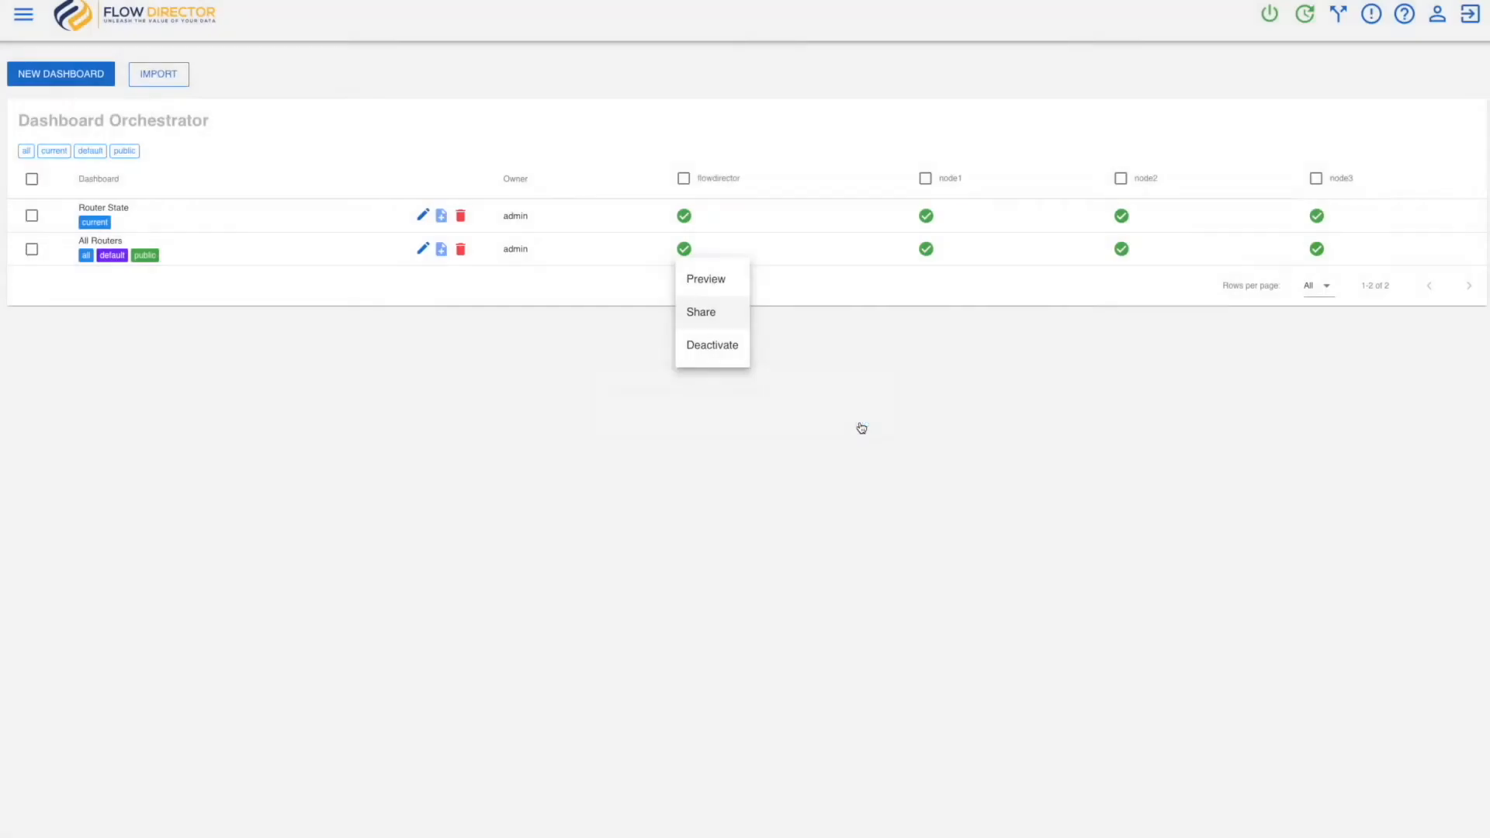